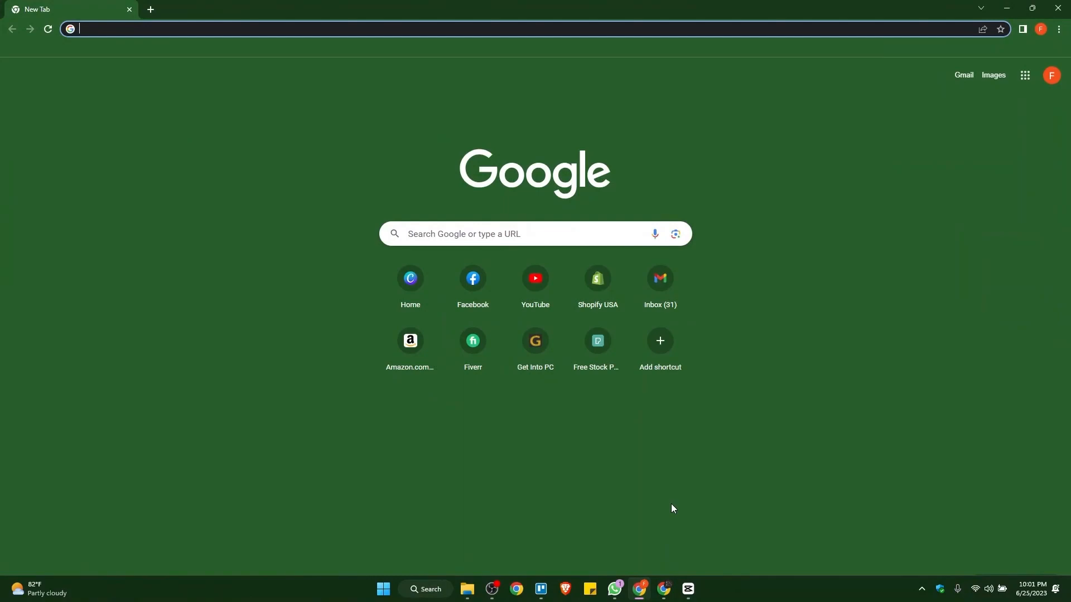
{"action": "mouse_move", "coordinate": [679, 500]}
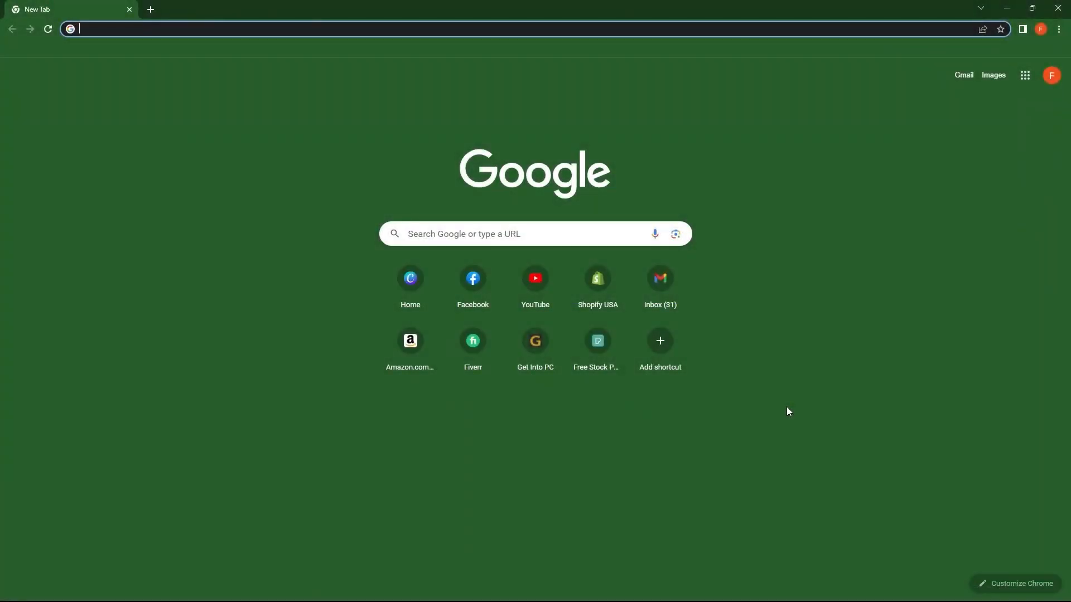
Step: Load the ChatGPT chat home page at chat.openai.com in Chrome
{"action": "type", "text": "Chat"}
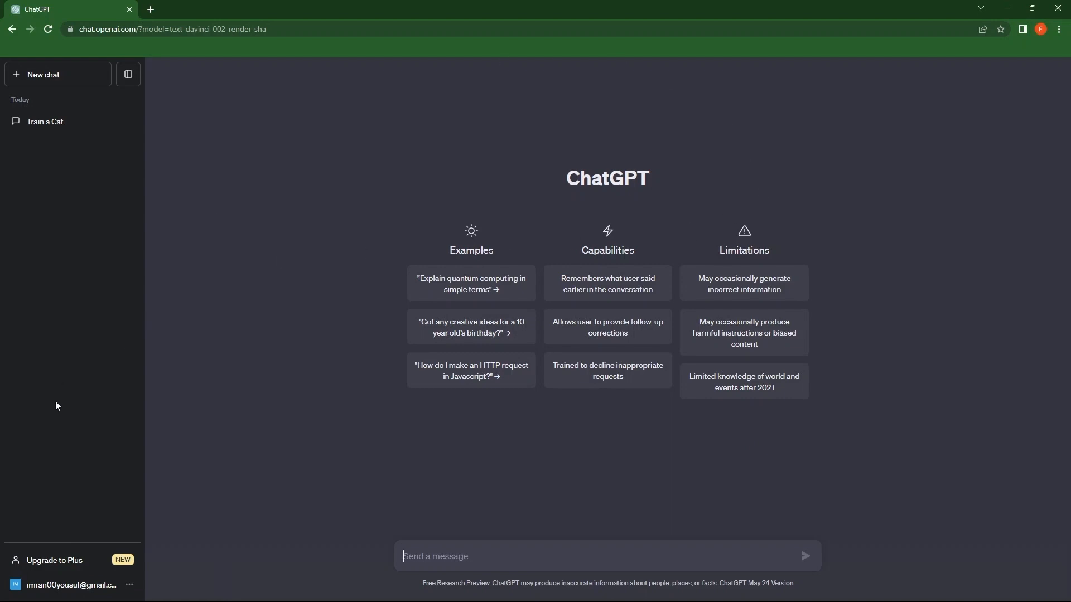
{"action": "mouse_move", "coordinate": [67, 561]}
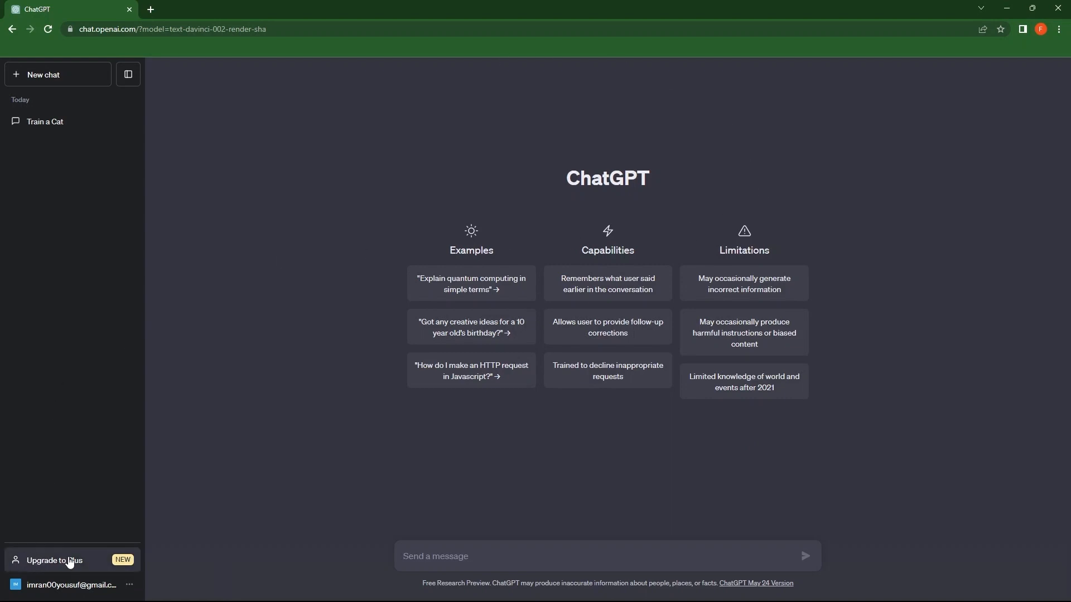
Step: Show the Free plan versus USD $20/mo ChatGPT Plus comparison and highlight a feature line
{"action": "left_click", "coordinate": [54, 559]}
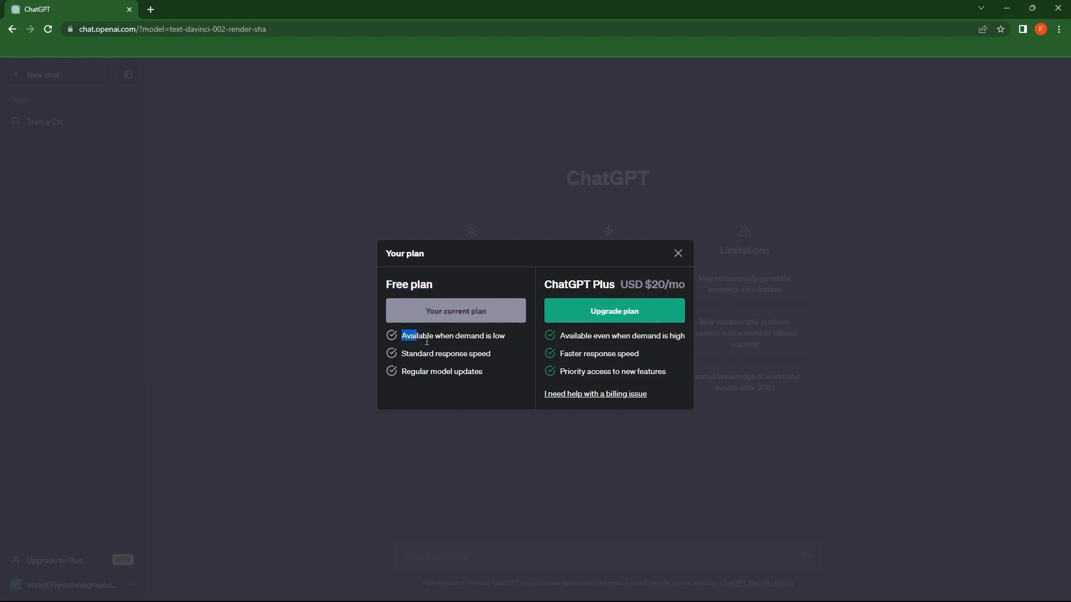
{"action": "left_click_drag", "start_coordinate": [402, 335], "coordinate": [505, 335]}
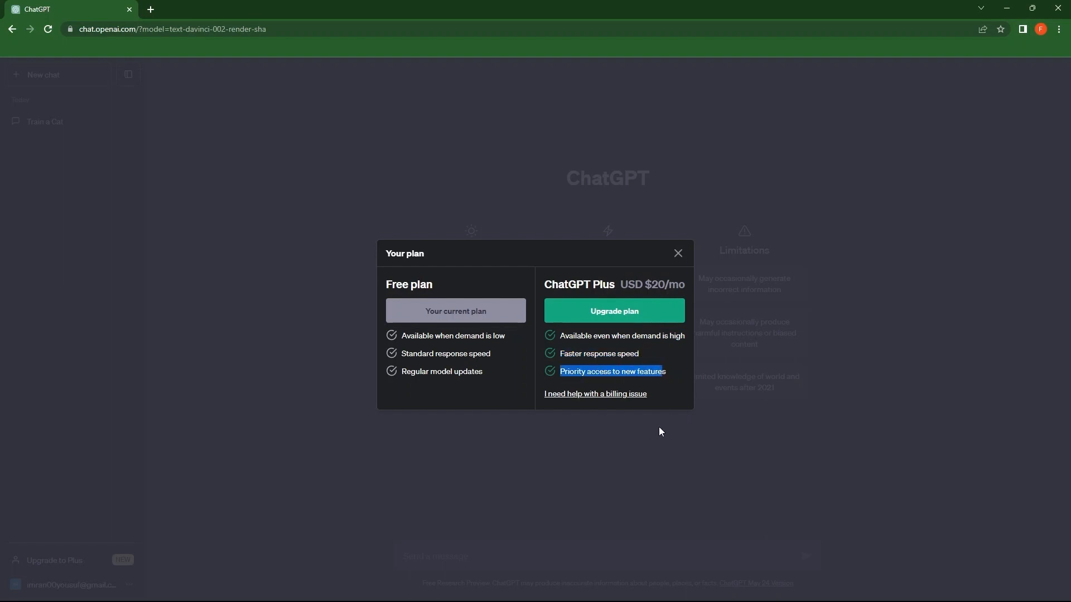
Step: Ask ChatGPT 'Write about how to train a cat' in a new chat after closing the plan dialog
{"action": "left_click", "coordinate": [677, 252]}
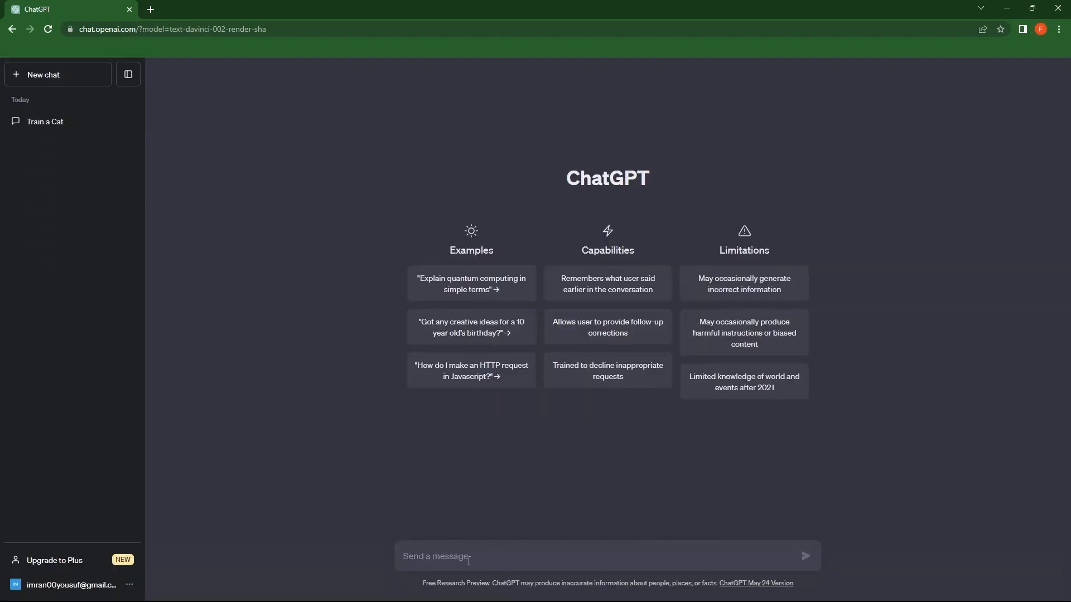
{"action": "type", "text": "Write"}
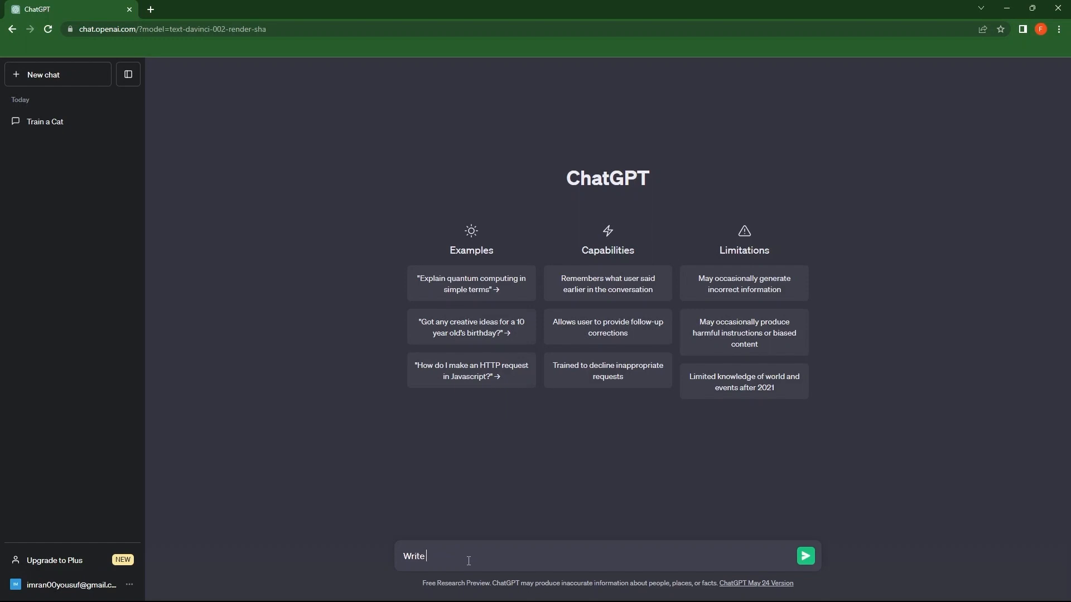
{"action": "type", "text": "about"}
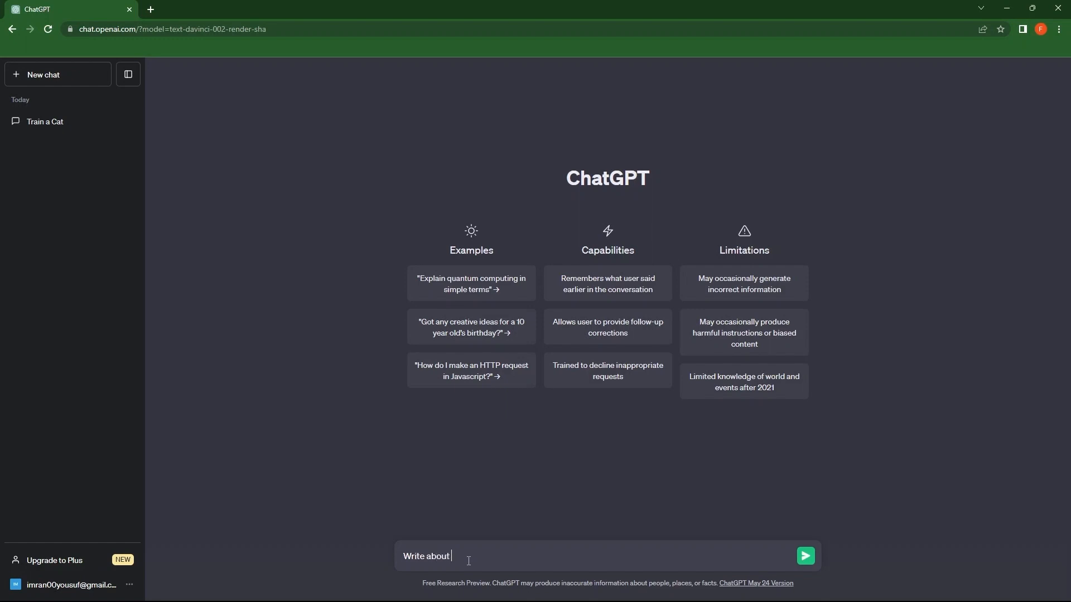
{"action": "type", "text": "how to train a"}
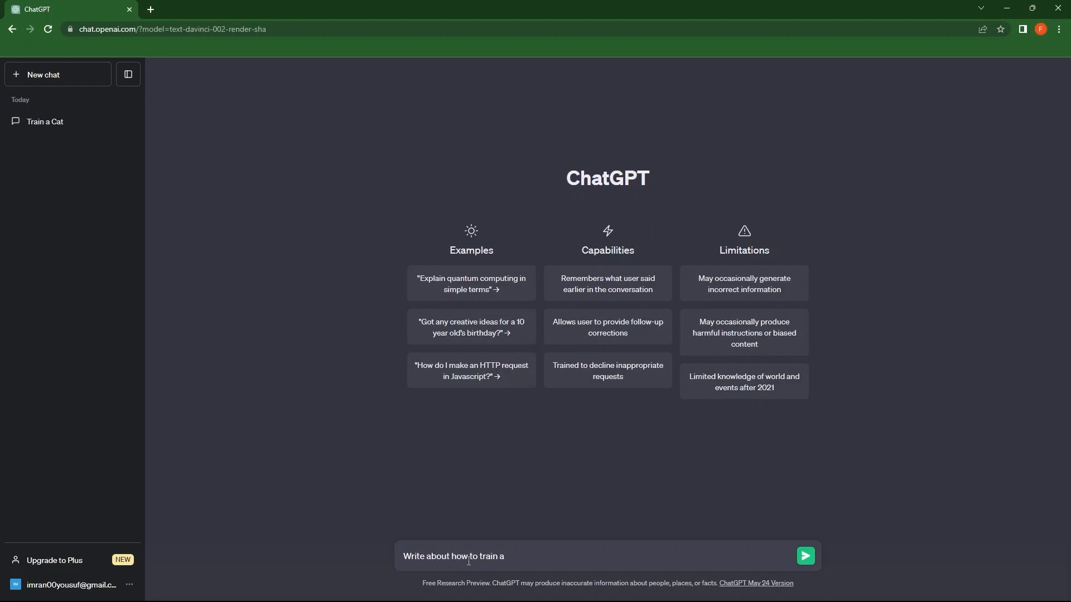
{"action": "left_click", "coordinate": [804, 555]}
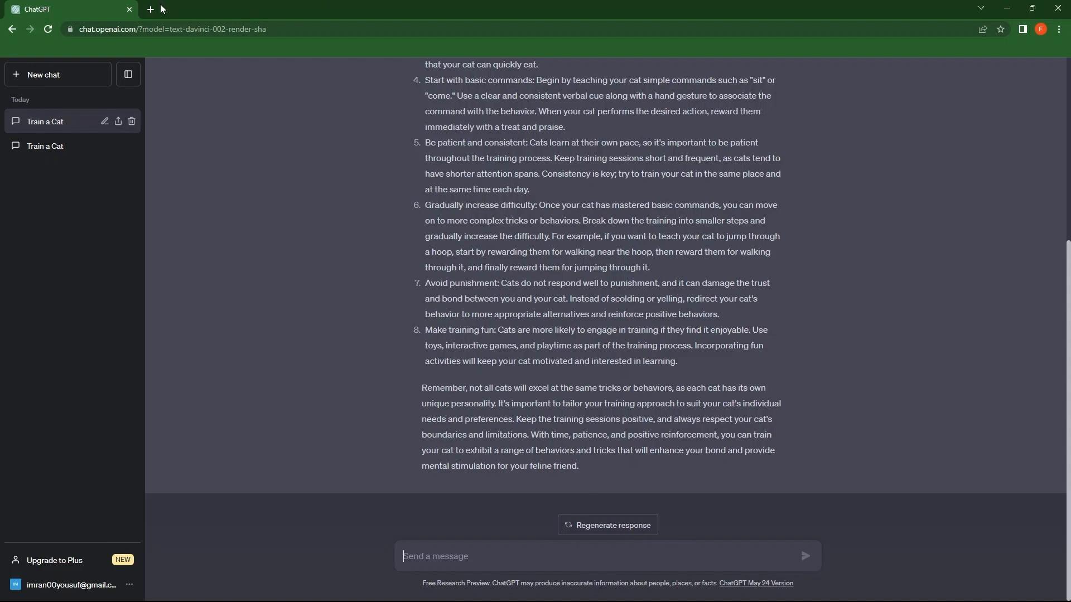
Step: Search Google for 'playground ai' in a new Chrome tab
{"action": "left_click", "coordinate": [150, 9]}
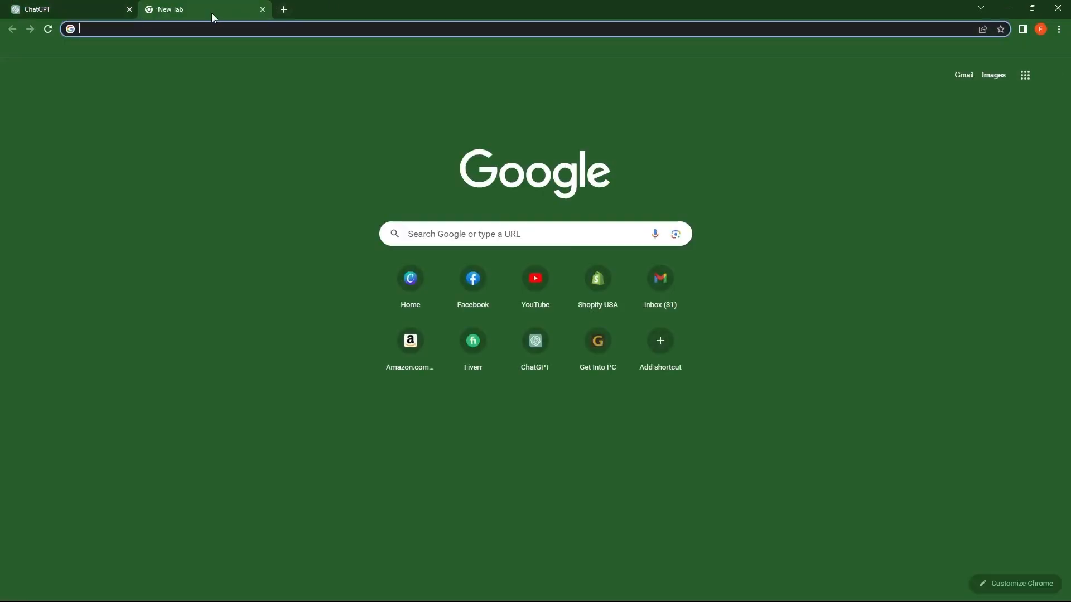
{"action": "type", "text": "p"}
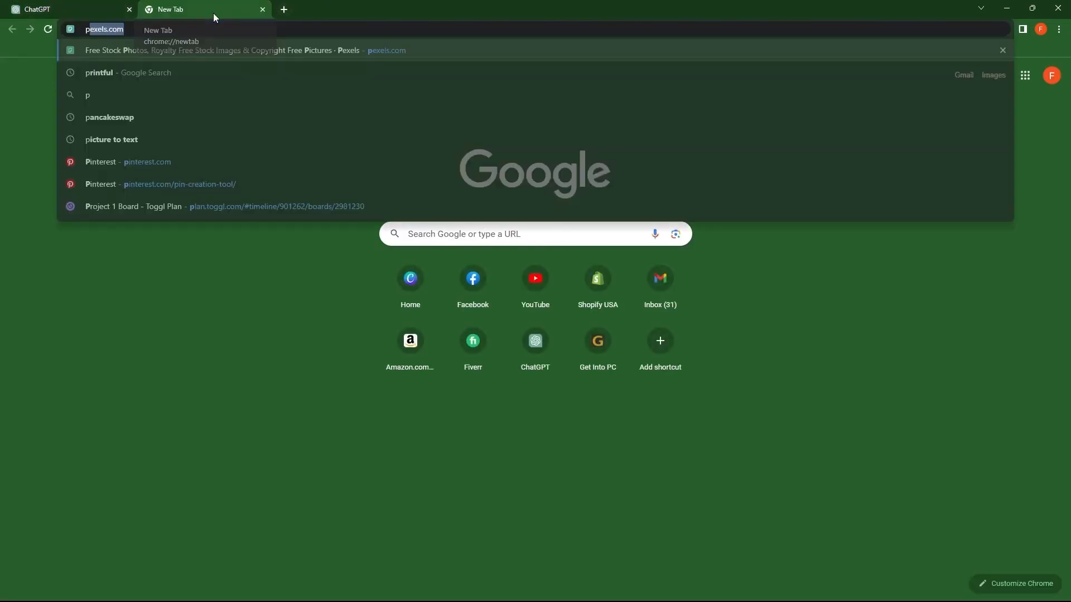
{"action": "type", "text": "playground"}
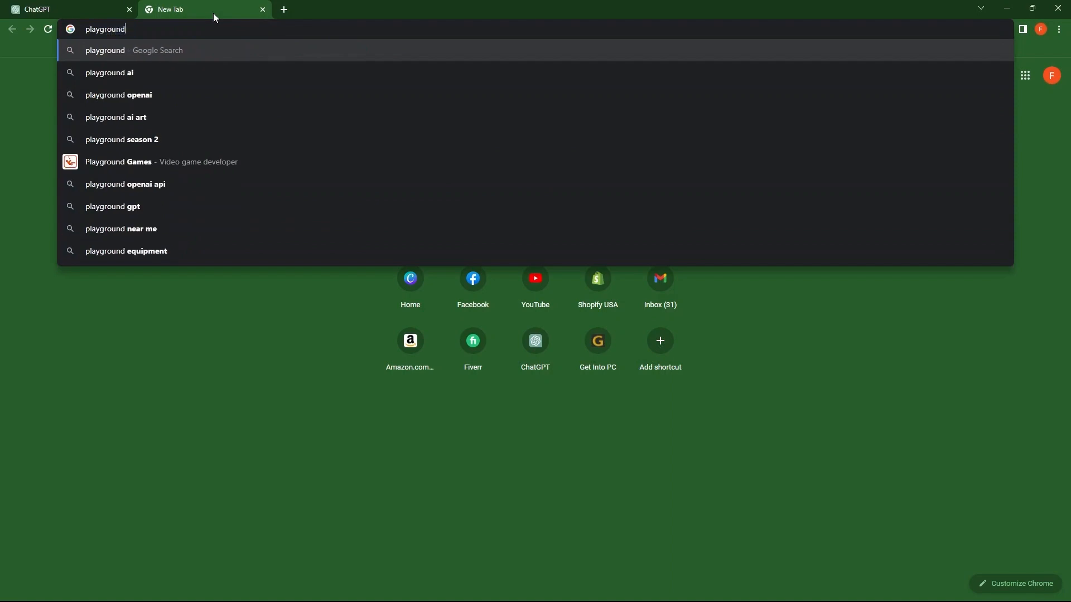
{"action": "key", "text": "Down"}
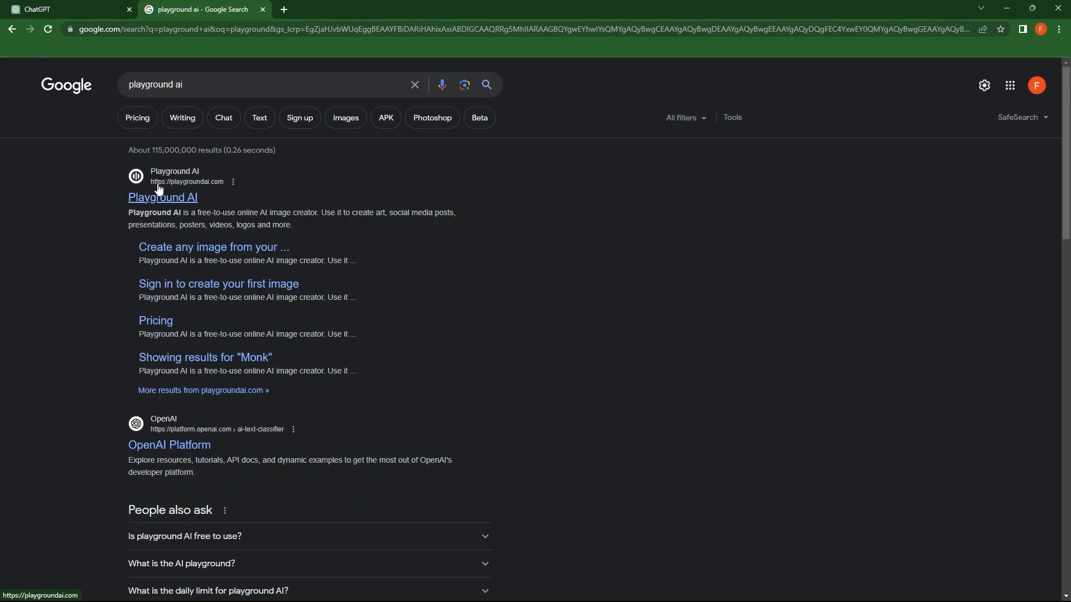
Step: Visit the Playground AI site, browse its gallery and choose Get Started to reach the sign-in prompt
{"action": "left_click", "coordinate": [162, 197]}
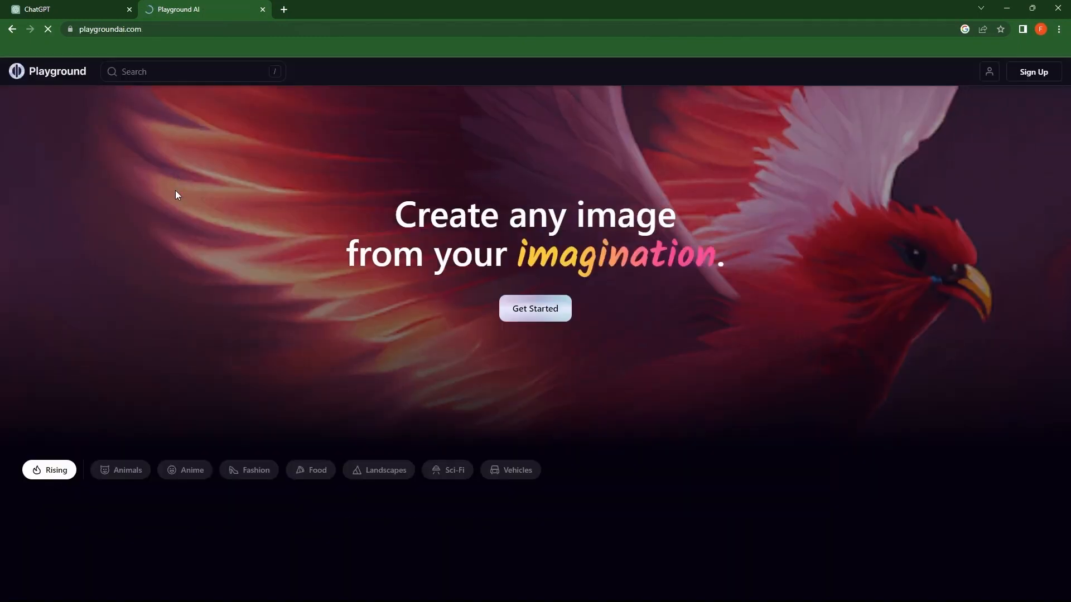
{"action": "mouse_move", "coordinate": [370, 198]}
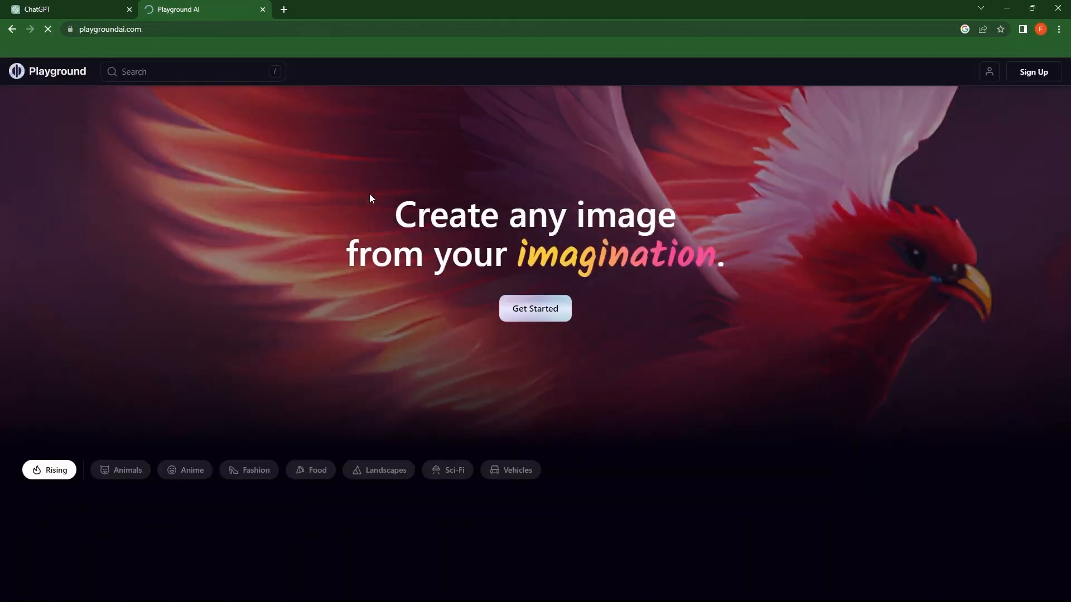
{"action": "left_click_drag", "start_coordinate": [368, 199], "coordinate": [716, 267]}
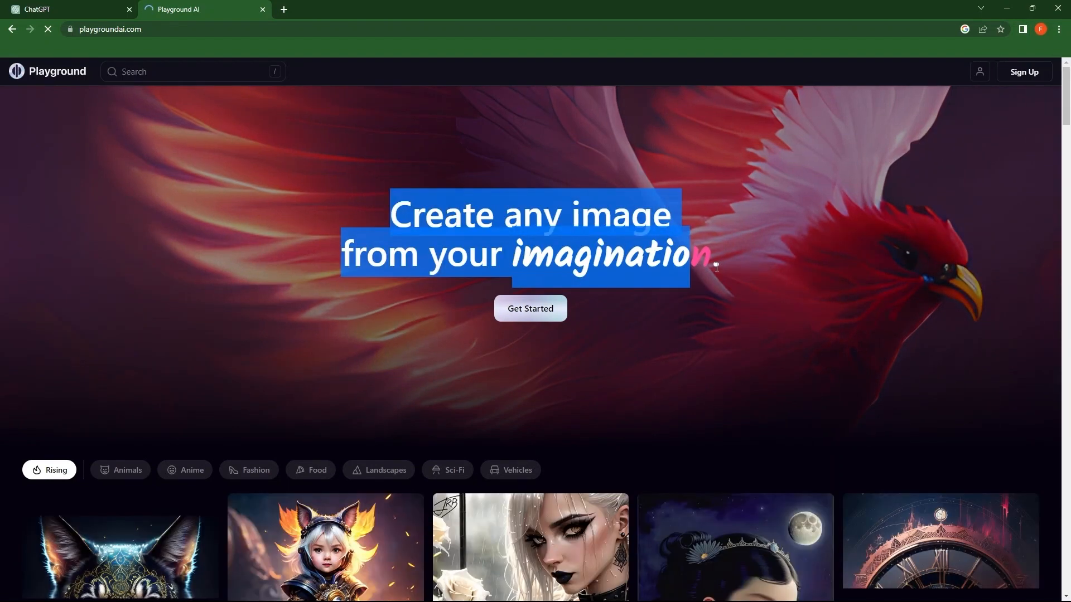
{"action": "scroll", "scroll_direction": "down", "scroll_amount": 3}
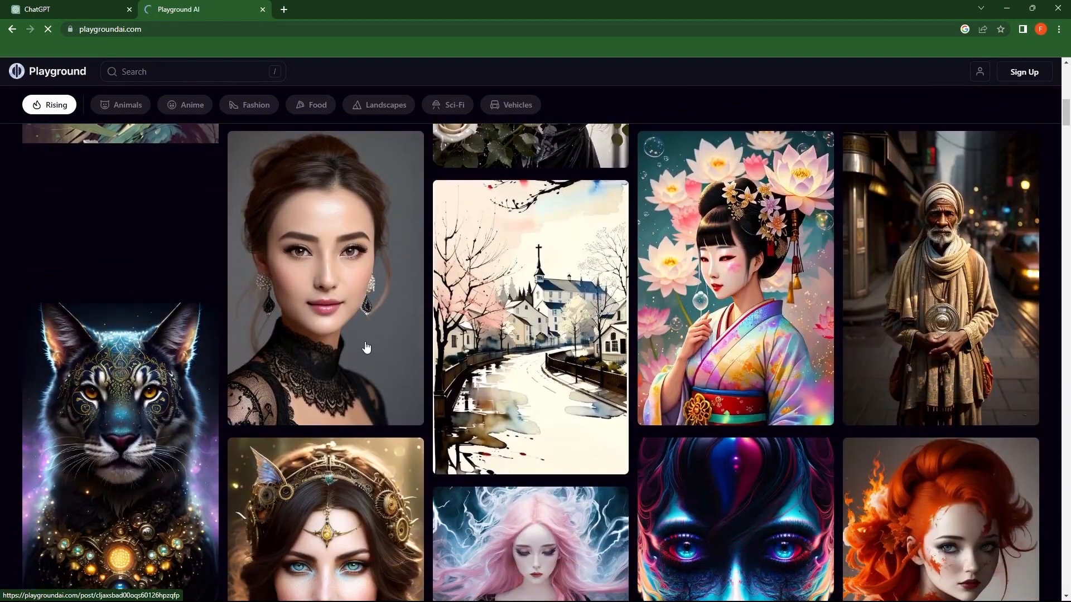
{"action": "scroll", "scroll_direction": "down", "scroll_amount": 3}
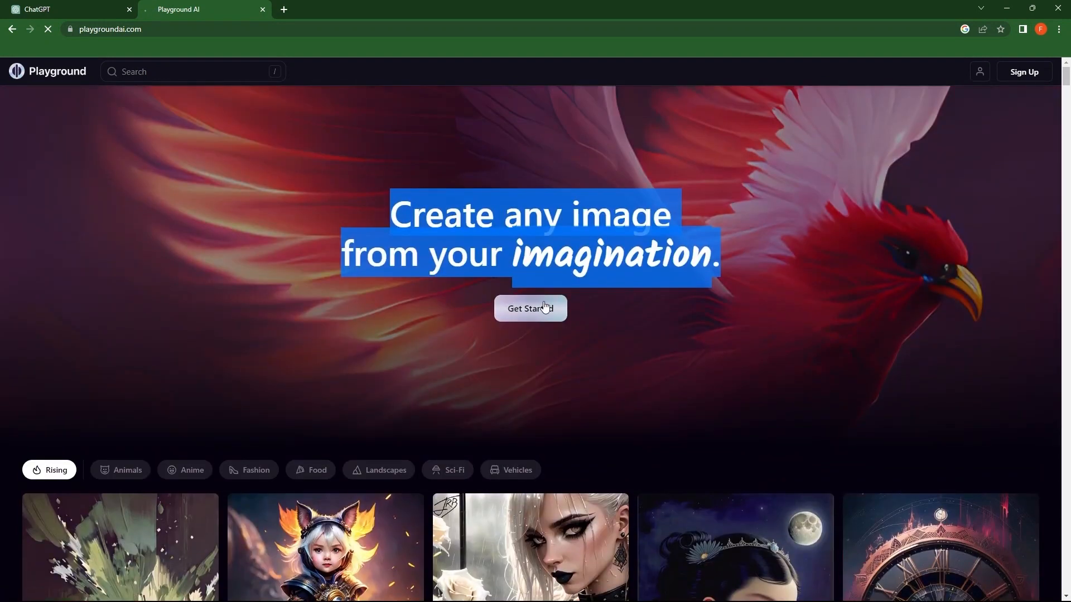
{"action": "left_click", "coordinate": [530, 308]}
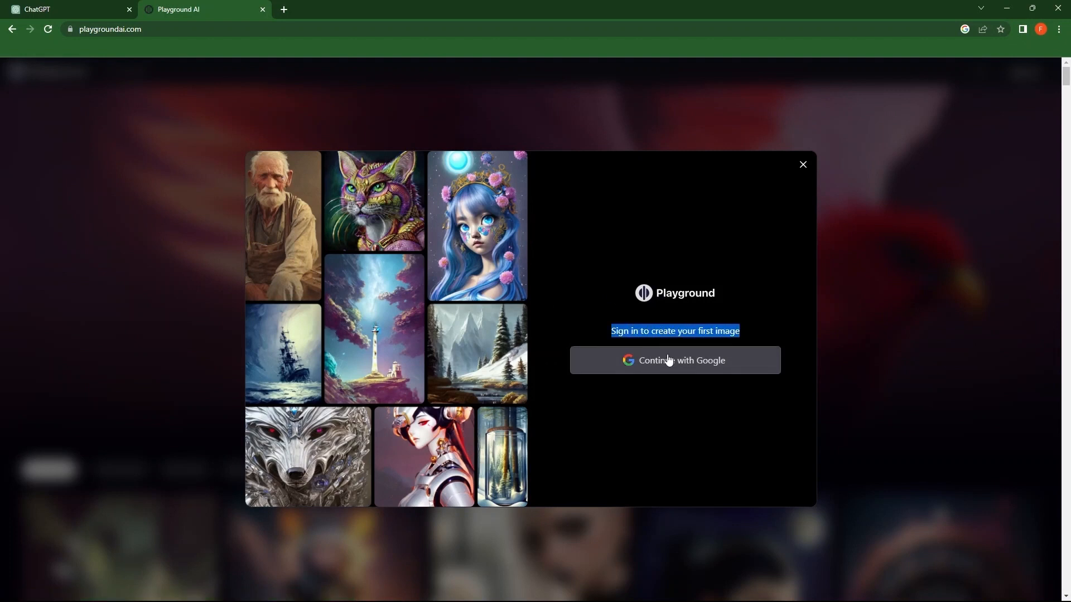
Step: Sign in with Google and dismiss the welcome and Discord popups to reach Create an Image
{"action": "left_click", "coordinate": [674, 361]}
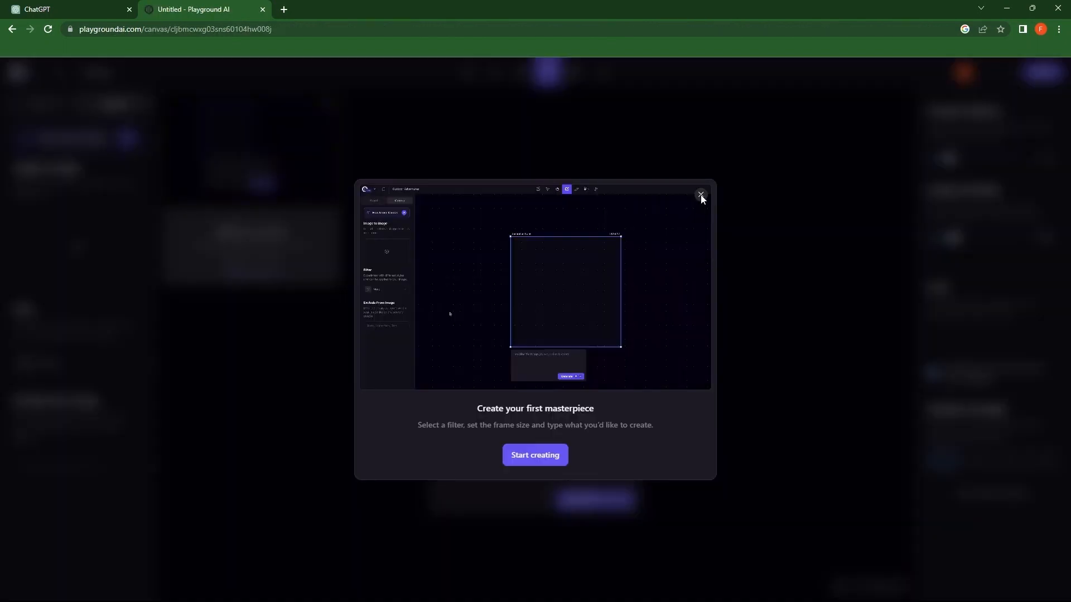
{"action": "left_click", "coordinate": [701, 195]}
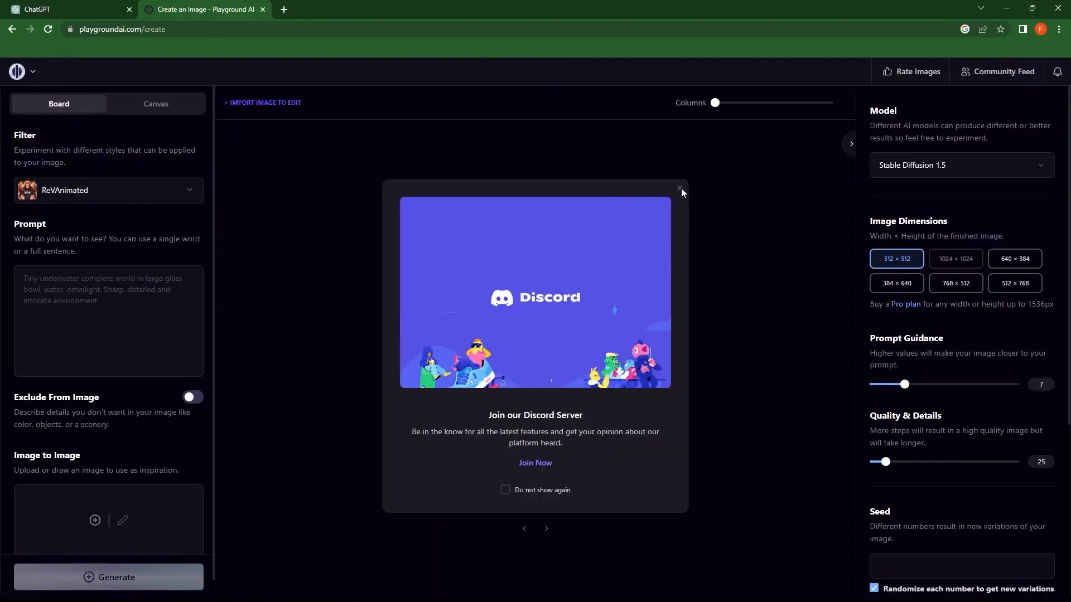
{"action": "left_click", "coordinate": [679, 188]}
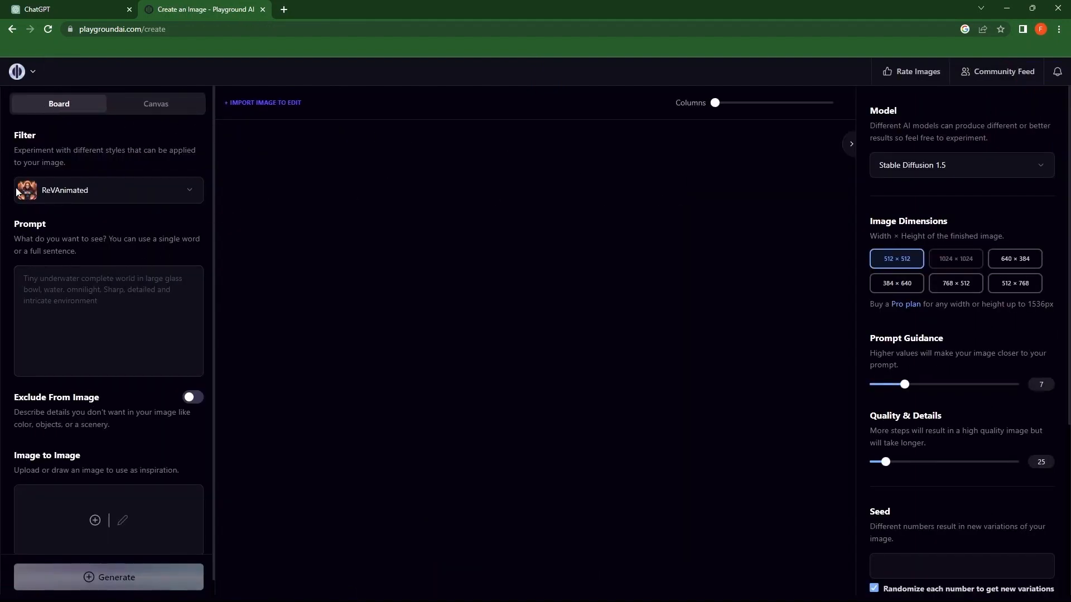
Step: Choose the Polymode filter and enter the prompt 'A small persian cat sleeping'
{"action": "left_click", "coordinate": [107, 190]}
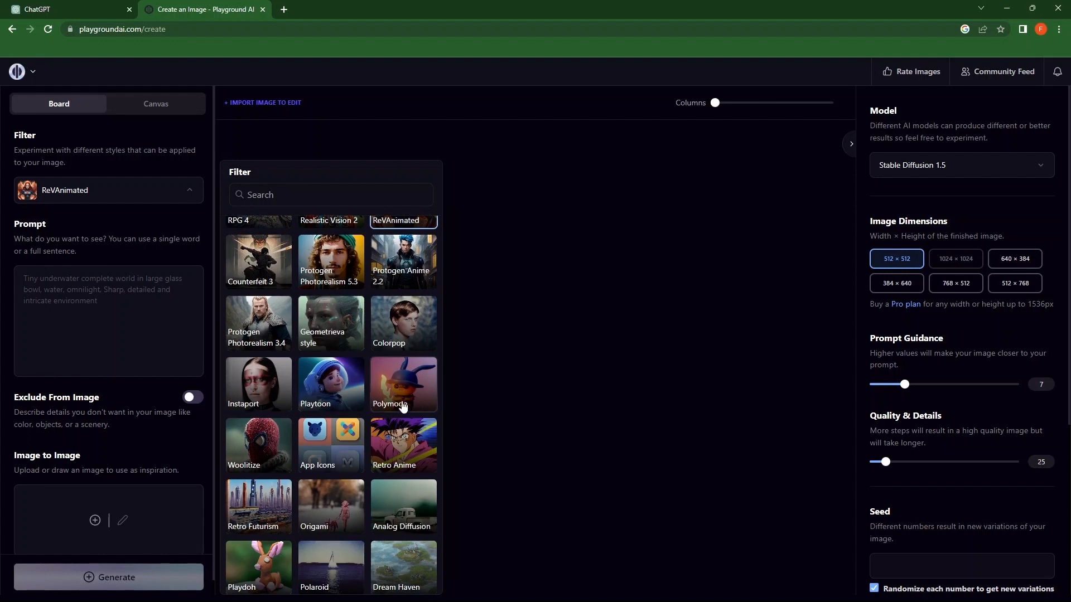
{"action": "scroll", "scroll_direction": "down", "scroll_amount": 3}
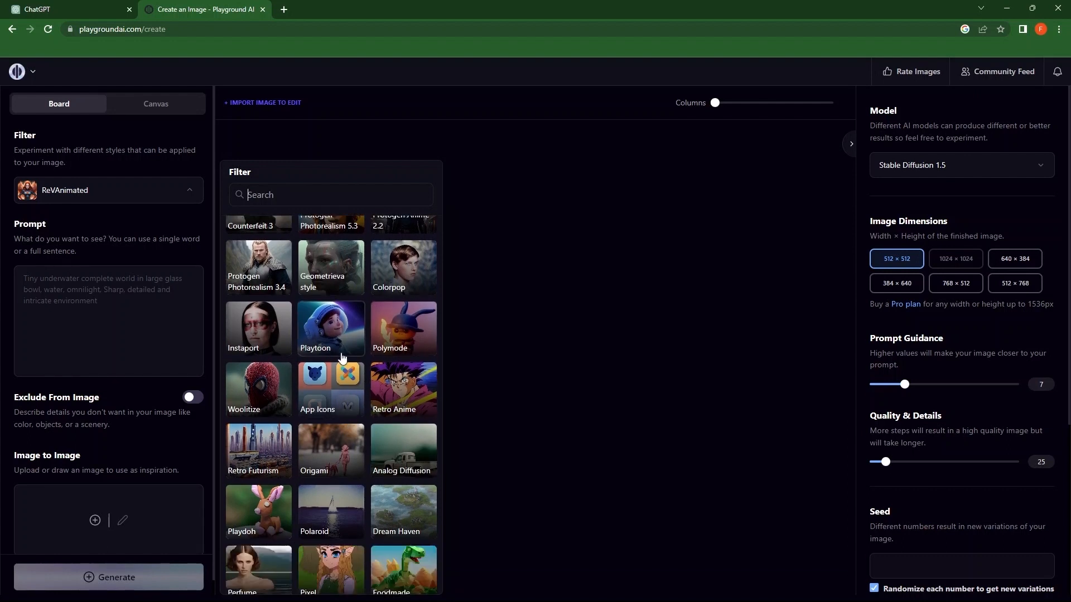
{"action": "left_click", "coordinate": [403, 330]}
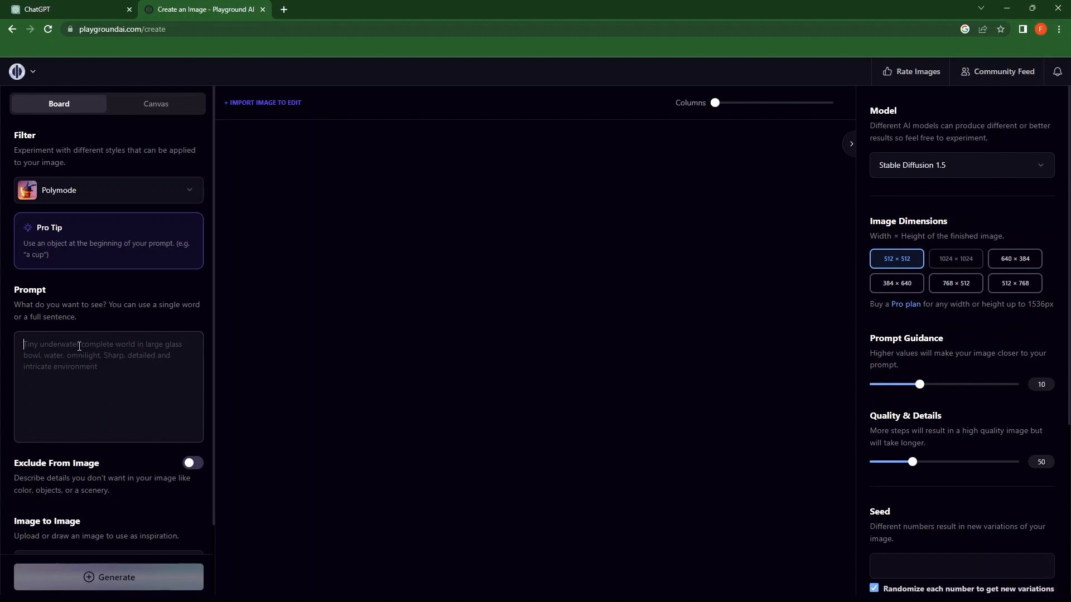
{"action": "type", "text": "A small persian cat sleeping"}
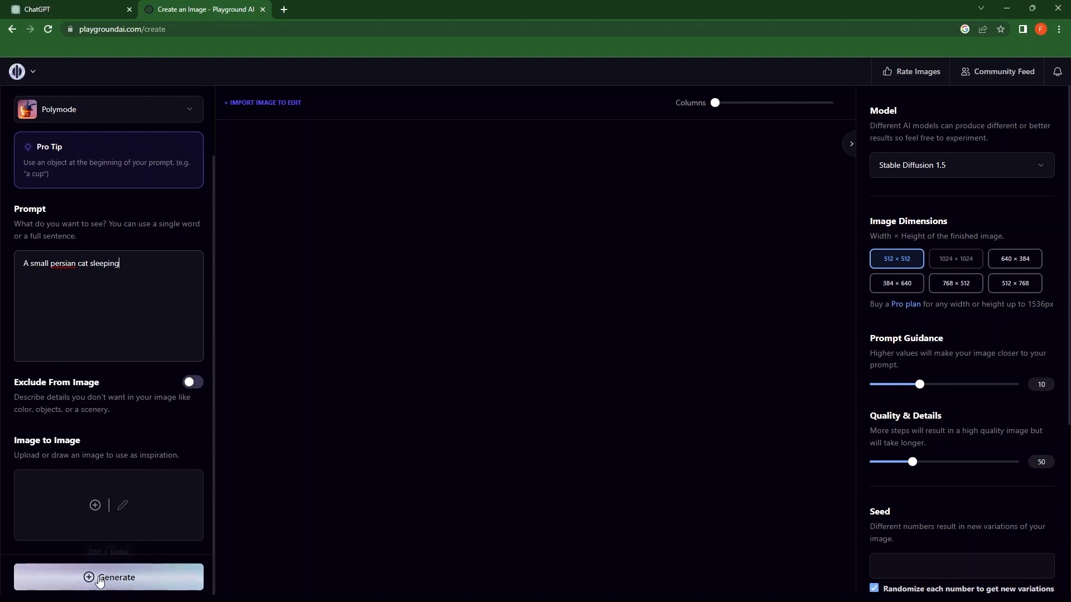
Step: Generate the Polymode image of a small Persian cat sleeping on a blue cushion
{"action": "left_click", "coordinate": [108, 578]}
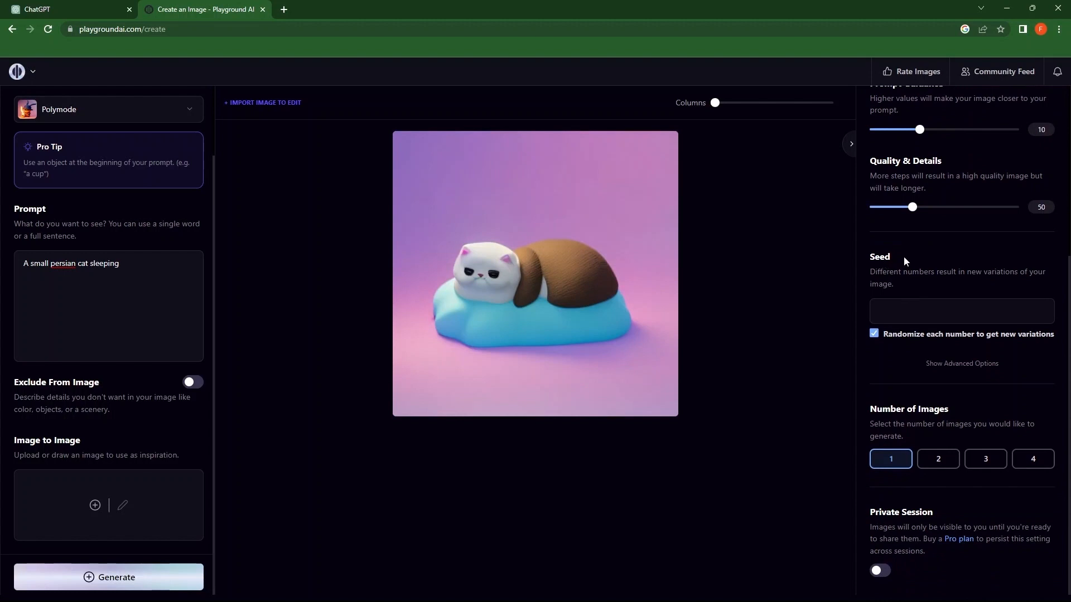
{"action": "mouse_move", "coordinate": [878, 413]}
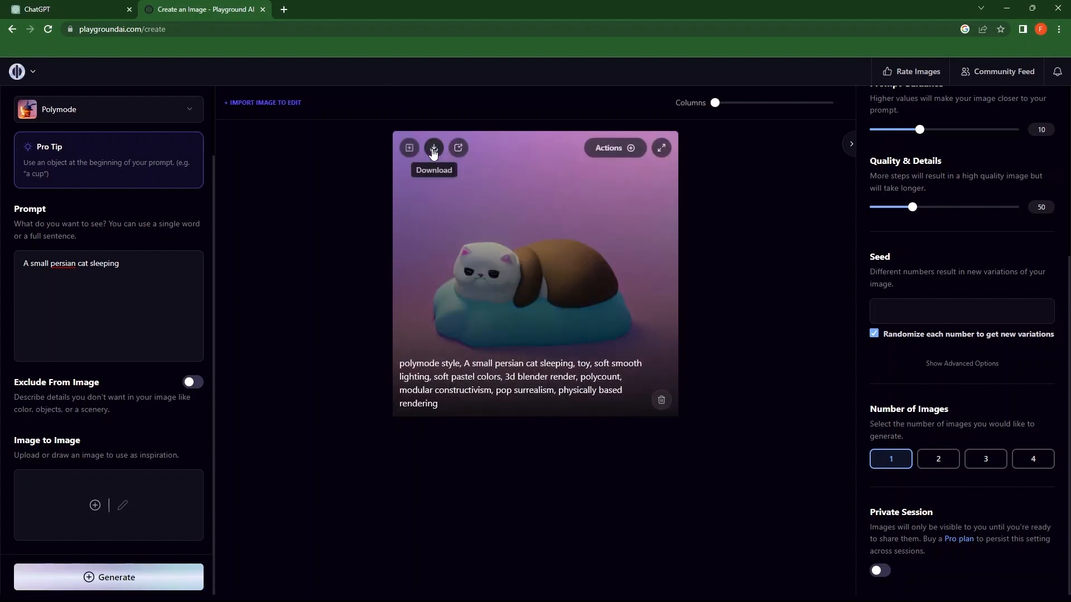
{"action": "mouse_move", "coordinate": [386, 61]}
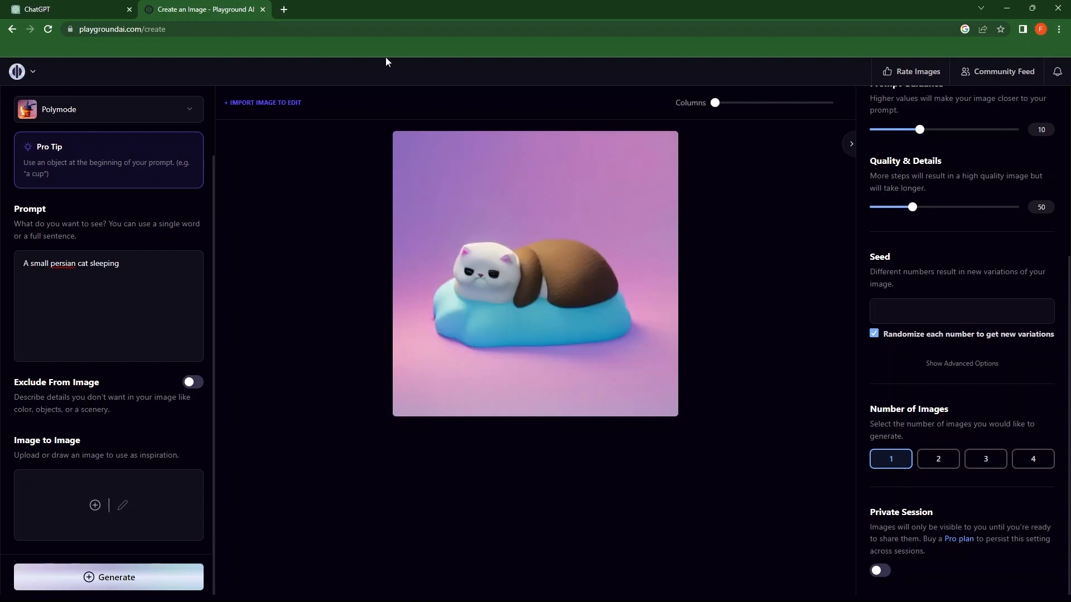
Step: Search Google for 'chatsonic' in a new tab and open the chatsonic.pro ChatSonic article
{"action": "left_click", "coordinate": [417, 9]}
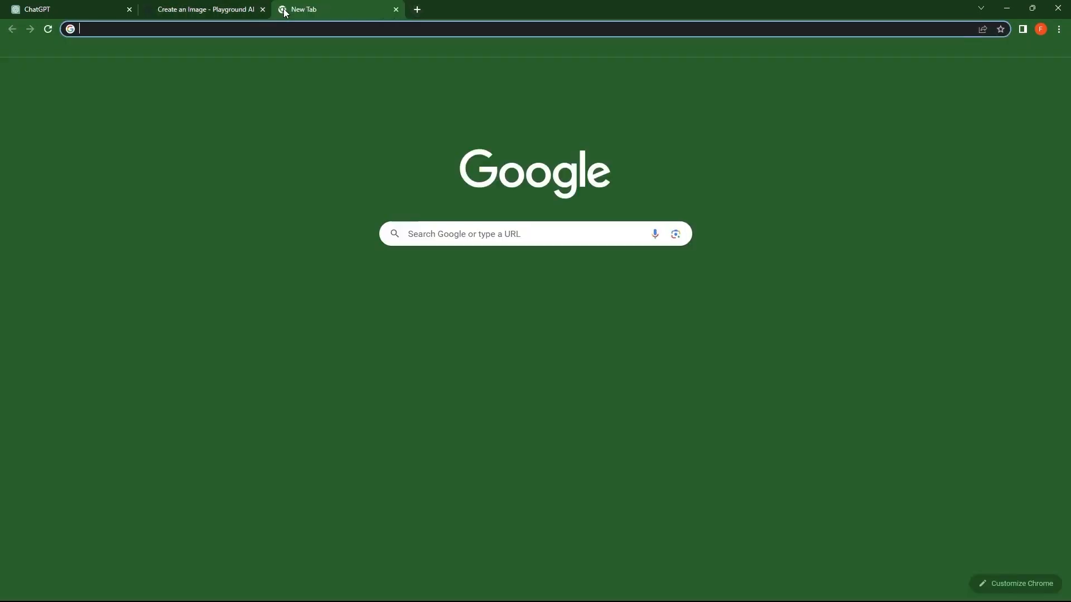
{"action": "type", "text": "chat"}
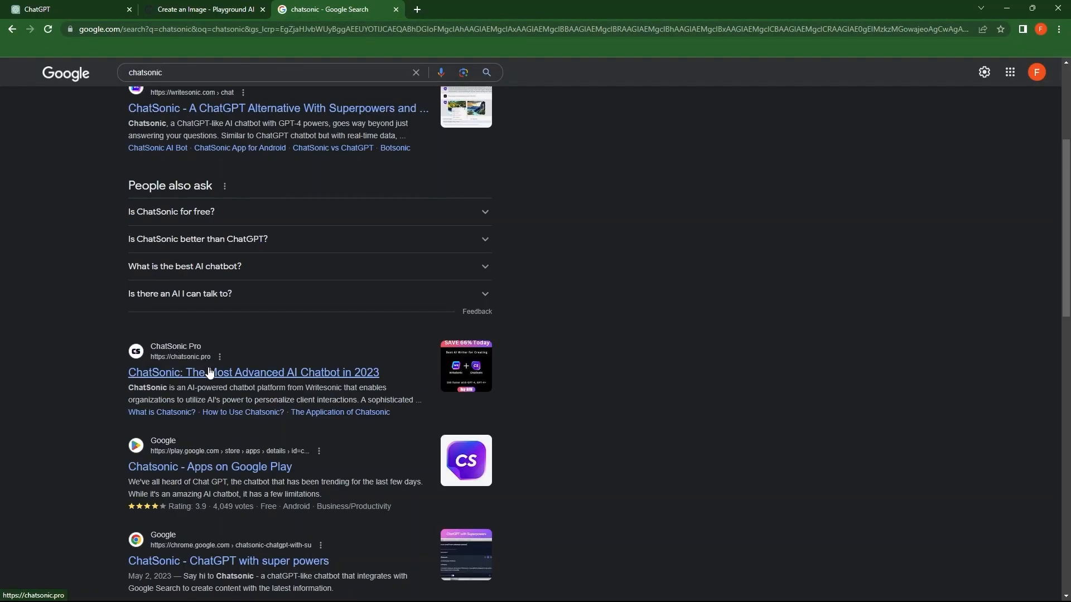
{"action": "left_click", "coordinate": [253, 372]}
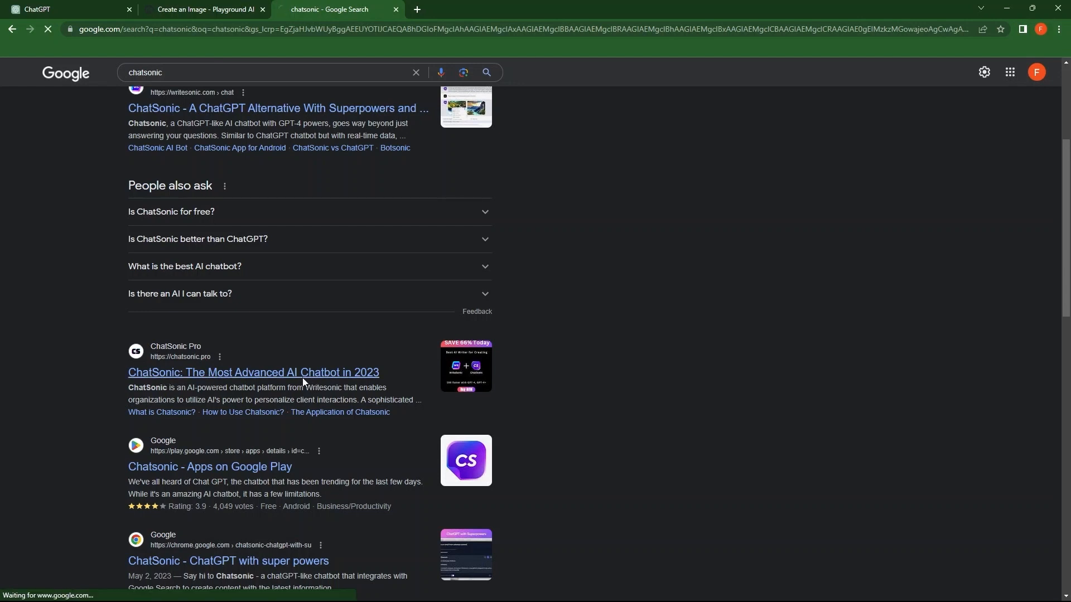
{"action": "left_click", "coordinate": [253, 372]}
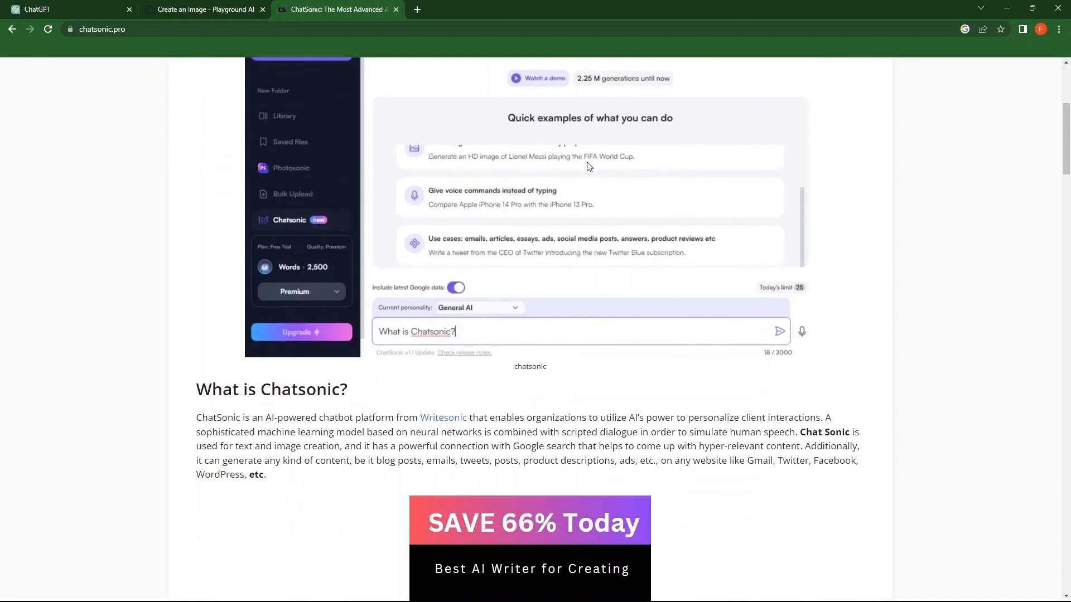
{"action": "scroll", "scroll_direction": "down", "scroll_amount": 3}
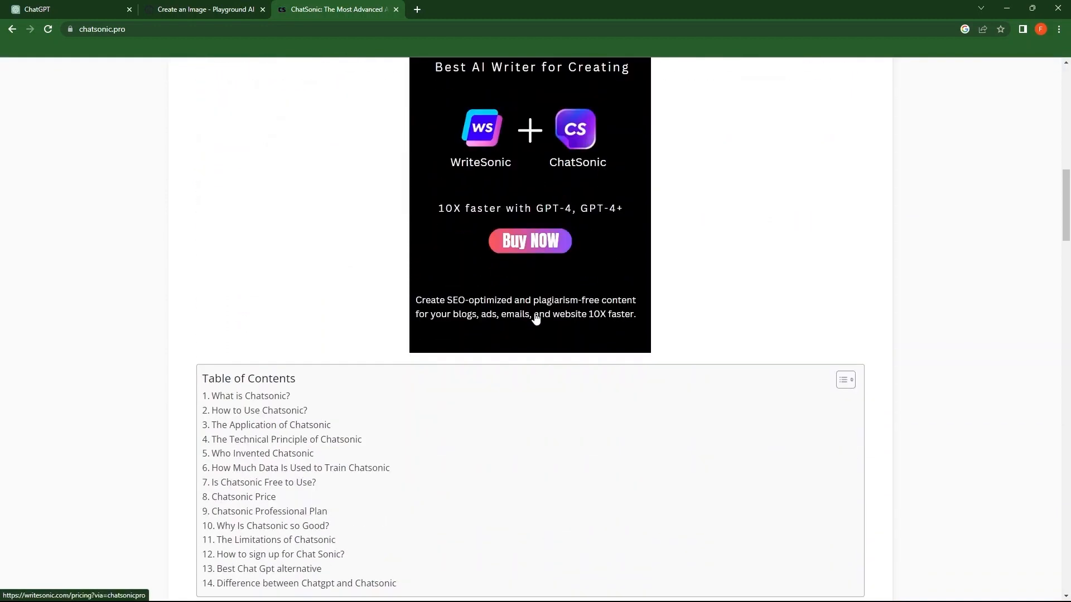
{"action": "scroll", "scroll_direction": "down", "scroll_amount": 3}
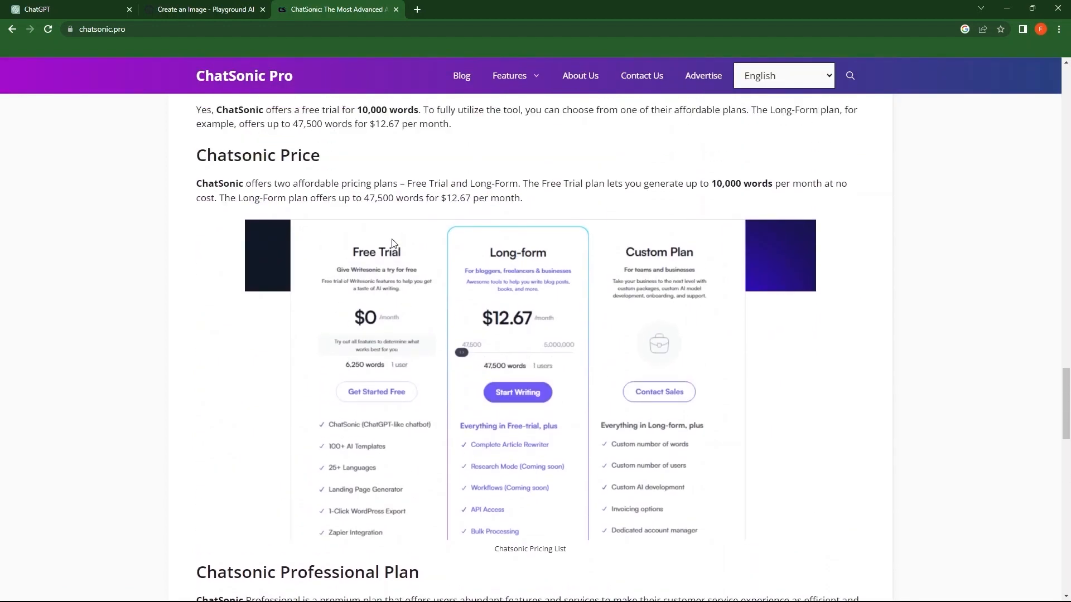
{"action": "mouse_move", "coordinate": [505, 264]}
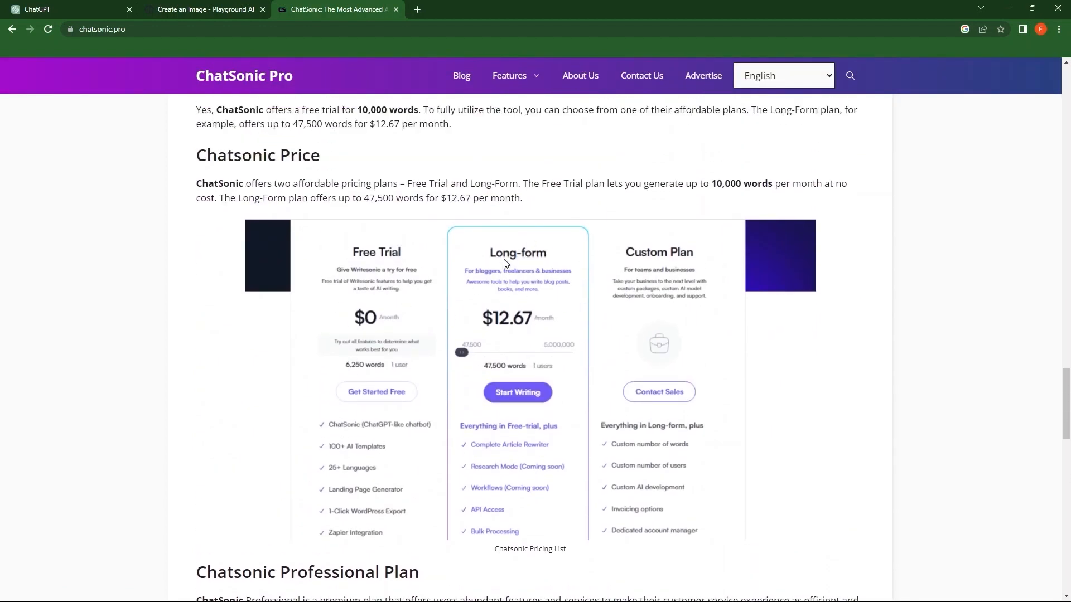
{"action": "mouse_move", "coordinate": [663, 395]}
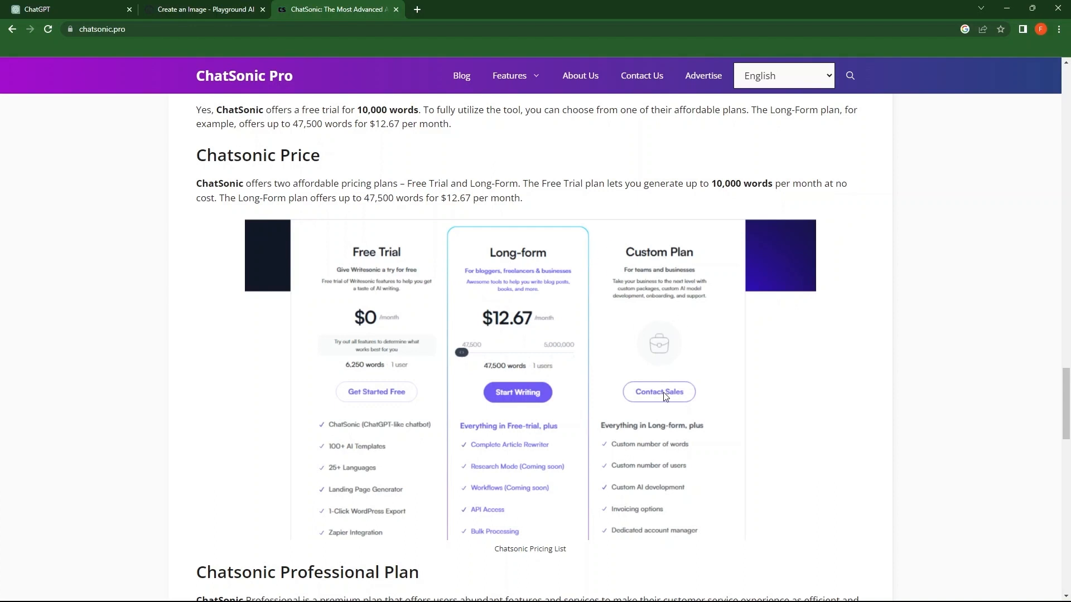
{"action": "scroll", "scroll_direction": "down", "scroll_amount": 3}
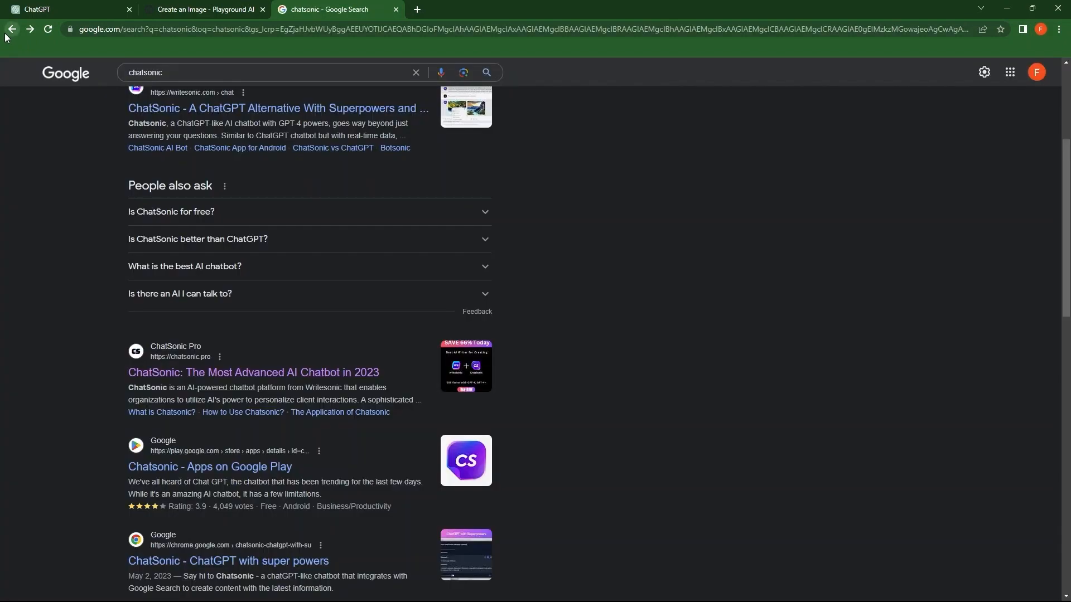
Step: Open Writesonic from the sponsored result and choose Start Writing For Free
{"action": "scroll", "scroll_direction": "up", "scroll_amount": 3}
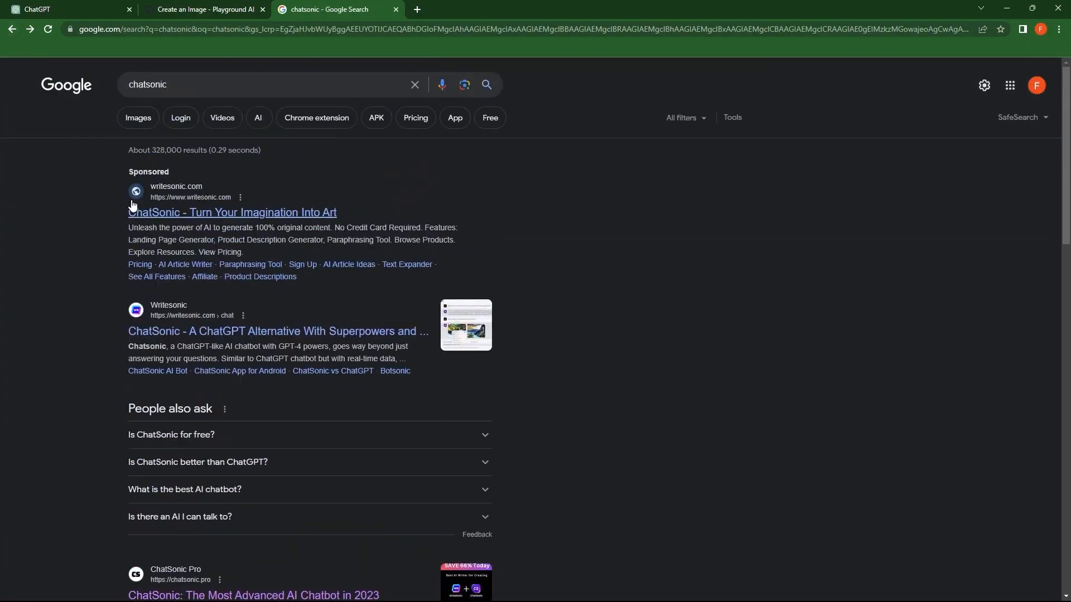
{"action": "left_click", "coordinate": [232, 212]}
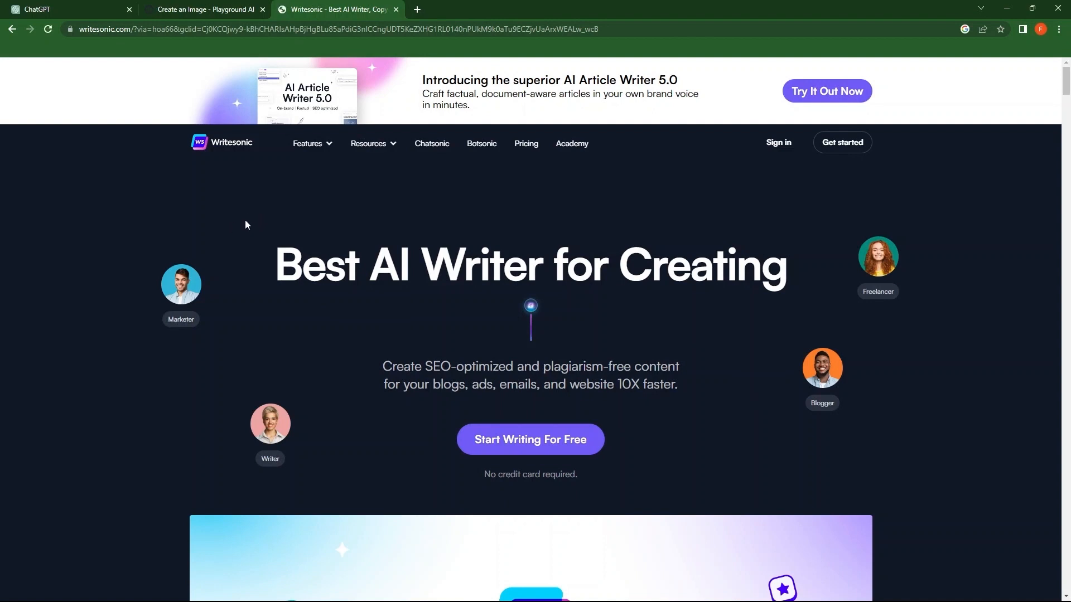
{"action": "mouse_move", "coordinate": [476, 439]}
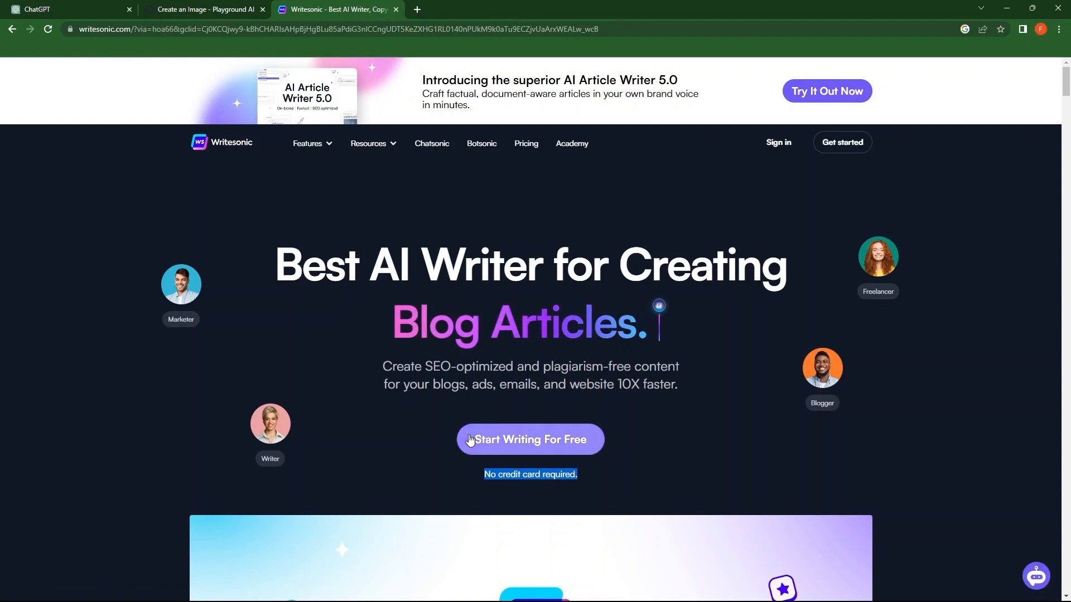
{"action": "left_click", "coordinate": [529, 439]}
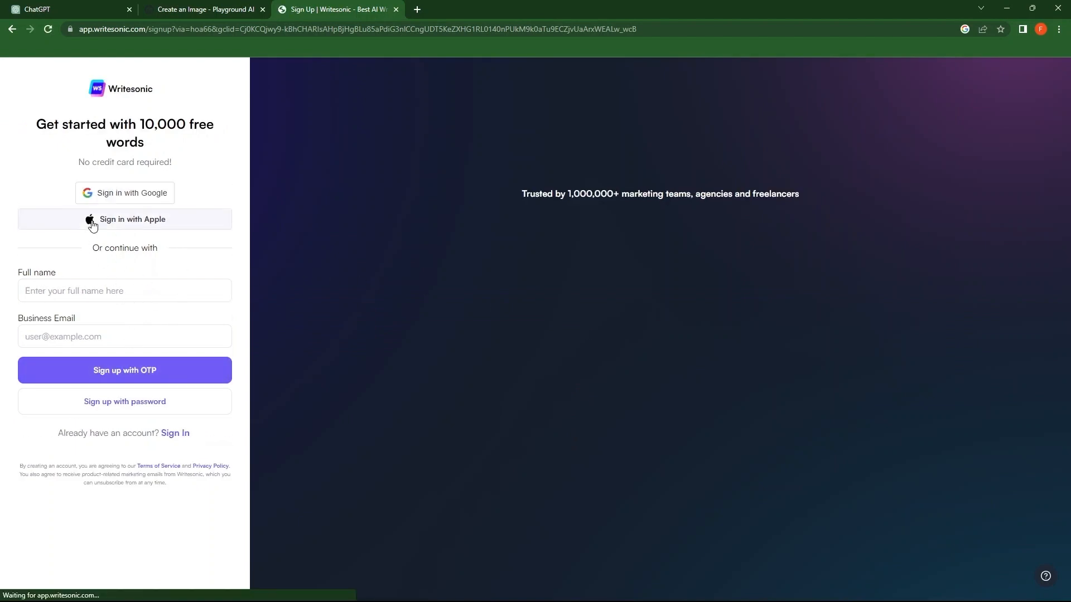
Step: Sign up with the suggested Google account and land in Writesonic's template Library
{"action": "left_click", "coordinate": [125, 192]}
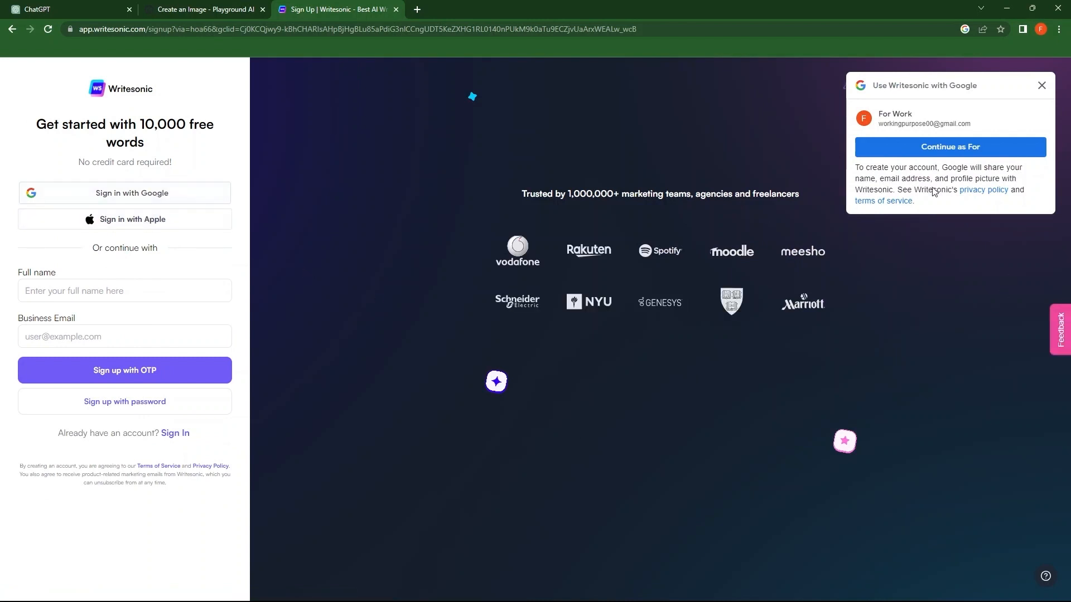
{"action": "left_click", "coordinate": [949, 146]}
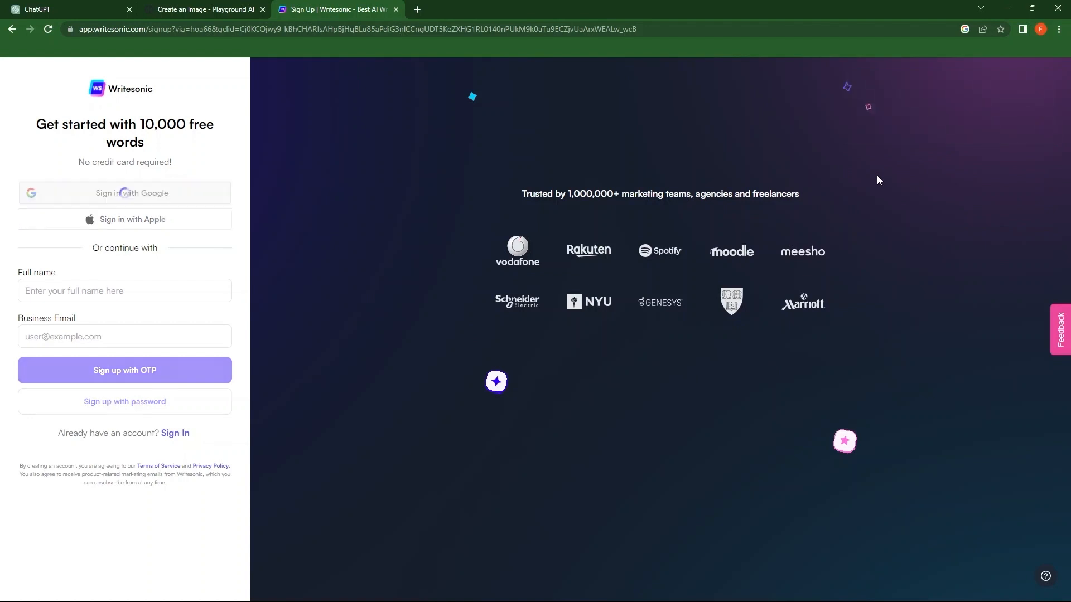
{"action": "left_click", "coordinate": [124, 370]}
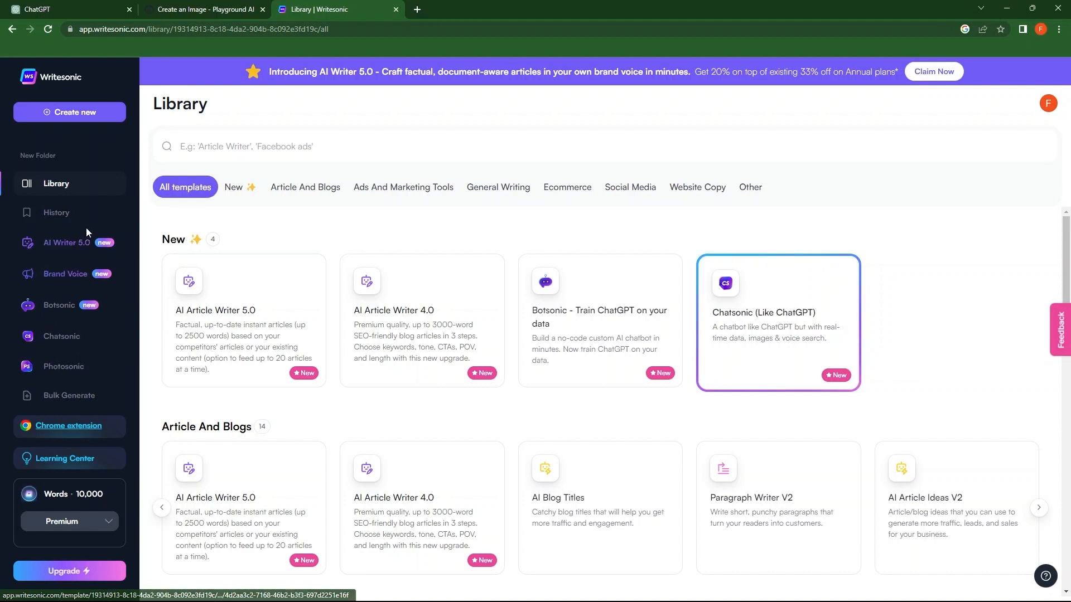
{"action": "mouse_move", "coordinate": [66, 274]}
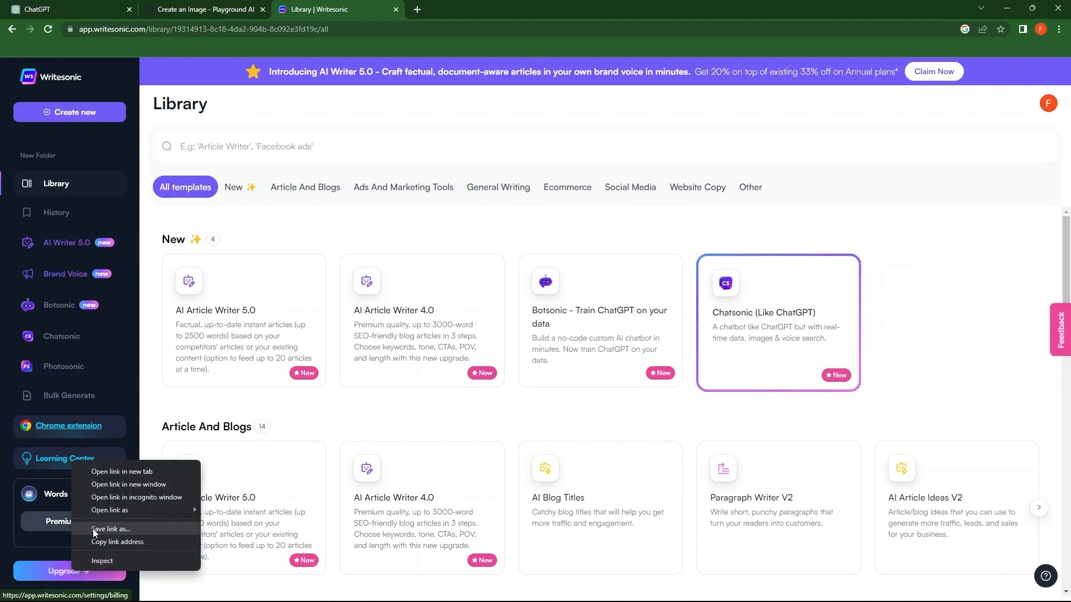
Step: Open the sidebar billing link in a new tab showing Free Trial, Pro $33/month and Enterprise
{"action": "left_click", "coordinate": [122, 471]}
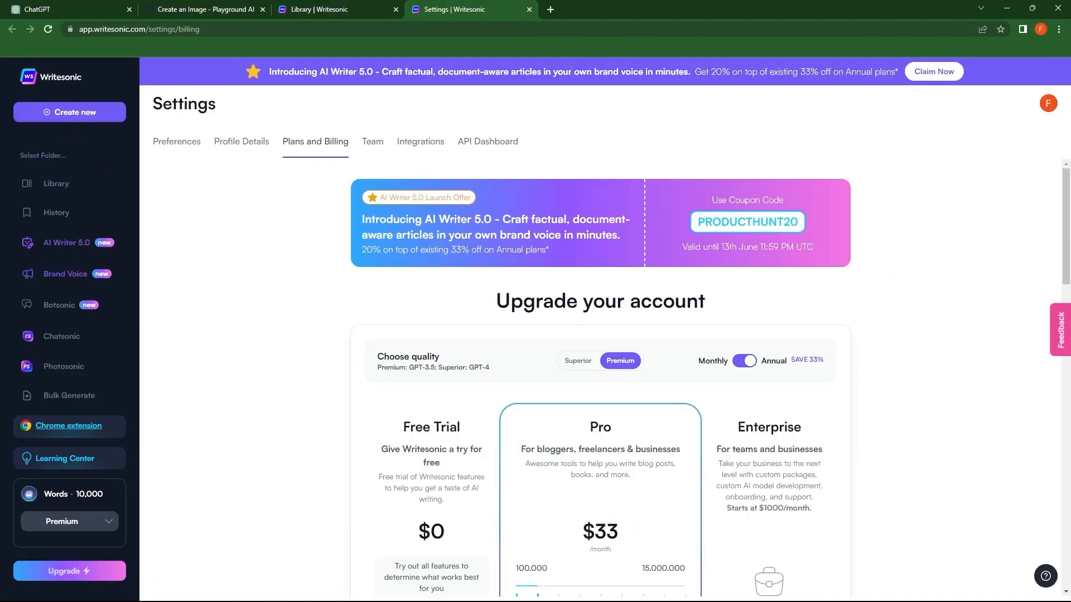
Step: Switch pricing to Superior quality billed monthly so Pro shows $49/month for 100,000 words
{"action": "scroll", "scroll_direction": "down", "scroll_amount": 3}
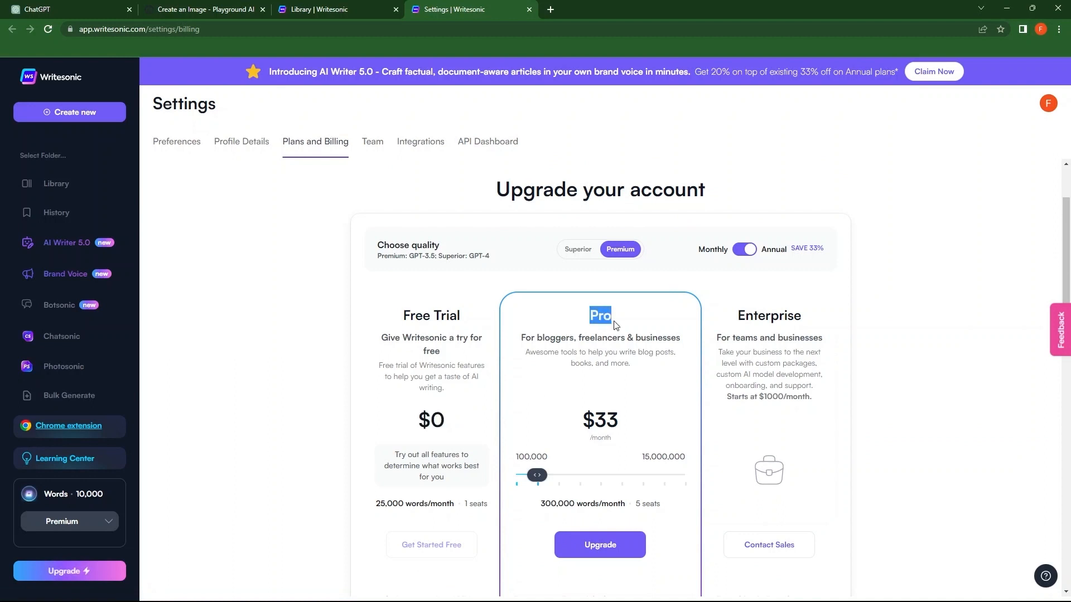
{"action": "double_click", "coordinate": [600, 419]}
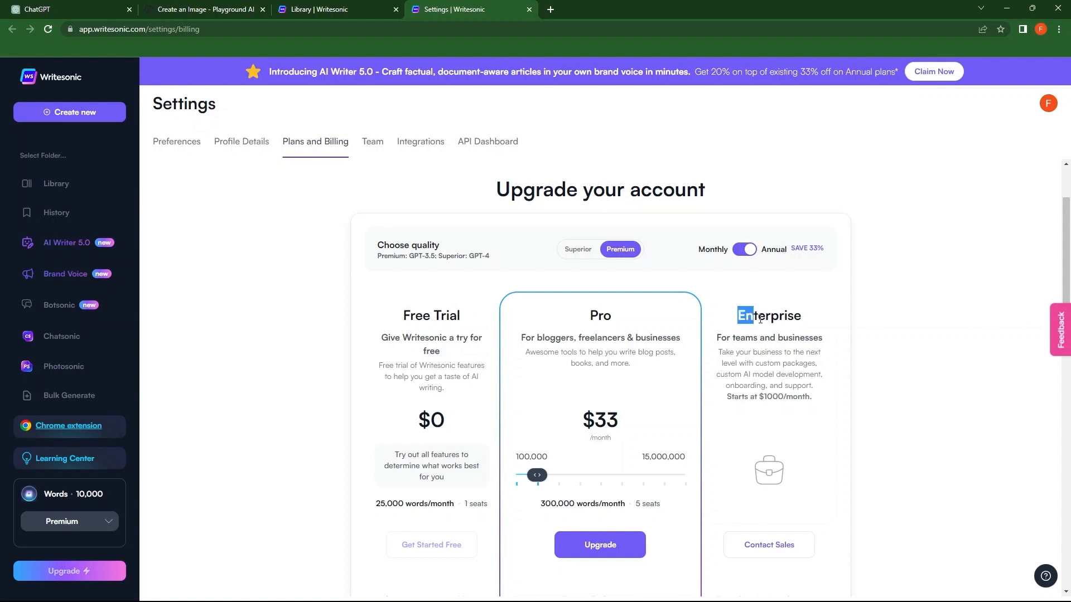
{"action": "scroll", "scroll_direction": "down", "scroll_amount": 3}
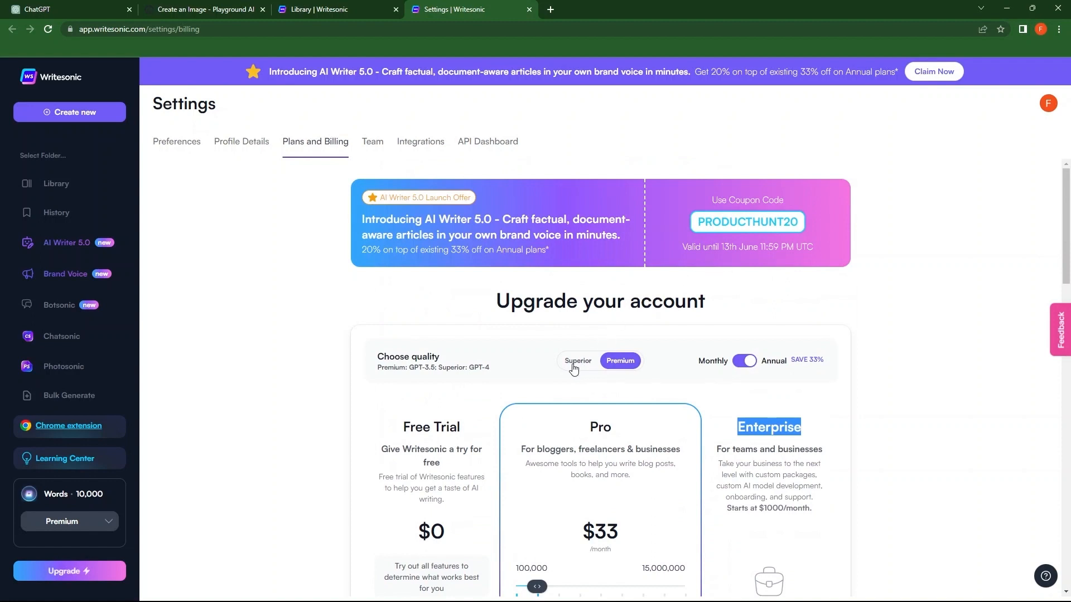
{"action": "left_click", "coordinate": [577, 361]}
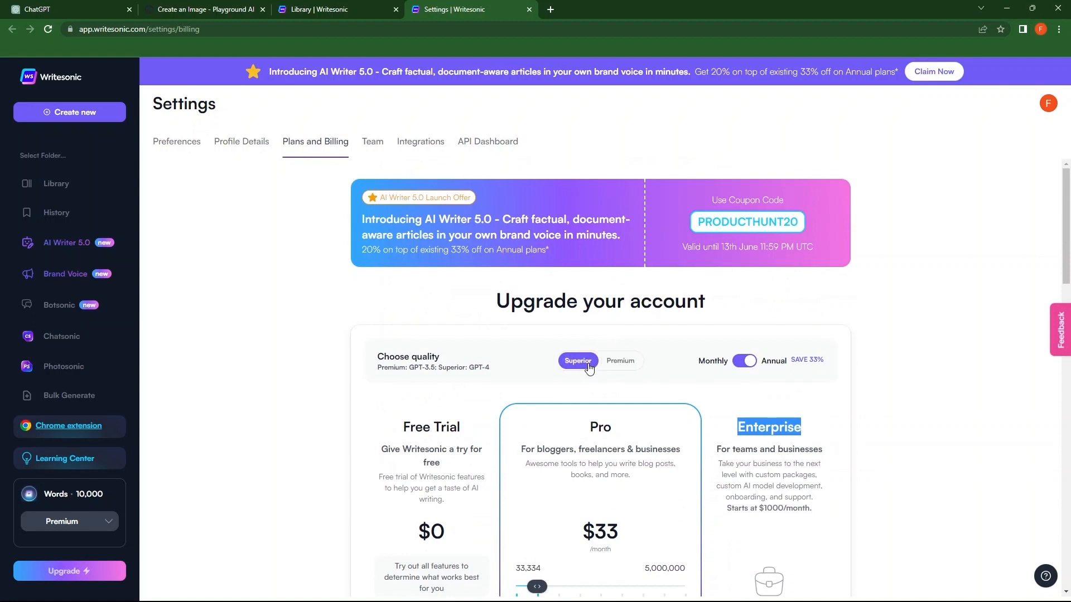
{"action": "scroll", "scroll_direction": "down", "scroll_amount": 3}
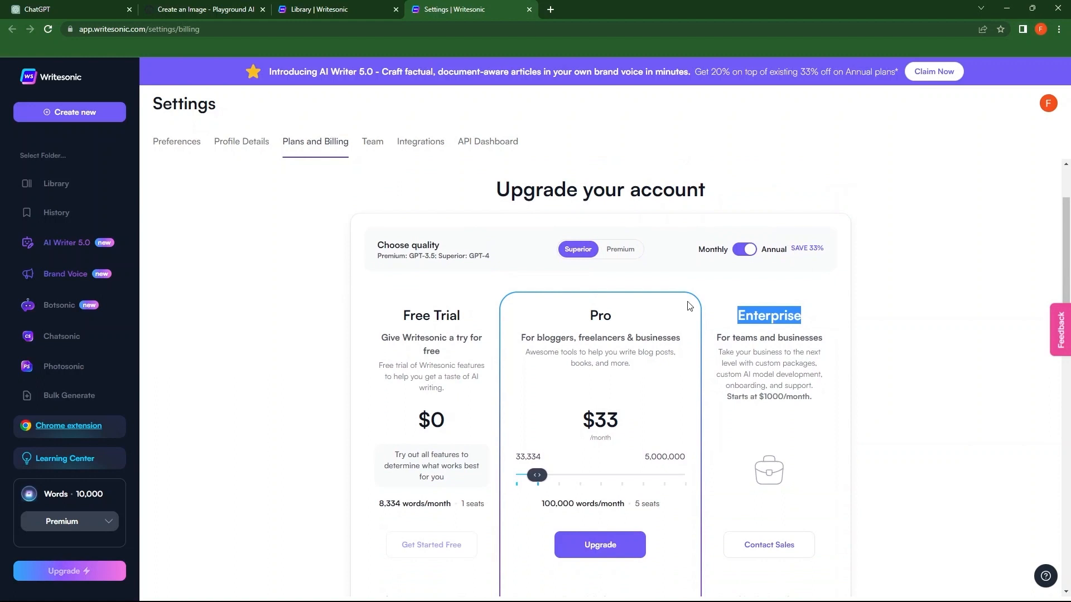
{"action": "left_click", "coordinate": [744, 249]}
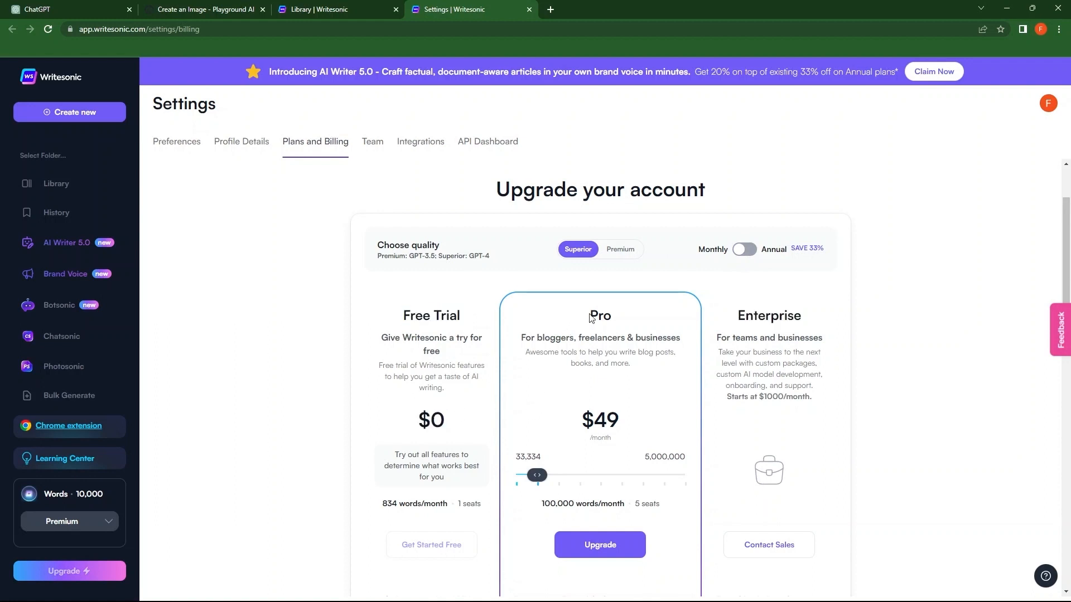
{"action": "double_click", "coordinate": [588, 419]}
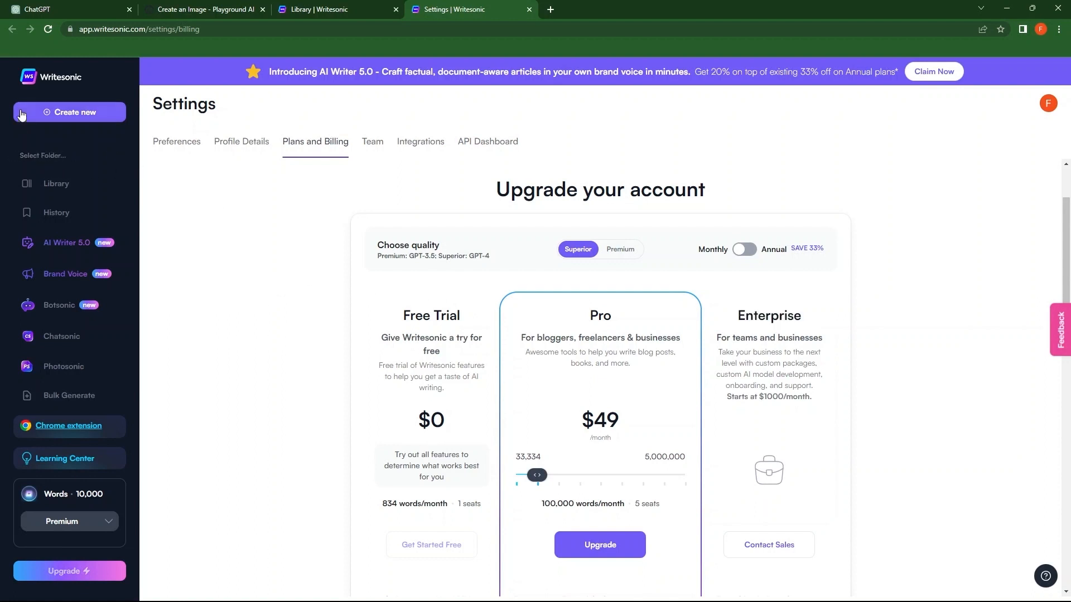
Step: Start a new project and launch Chatsonic on a new chat page
{"action": "left_click", "coordinate": [69, 112]}
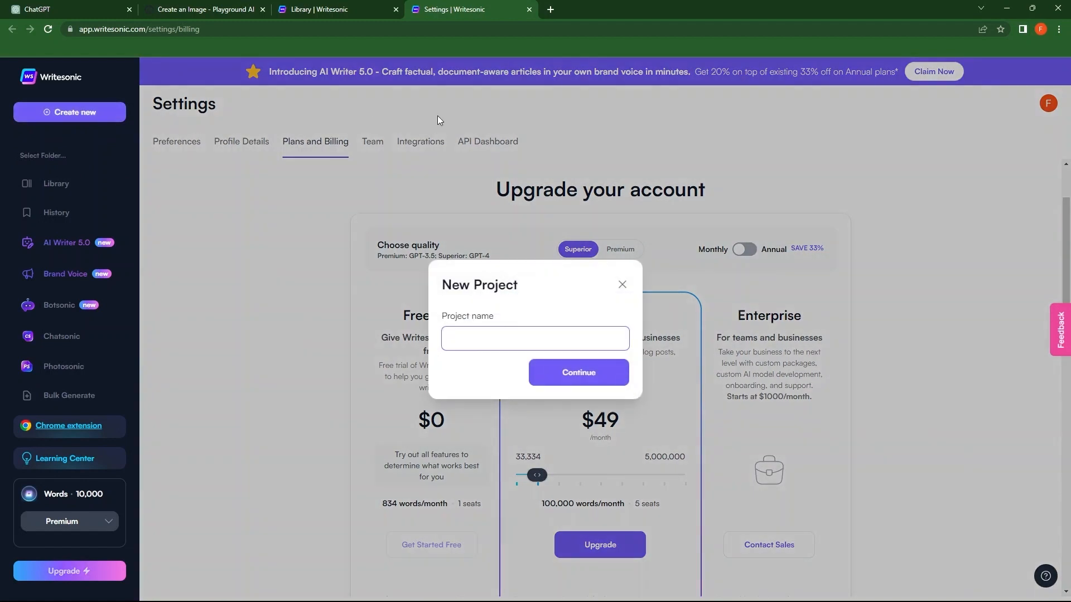
{"action": "left_click", "coordinate": [535, 338]}
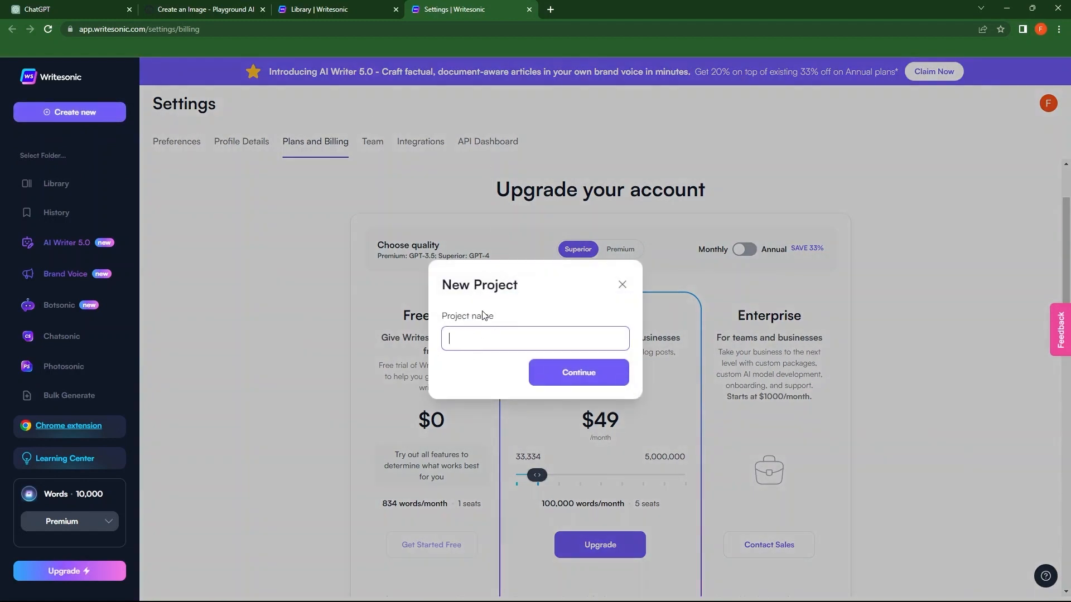
{"action": "left_click", "coordinate": [621, 285]}
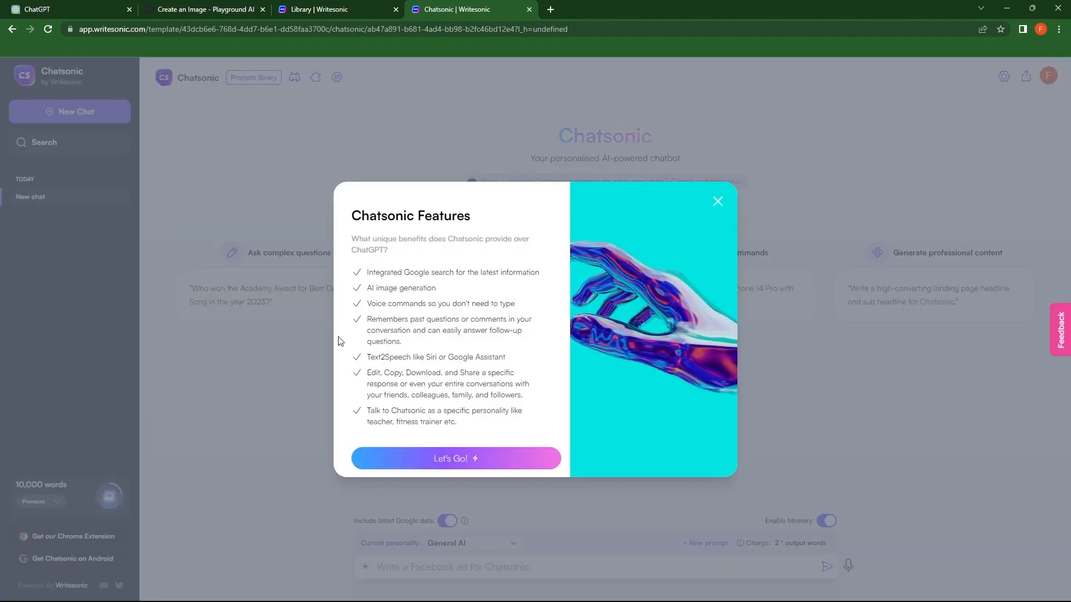
{"action": "mouse_move", "coordinate": [428, 403]}
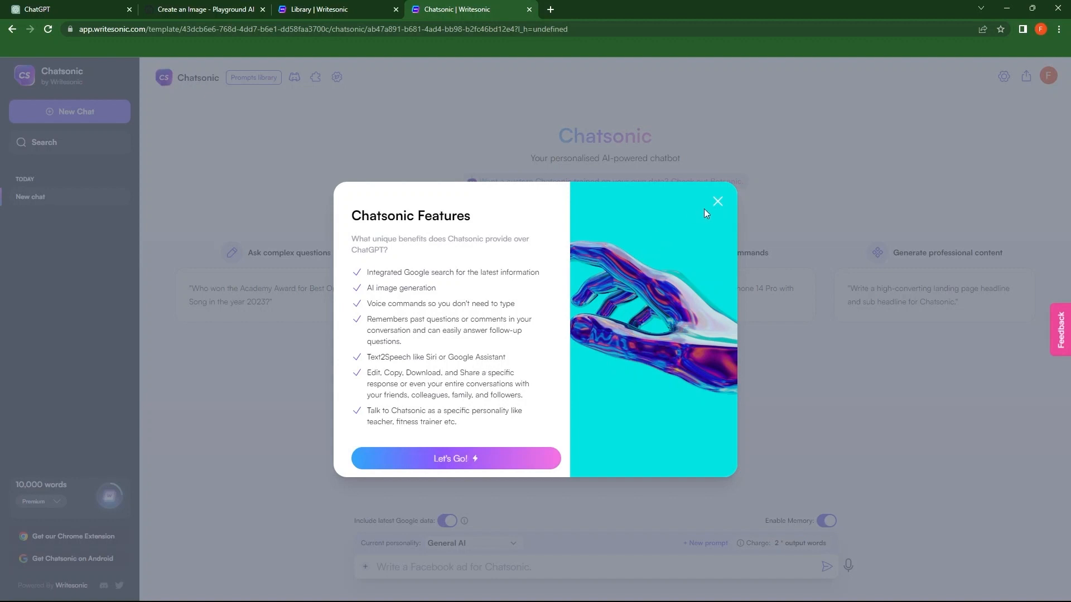
Step: Dismiss the Chatsonic Features popup and focus the empty message box
{"action": "left_click", "coordinate": [717, 201]}
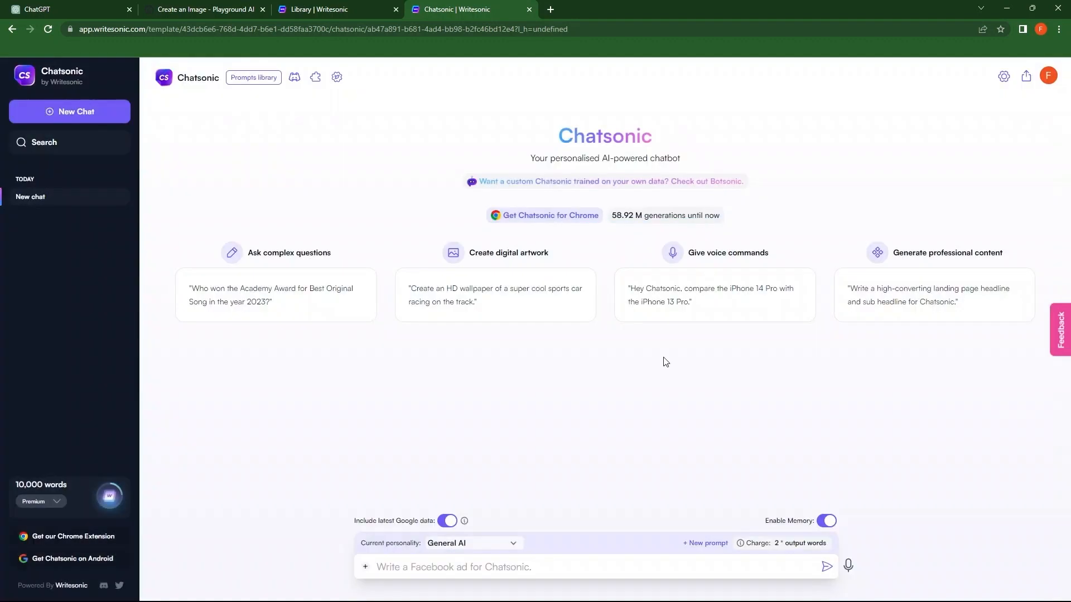
{"action": "left_click", "coordinate": [453, 567]}
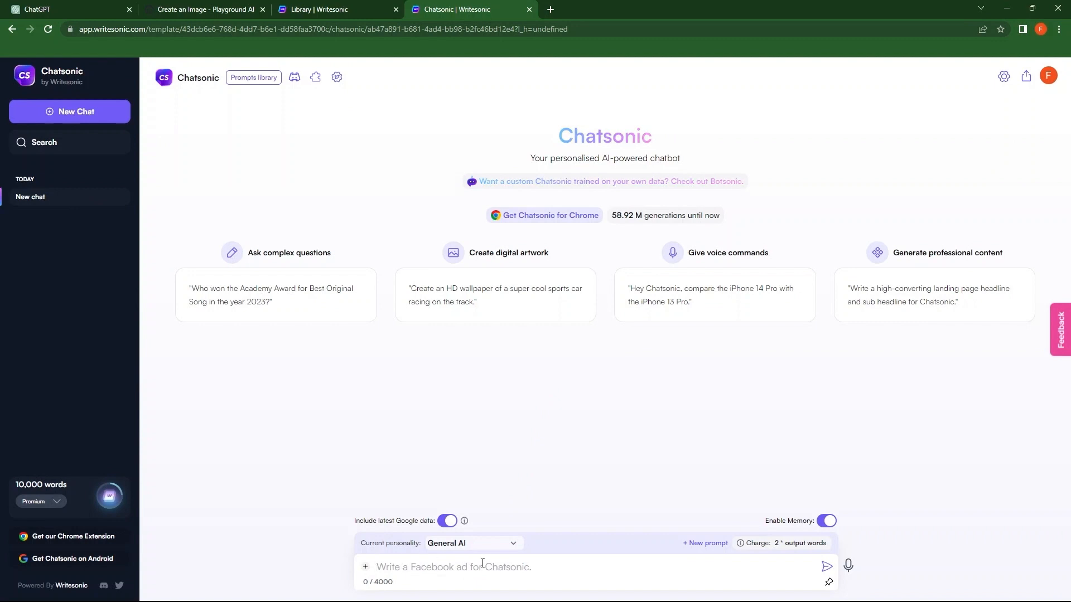
Step: Send 'Write a blog about How to train persian cat' and read the sectioned response, then start a new tab
{"action": "type", "text": "Write"}
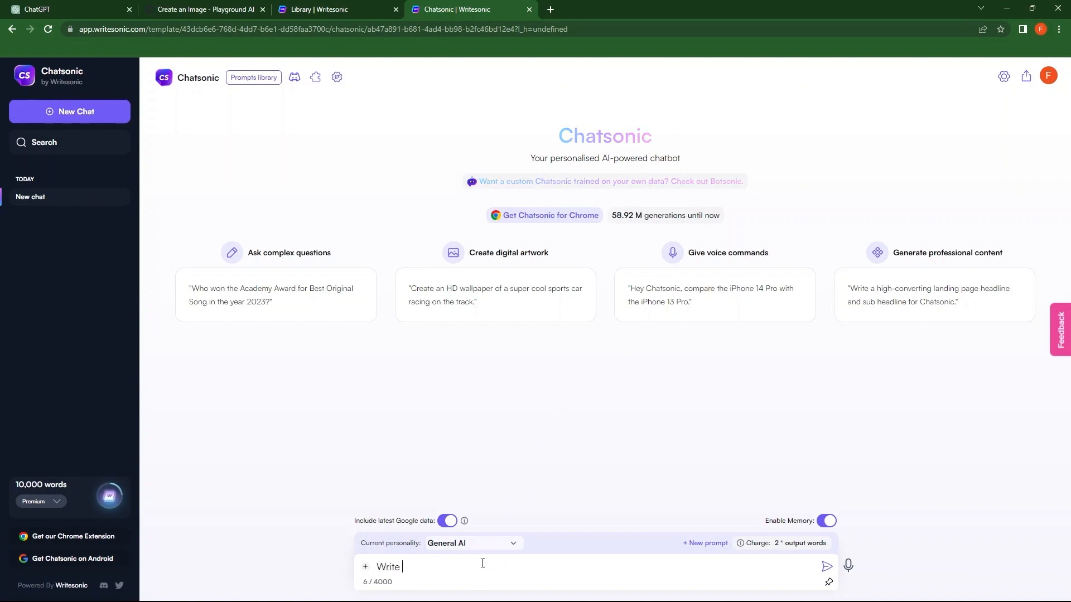
{"action": "type", "text": "a blogh about"}
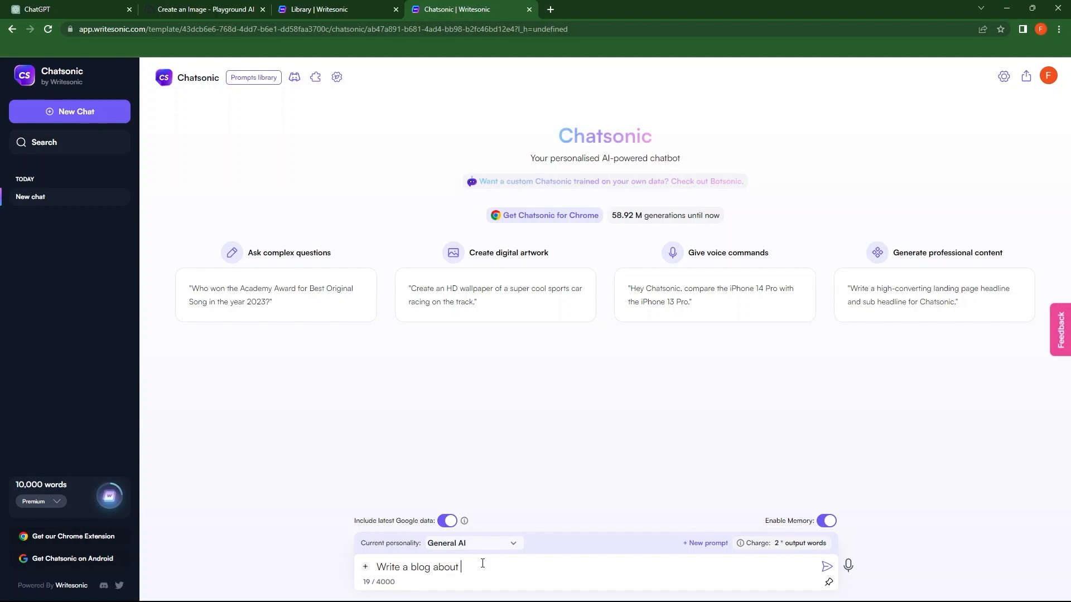
{"action": "left_click", "coordinate": [827, 567]}
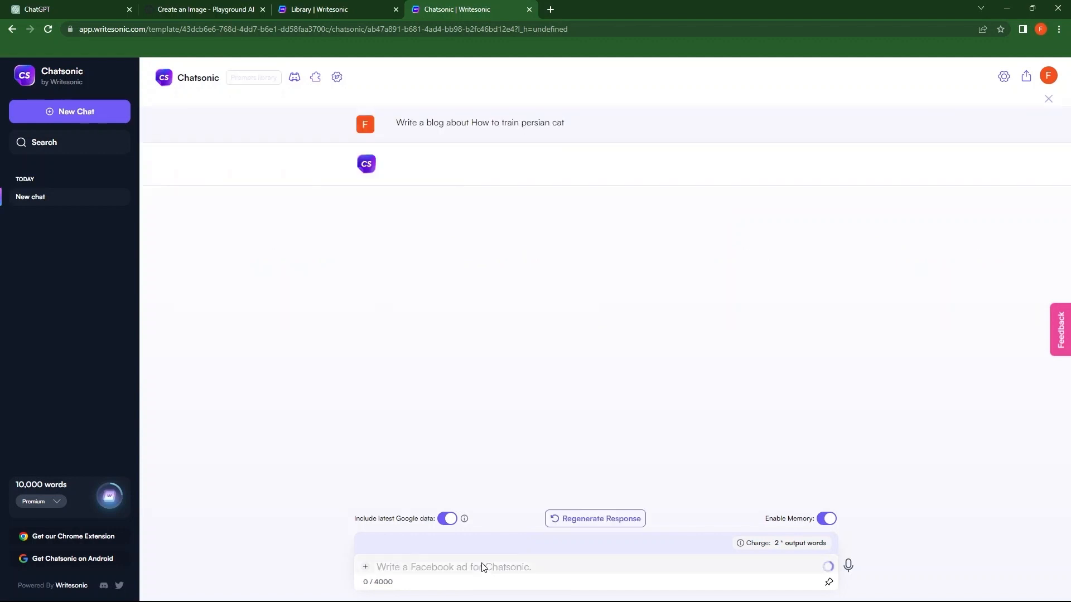
{"action": "left_click", "coordinate": [594, 518]}
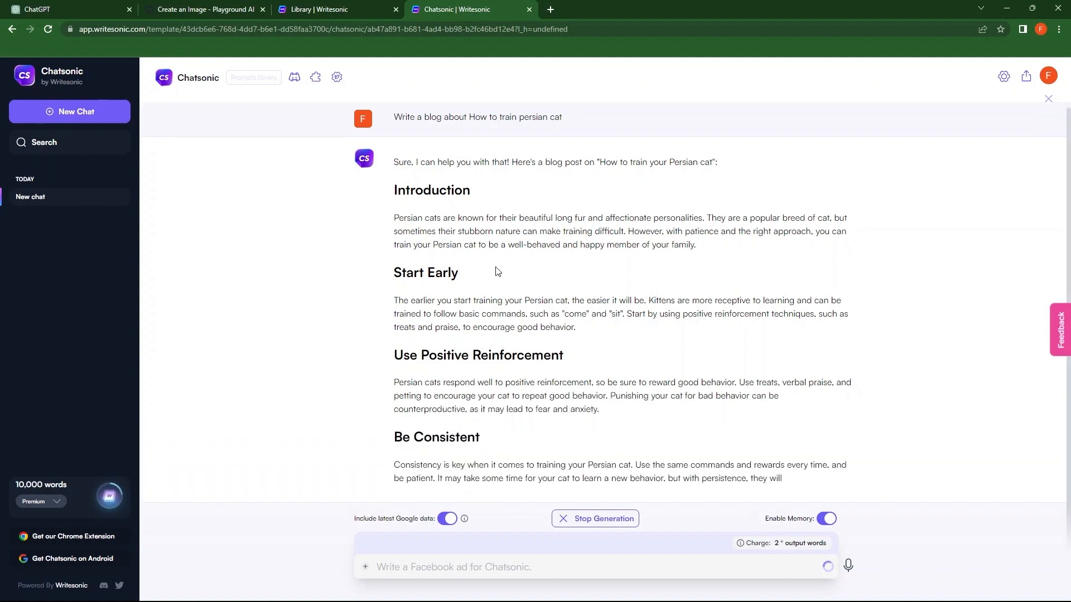
{"action": "scroll", "scroll_direction": "down", "scroll_amount": 3}
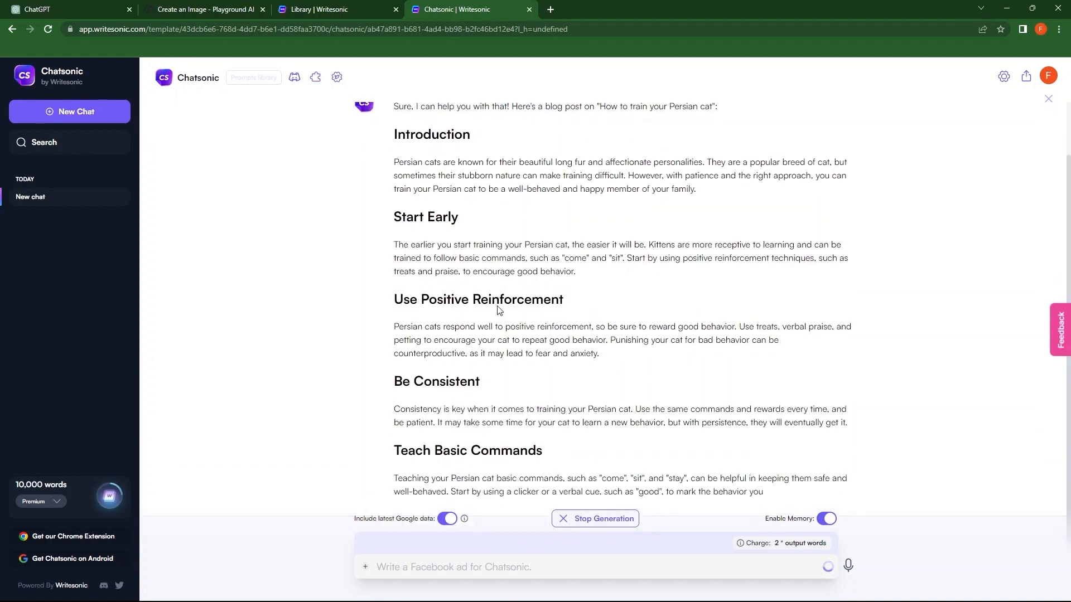
{"action": "scroll", "scroll_direction": "down", "scroll_amount": 3}
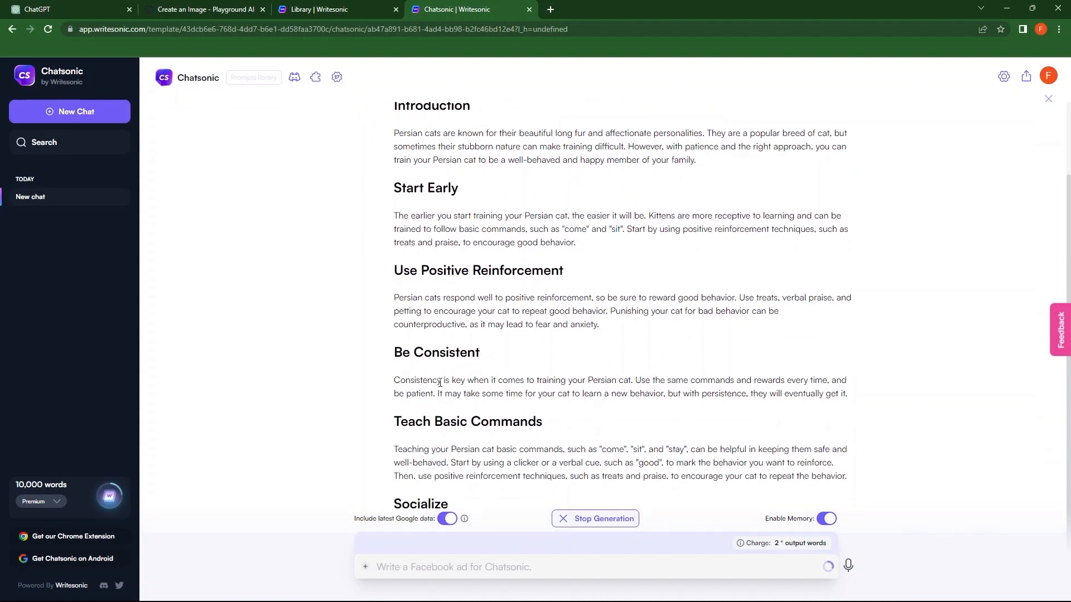
{"action": "left_click", "coordinate": [550, 9]}
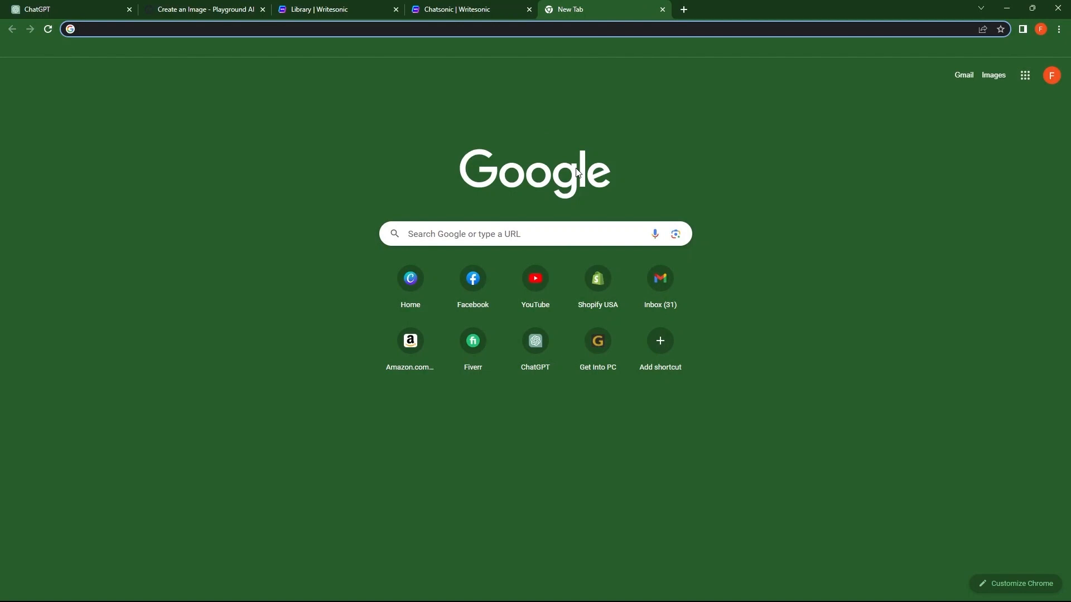
Step: Search Google for 'bloom bot' and try the top Bloom AI: Platform result
{"action": "type", "text": "Bloom"}
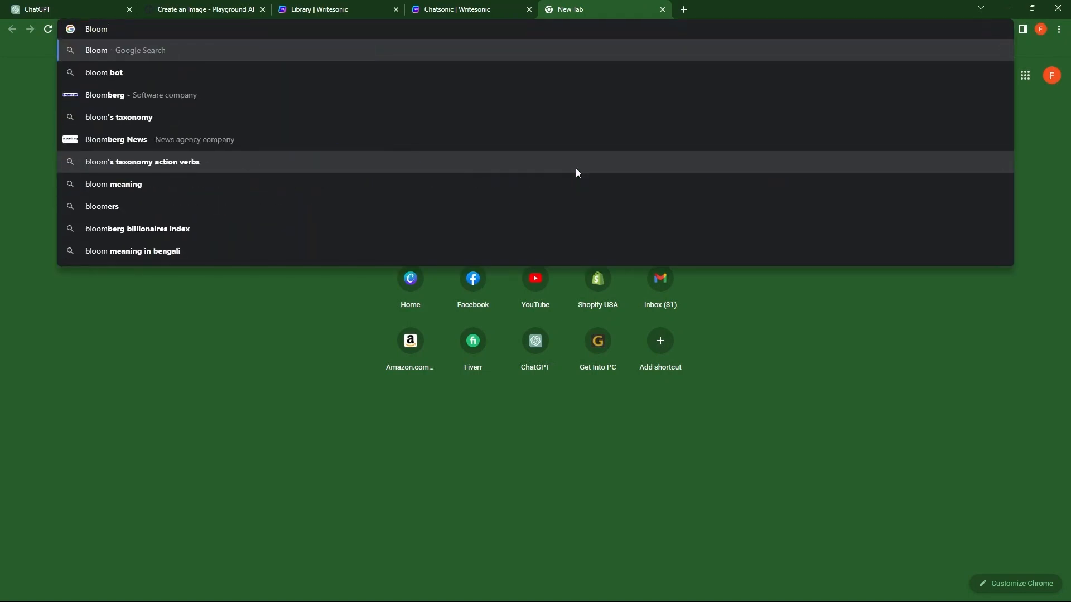
{"action": "left_click", "coordinate": [104, 73]}
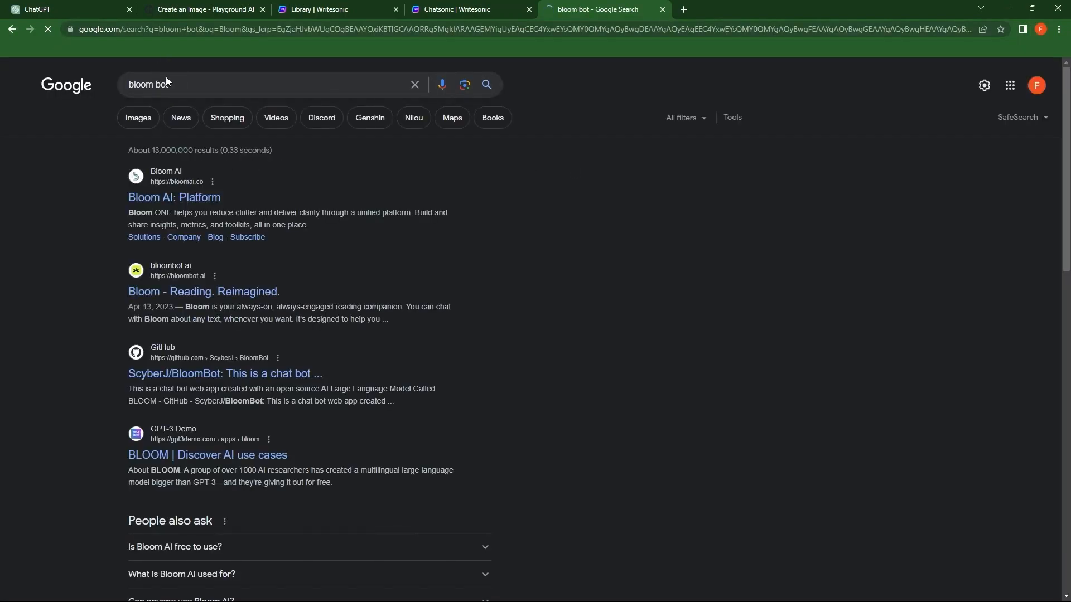
{"action": "mouse_move", "coordinate": [181, 198]}
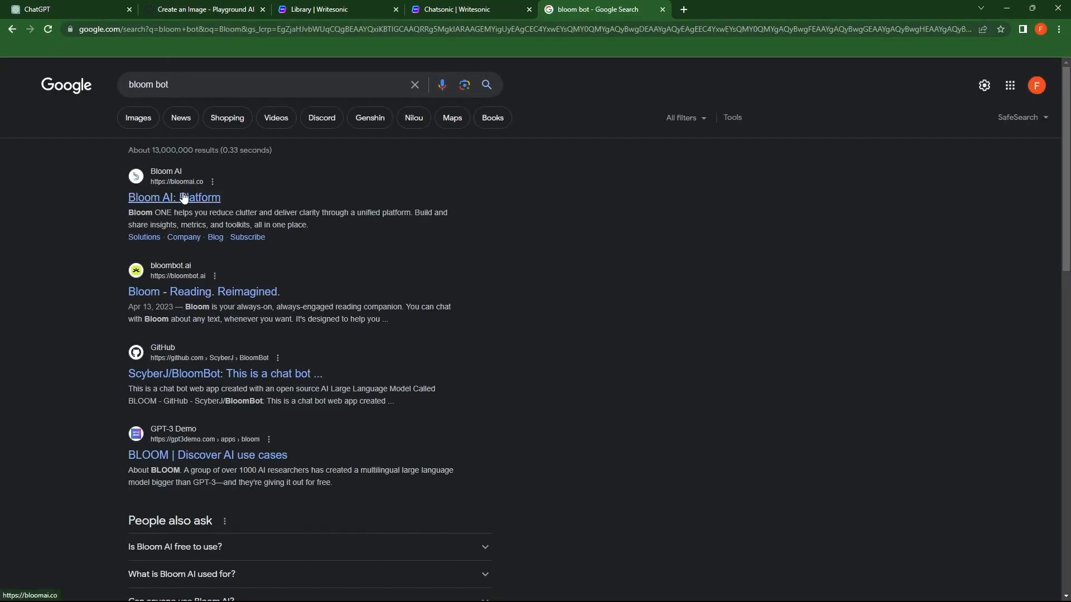
{"action": "left_click", "coordinate": [173, 198]}
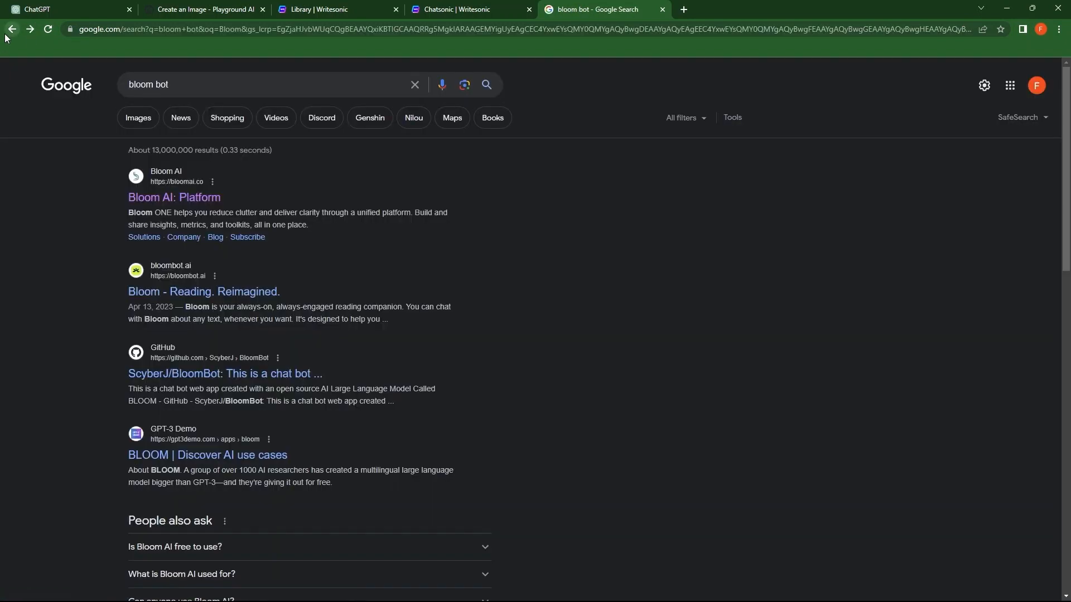
Step: Visit the bloombot.ai result and return to the bloom bot search results
{"action": "left_click", "coordinate": [204, 292]}
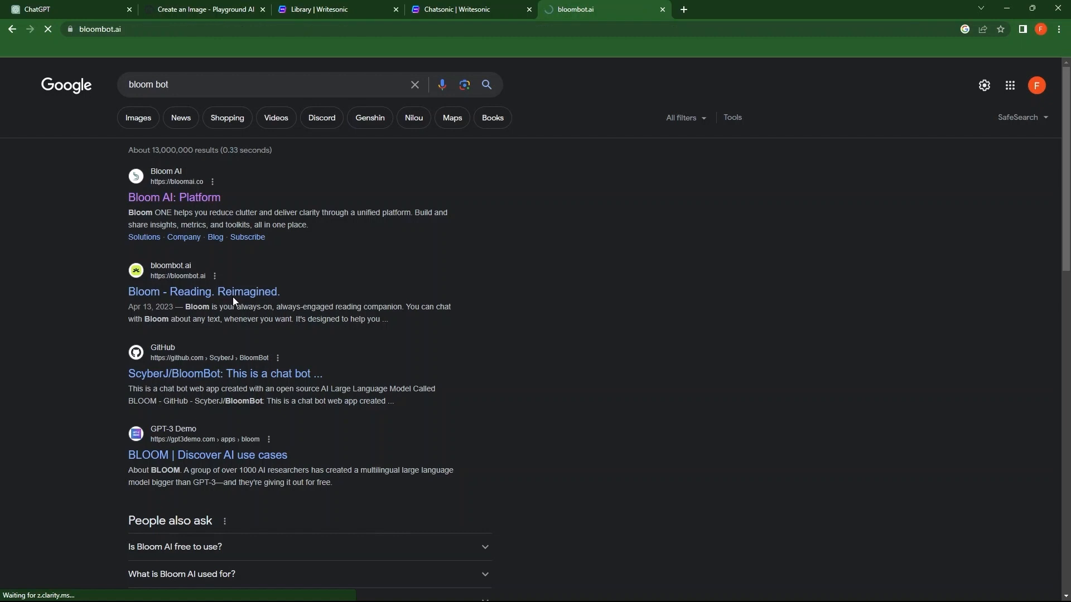
{"action": "left_click", "coordinate": [203, 292]}
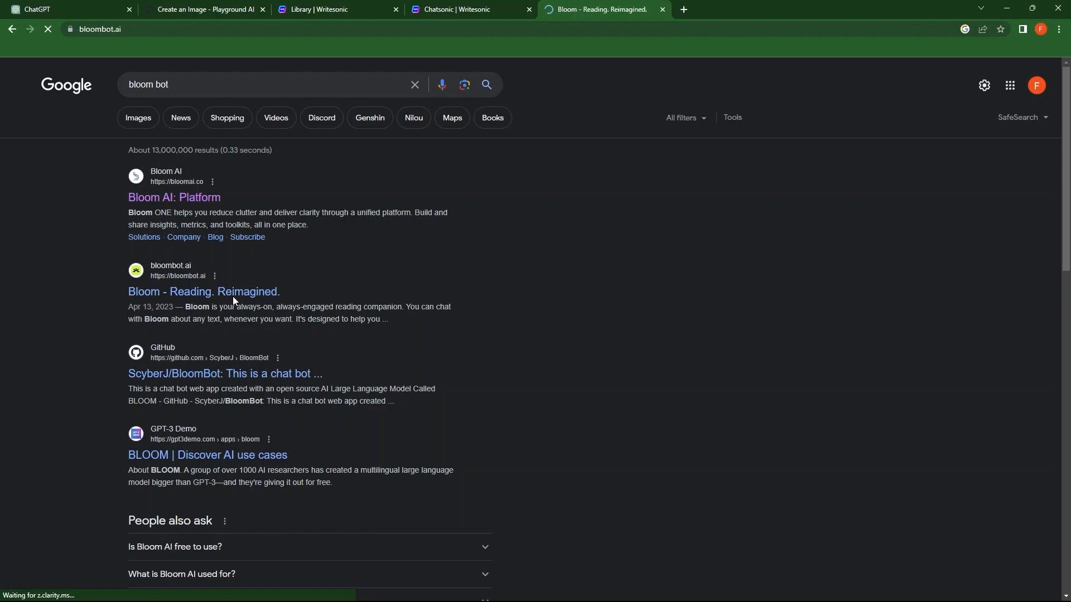
{"action": "left_click", "coordinate": [204, 292]}
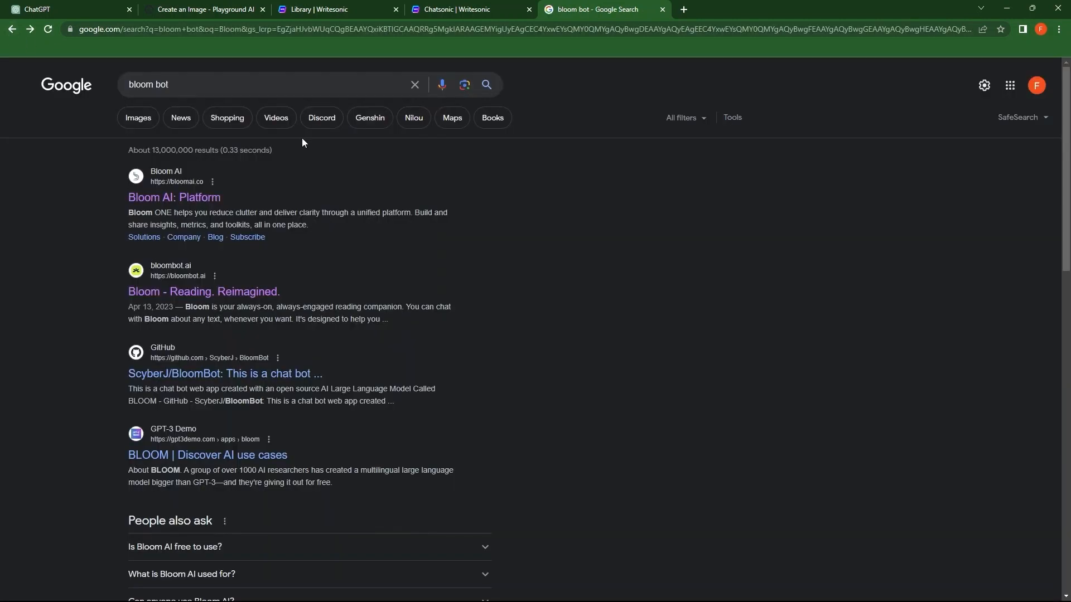
Step: Visit bloomai.co and follow REQUEST DEMO to a 'page can't be found' error
{"action": "left_click", "coordinate": [174, 197]}
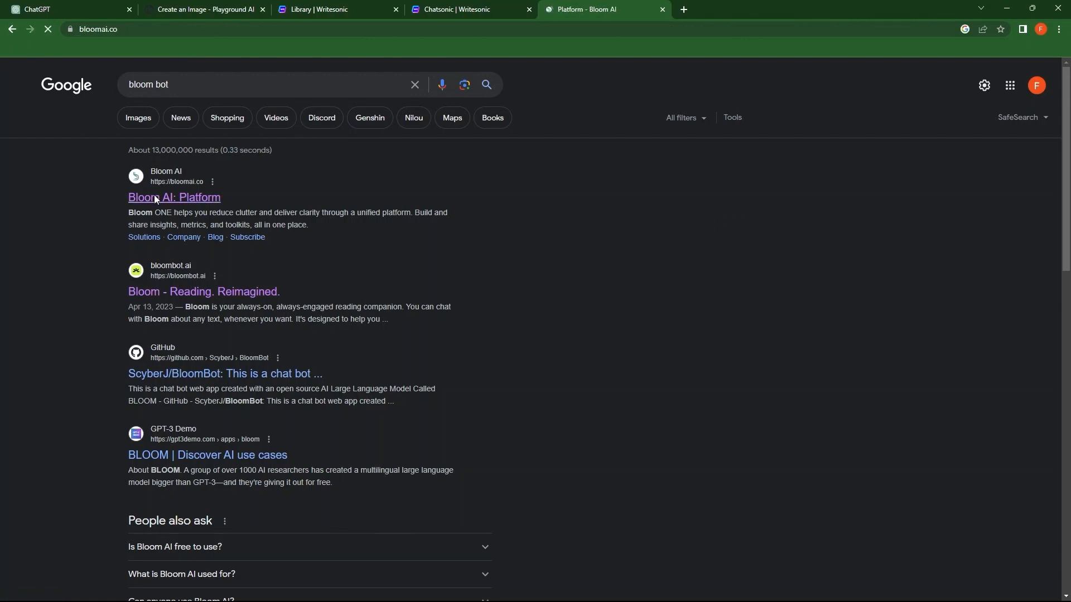
{"action": "left_click", "coordinate": [174, 197]}
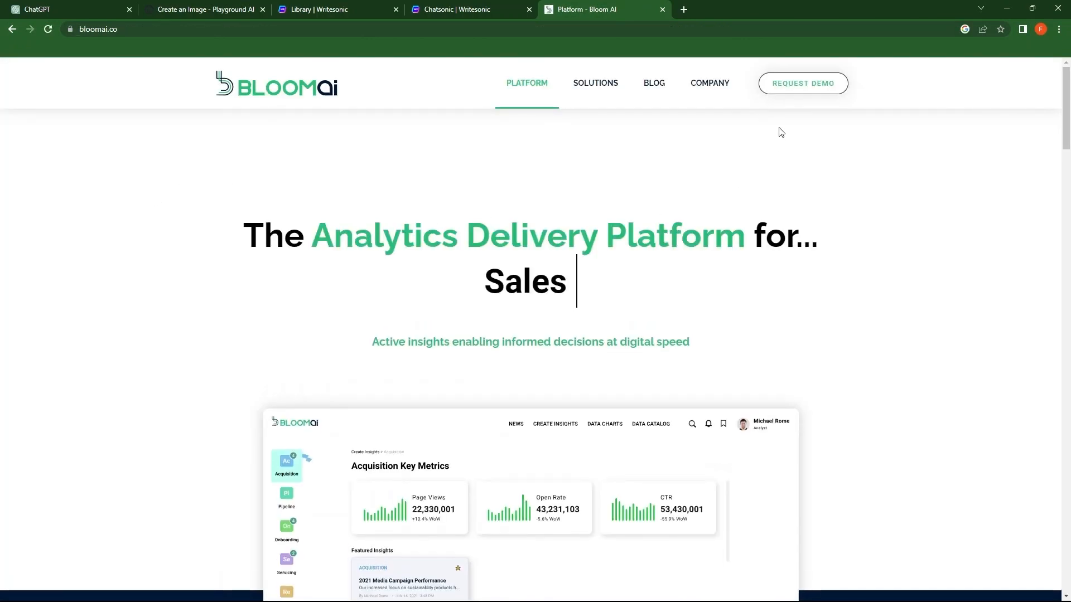
{"action": "left_click", "coordinate": [802, 84]}
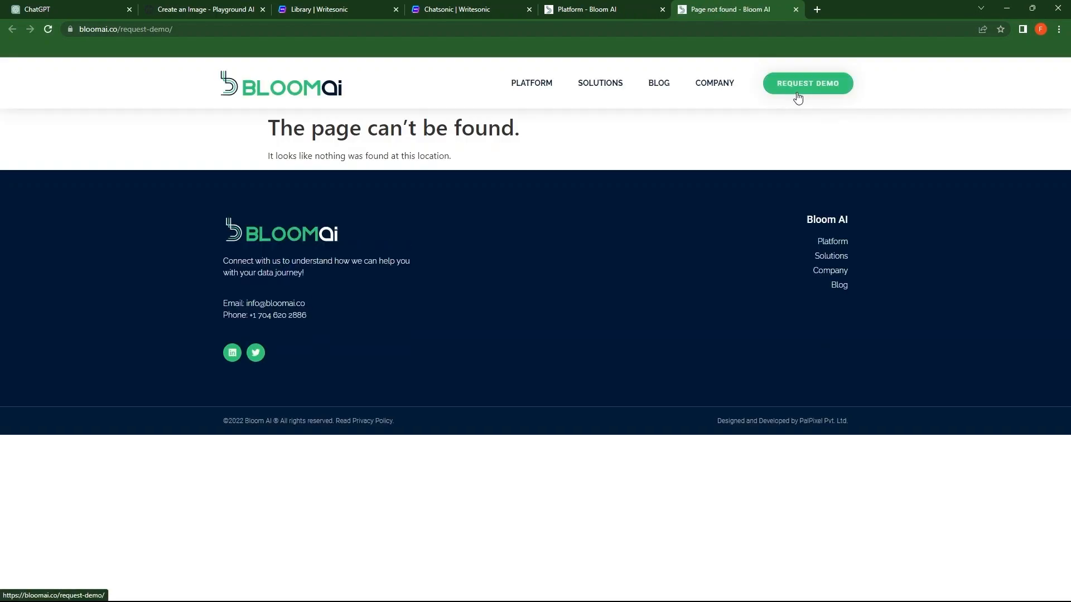
{"action": "mouse_move", "coordinate": [111, 82]}
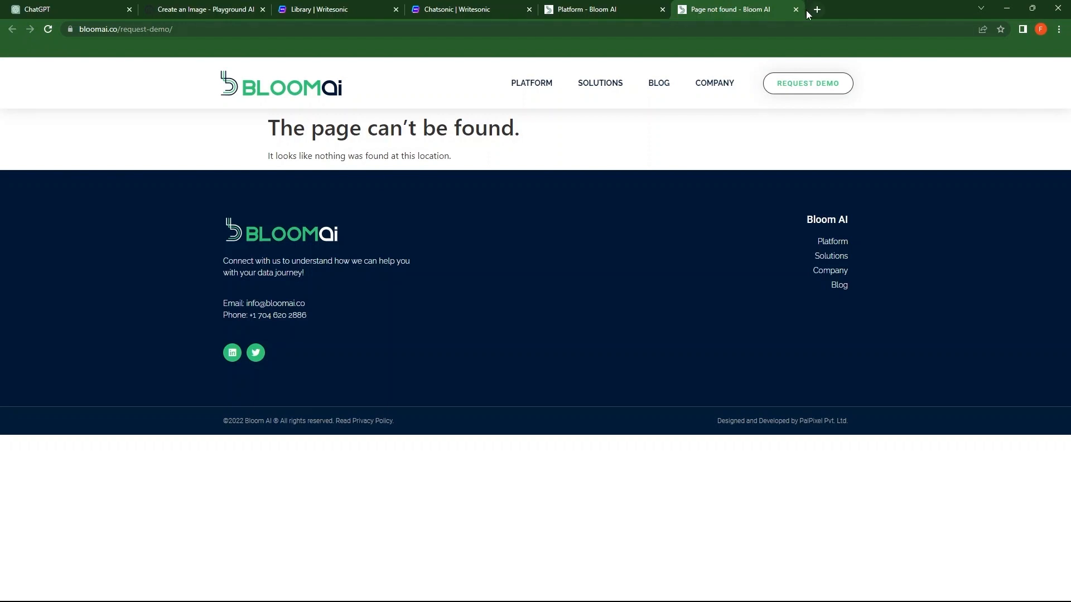
Step: Go to the you.com YouChat page via 'youchat ai' in a fresh tab
{"action": "left_click", "coordinate": [795, 9]}
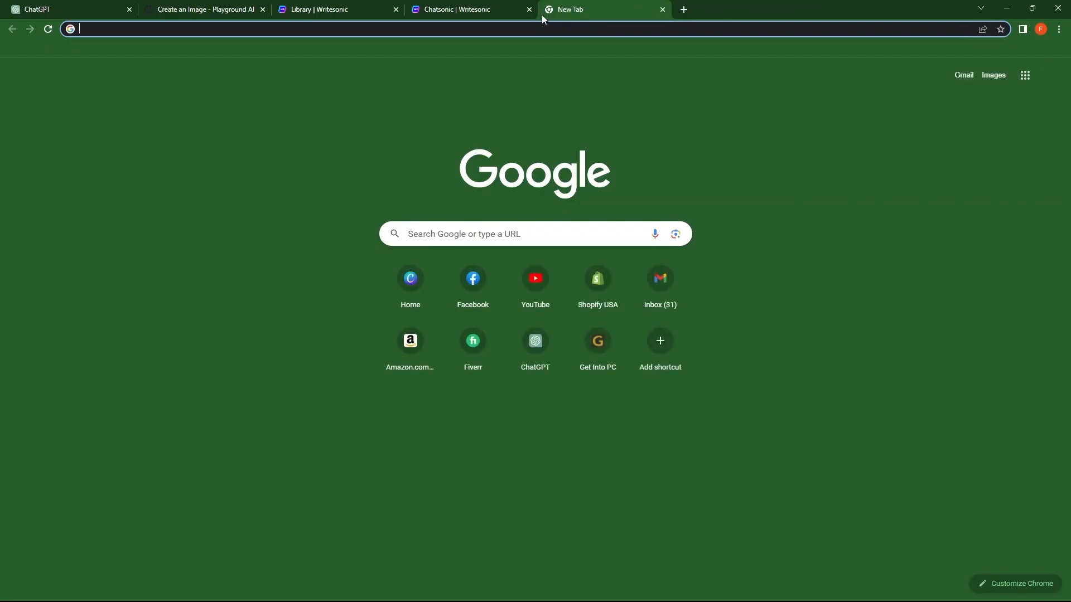
{"action": "type", "text": "youchat ai"}
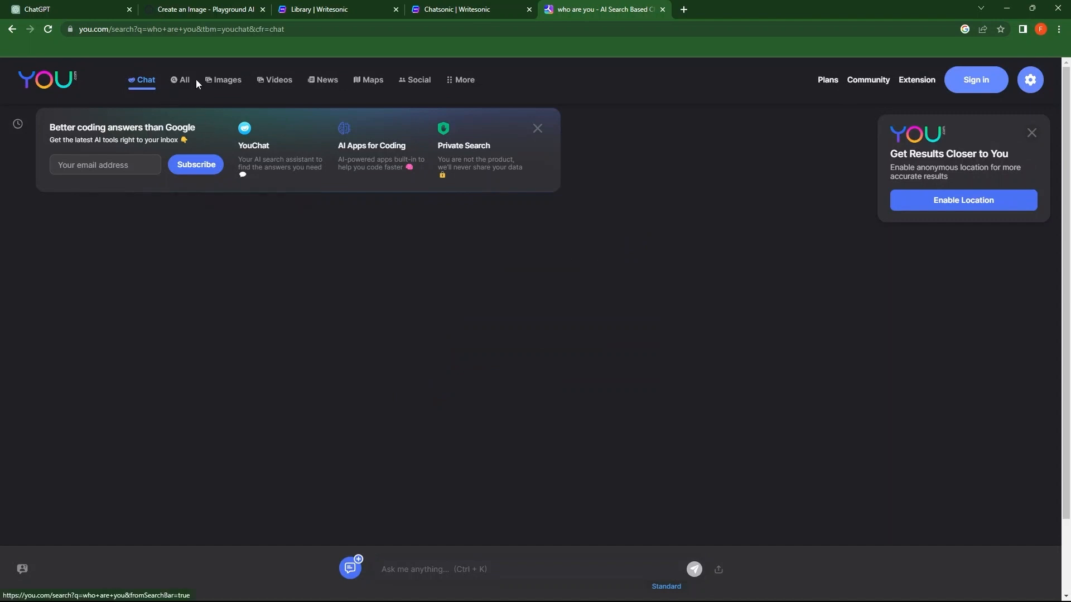
{"action": "mouse_move", "coordinate": [280, 80]}
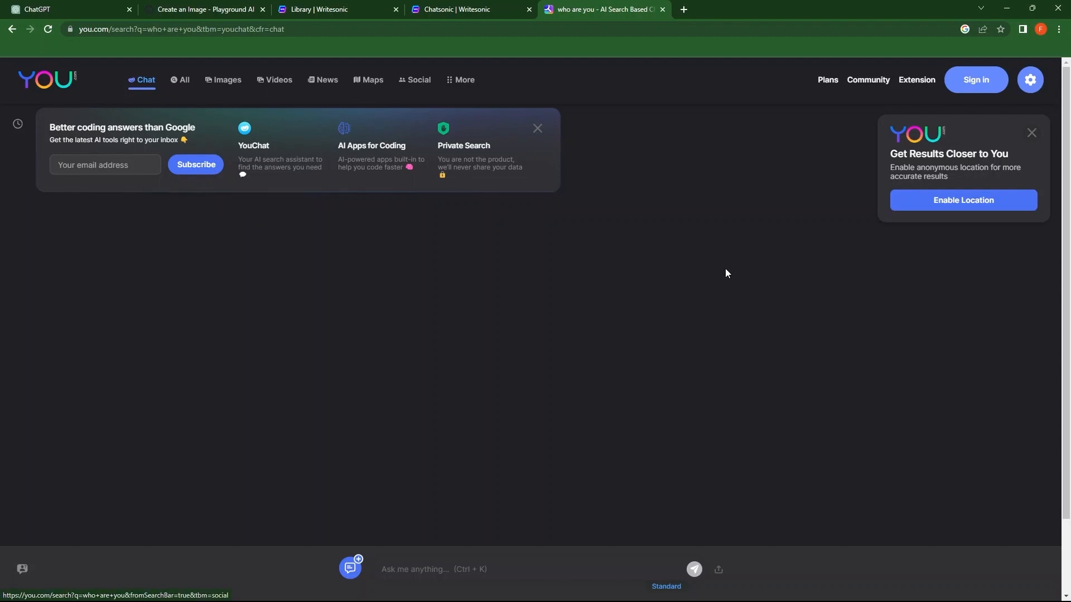
Step: Sign in to YouChat with Google, choosing the existing Google account
{"action": "left_click", "coordinate": [974, 80]}
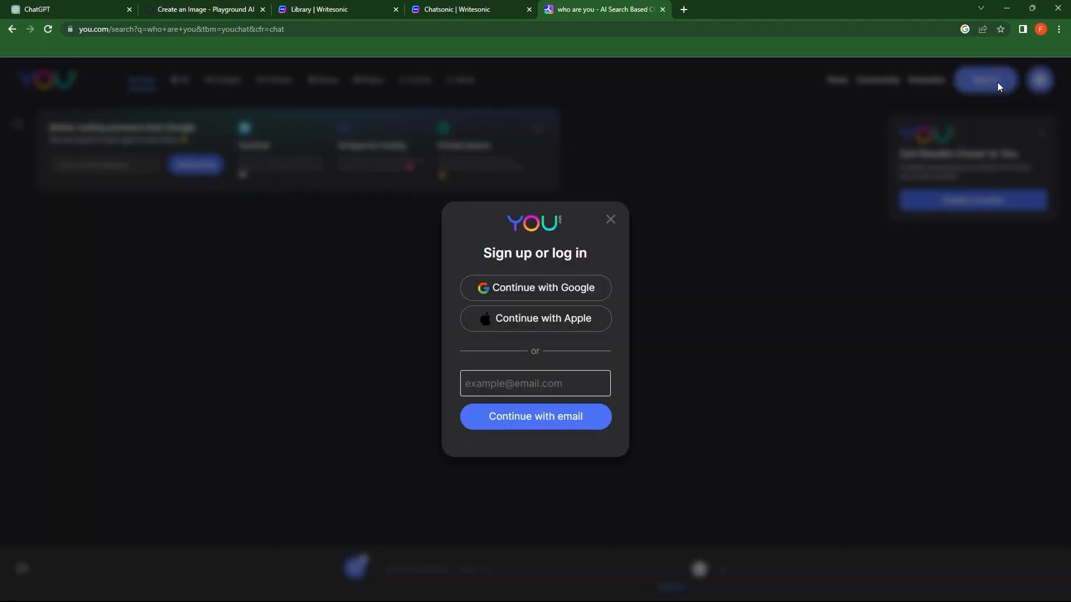
{"action": "mouse_move", "coordinate": [536, 311]}
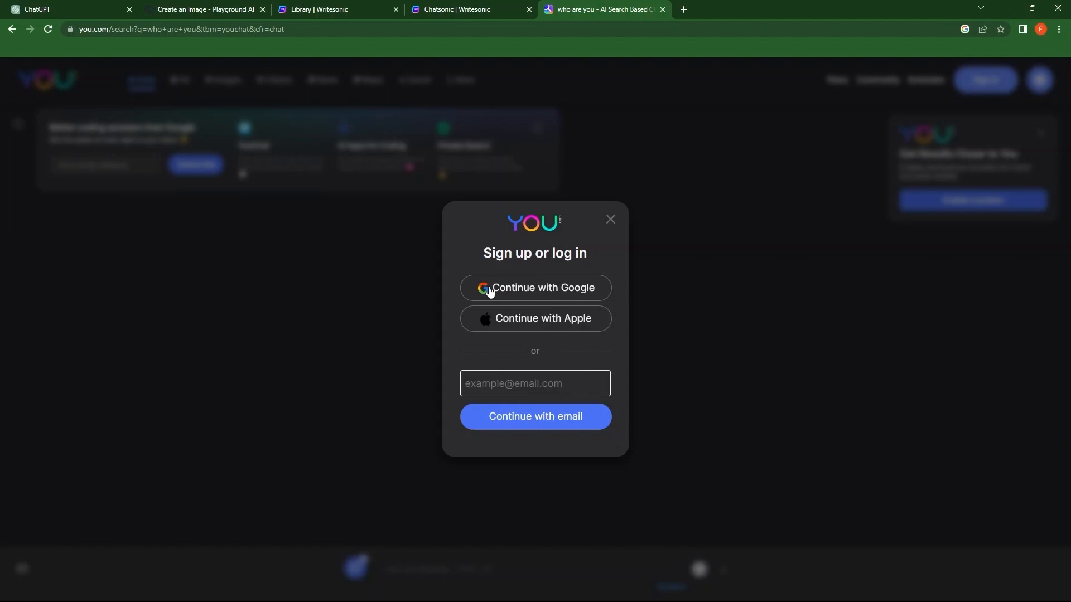
{"action": "left_click", "coordinate": [536, 288]}
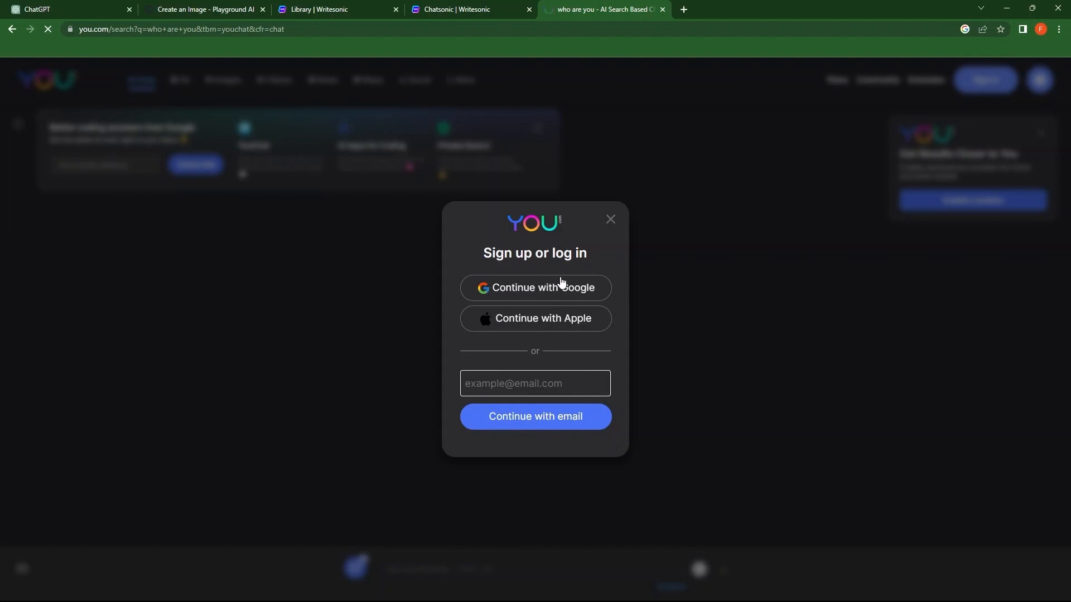
{"action": "left_click", "coordinate": [535, 287]}
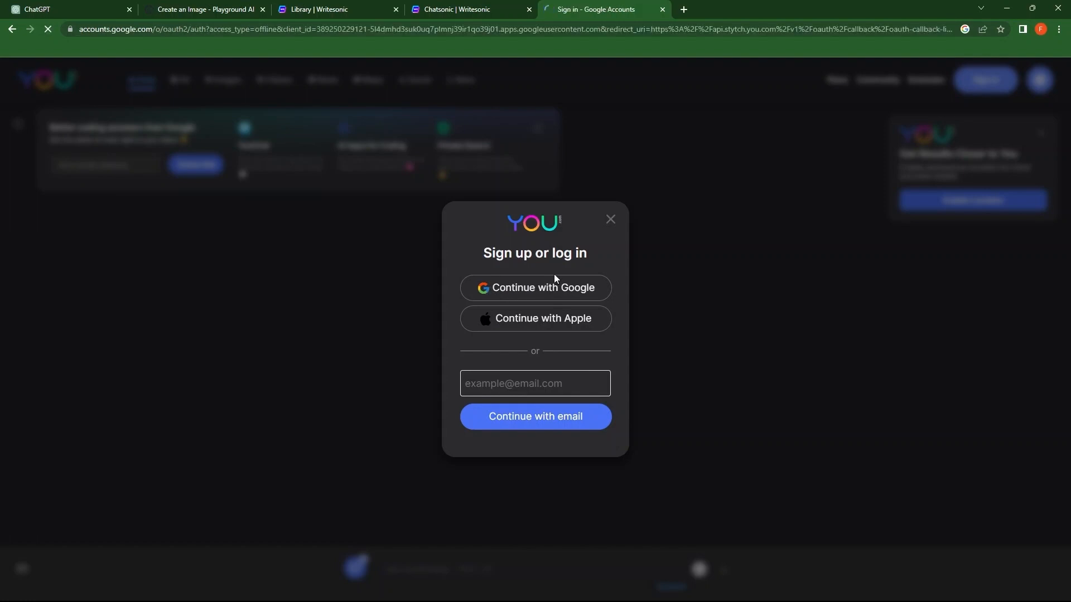
{"action": "left_click", "coordinate": [535, 287]}
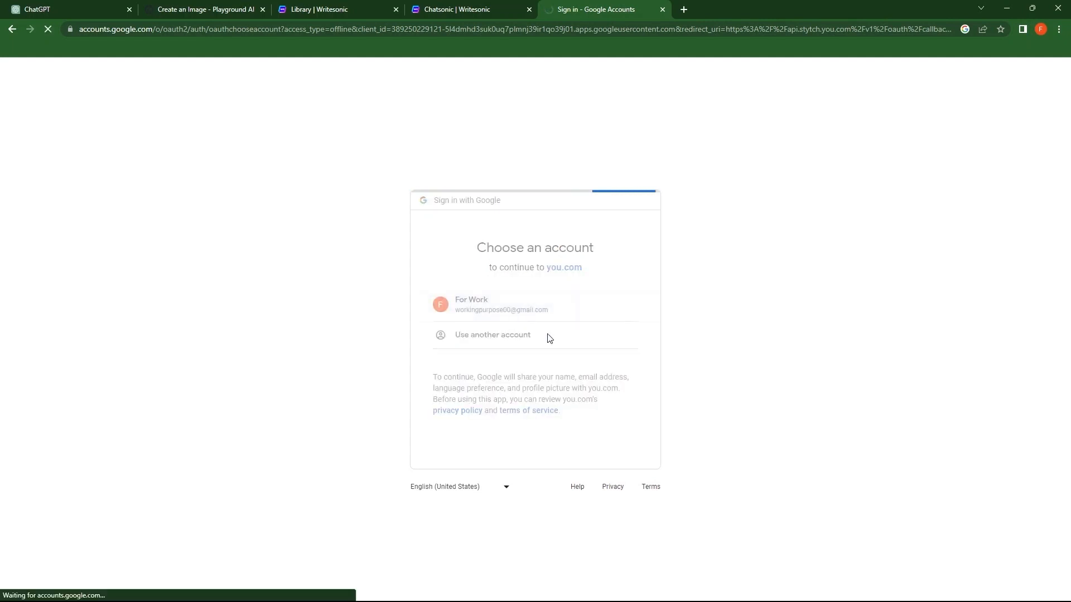
{"action": "left_click", "coordinate": [501, 304]}
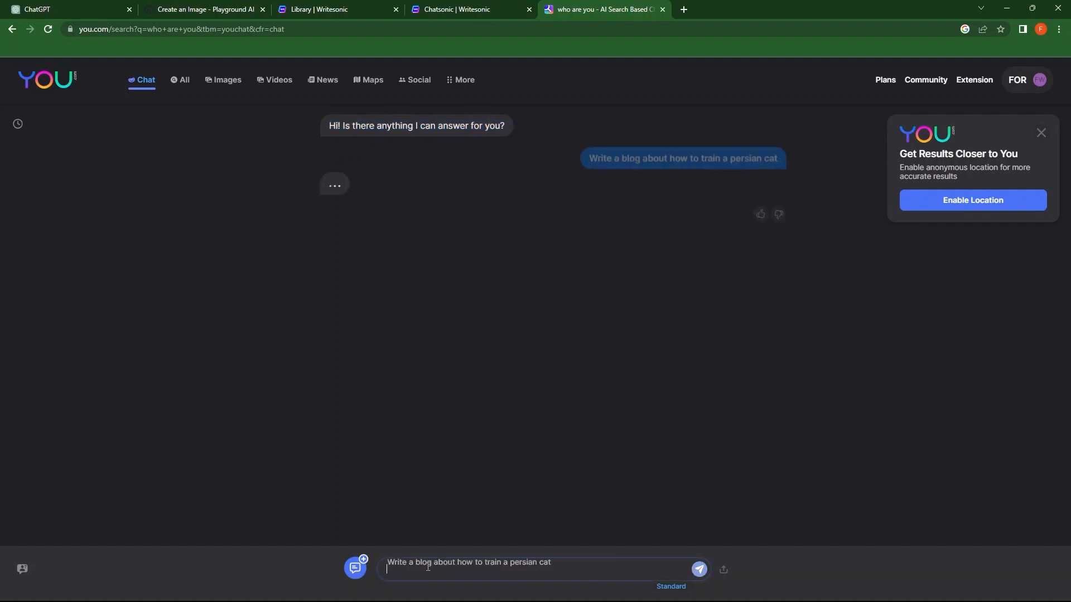
Step: Send the prompt 'Write a blog about how to train a persian cat' to YouChat
{"action": "left_click", "coordinate": [698, 569]}
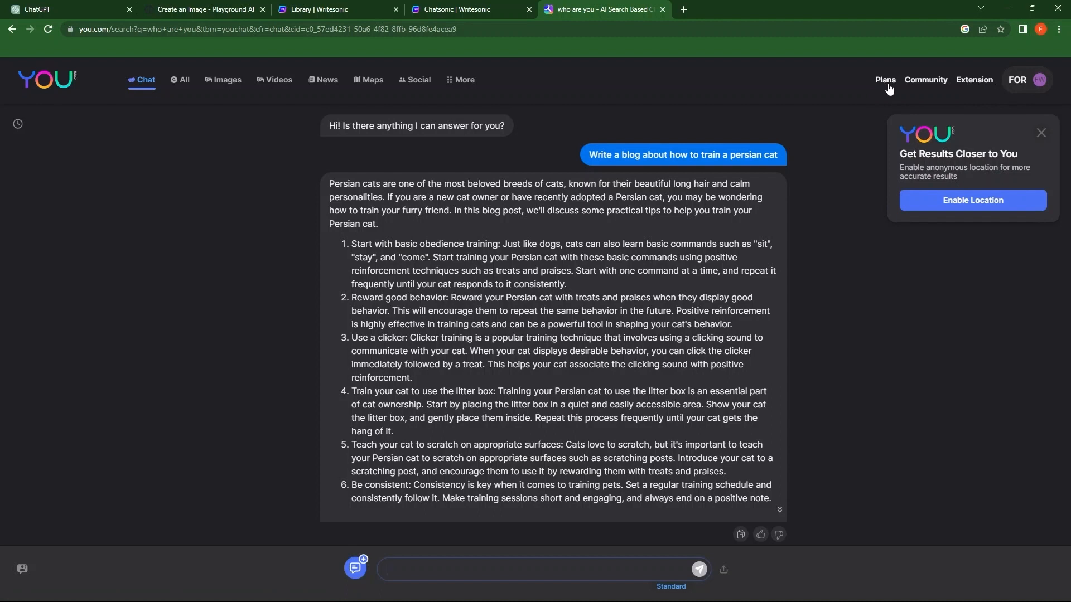
Step: Show YouChat's Plans page with YouPro highlighted and billing switched to Annual ($119.99 yearly)
{"action": "left_click", "coordinate": [885, 80]}
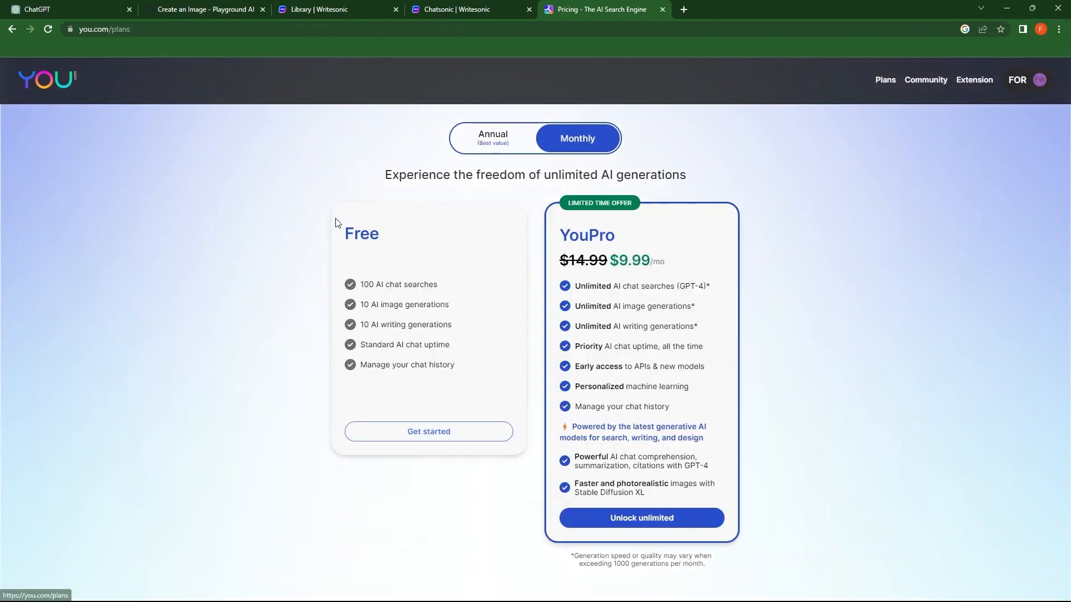
{"action": "double_click", "coordinate": [362, 234]}
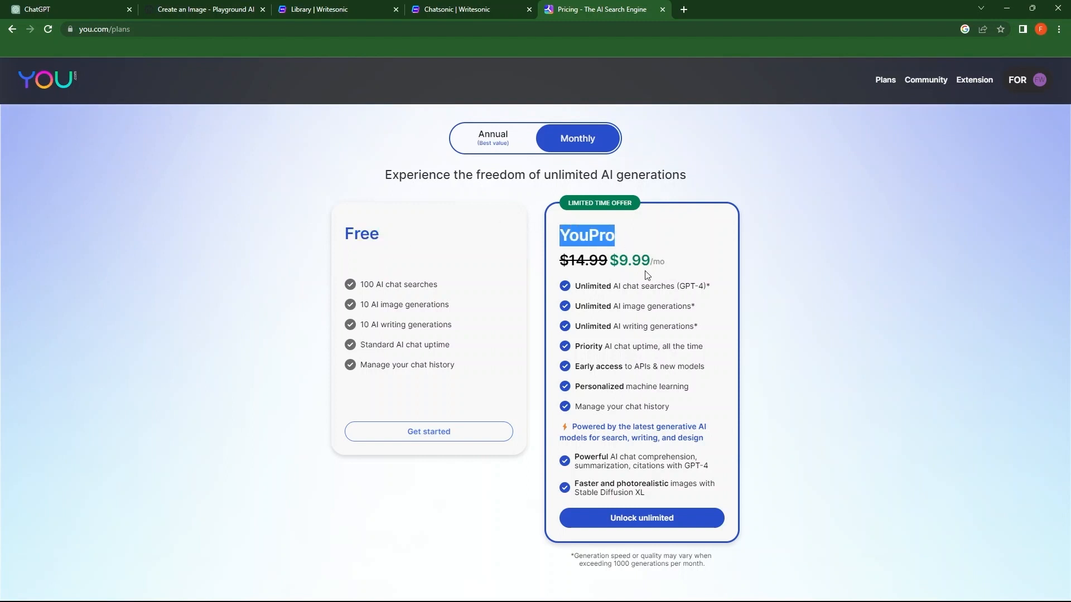
{"action": "mouse_move", "coordinate": [491, 161]}
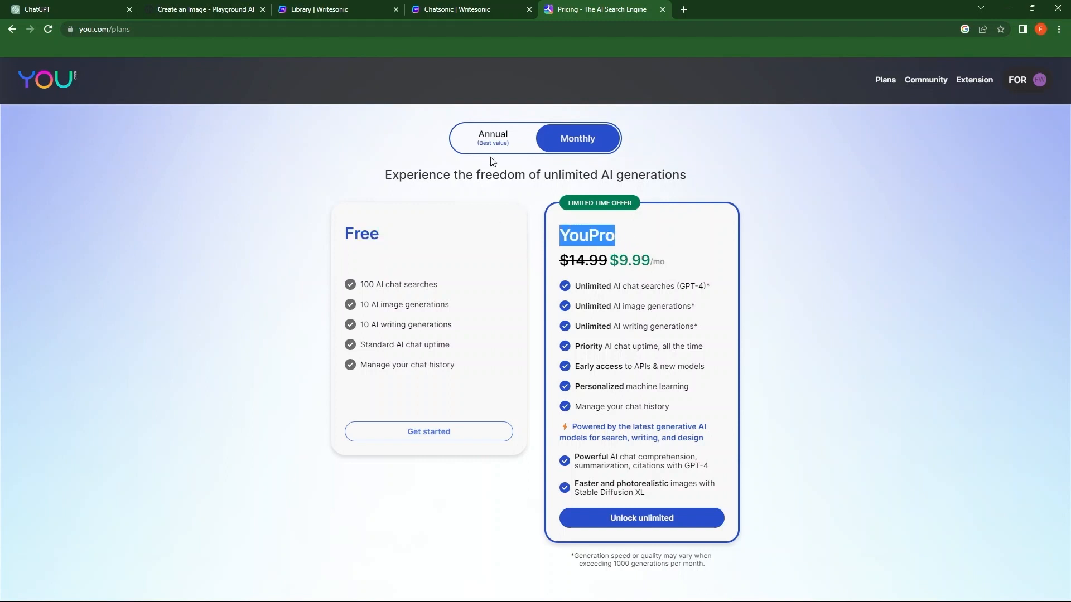
{"action": "left_click", "coordinate": [492, 138]}
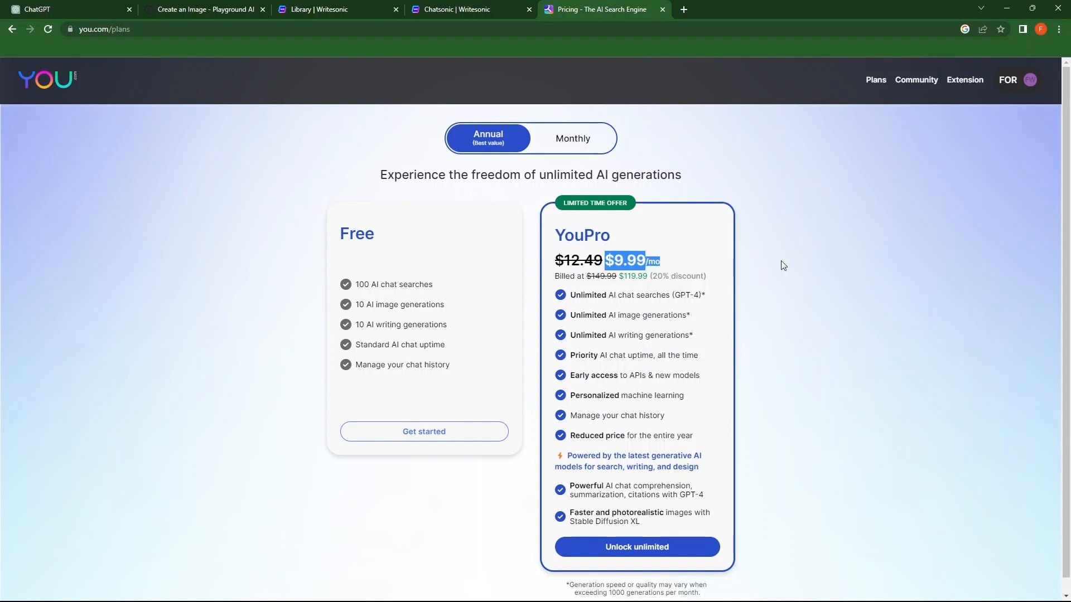
Step: Search Google for Copy.ai in a new tab and go to the Copy.ai homepage result
{"action": "left_click", "coordinate": [816, 9]}
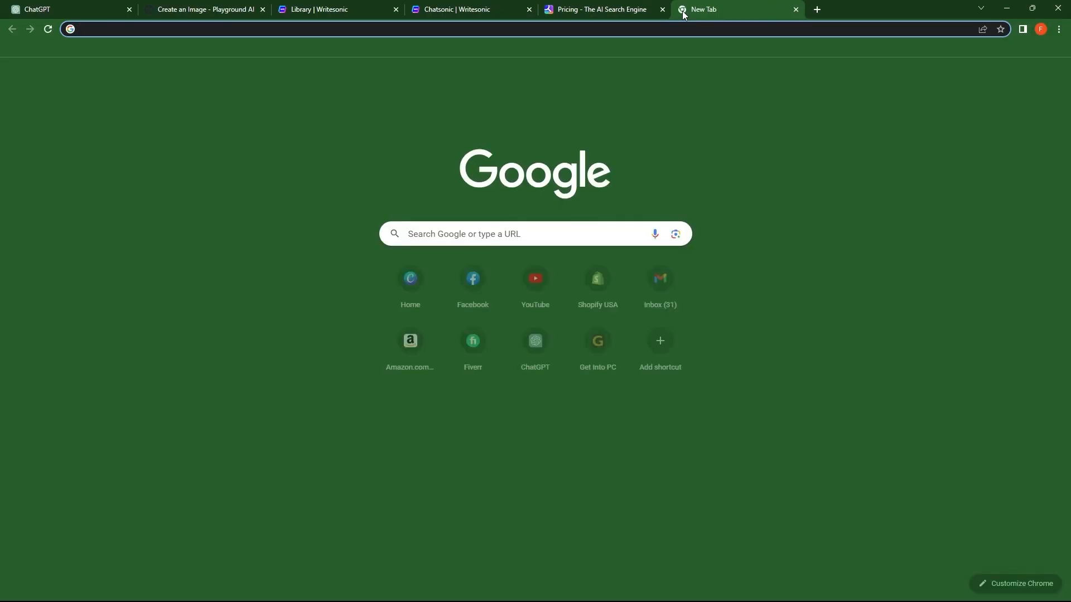
{"action": "type", "text": "copyu"}
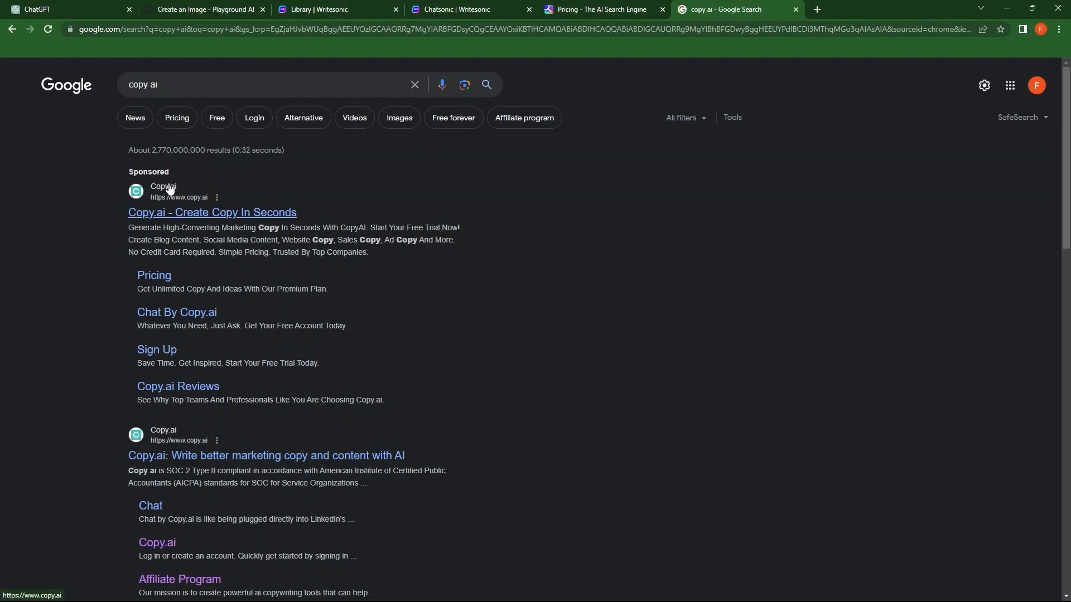
{"action": "left_click", "coordinate": [265, 456]}
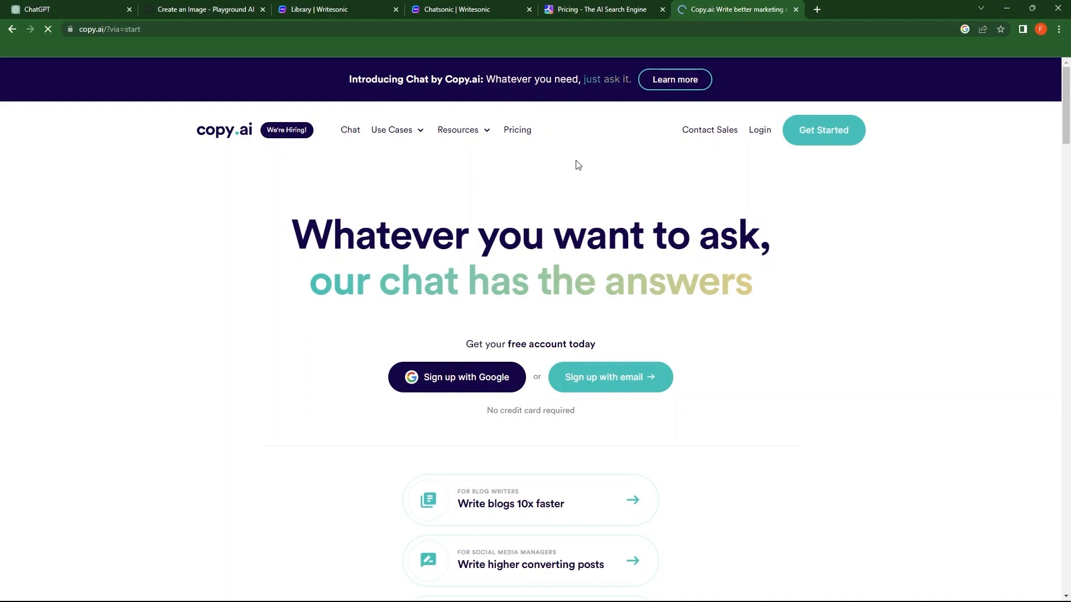
Step: Show Copy.ai's Pricing page switched to Pay Monthly, with Pro at $49/mo
{"action": "left_click", "coordinate": [518, 130]}
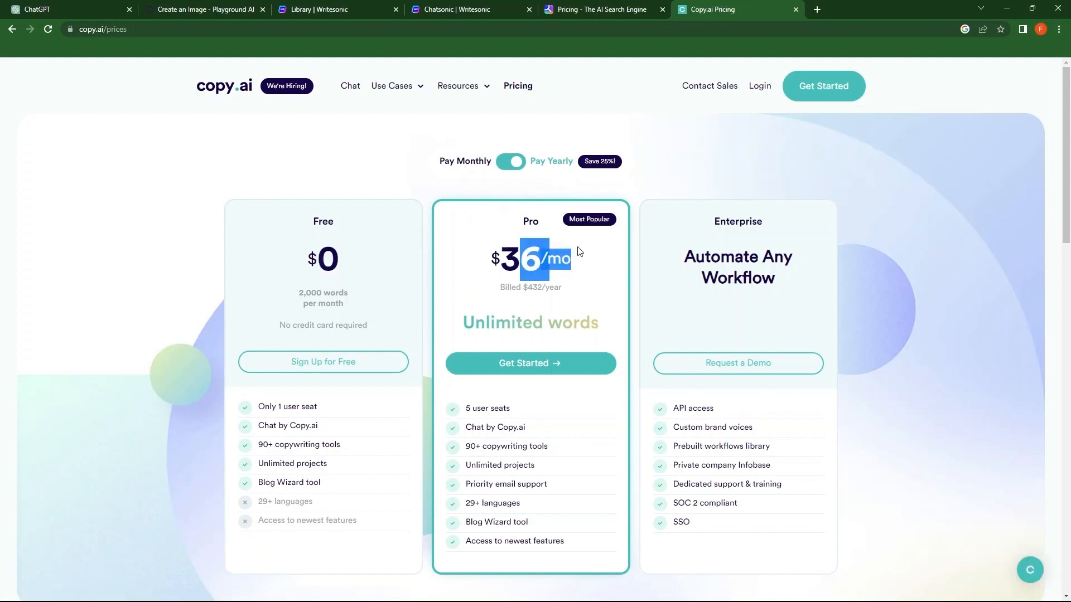
{"action": "mouse_move", "coordinate": [664, 257]}
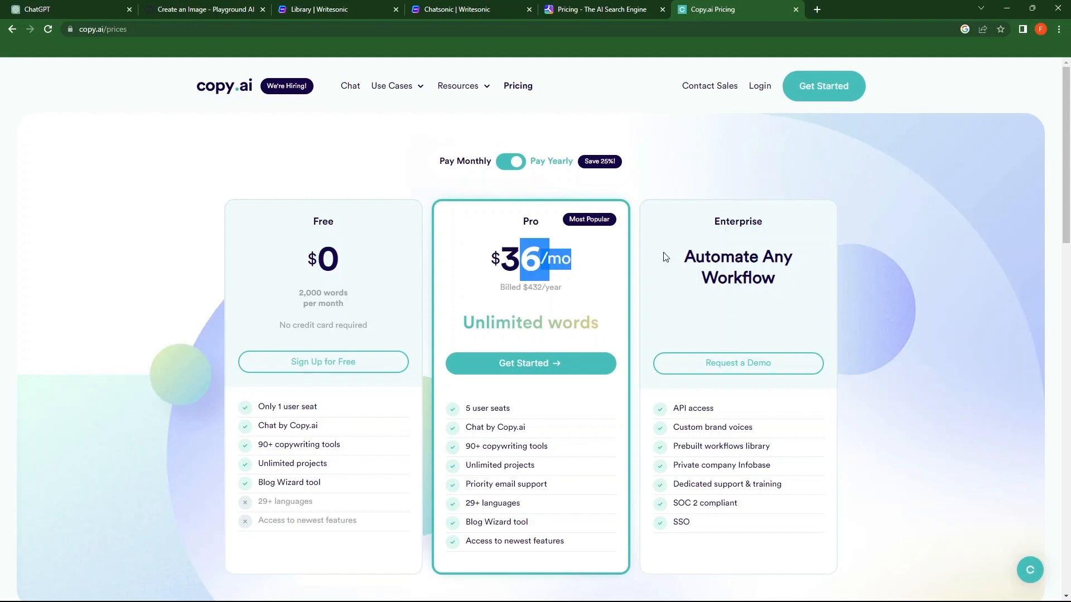
{"action": "mouse_move", "coordinate": [511, 162]}
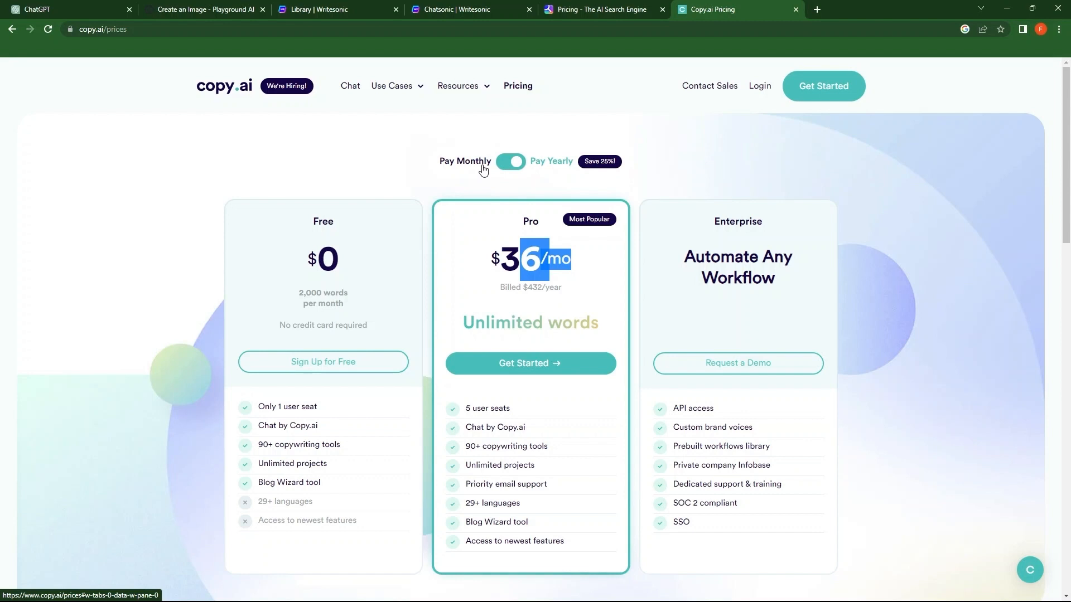
{"action": "left_click", "coordinate": [510, 161]}
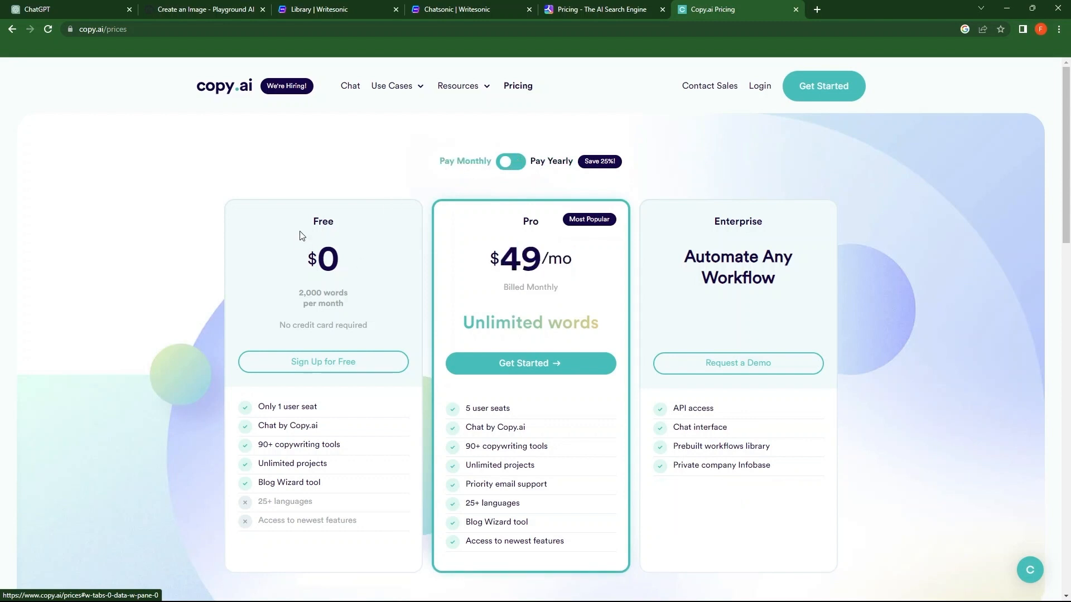
{"action": "mouse_move", "coordinate": [572, 244]}
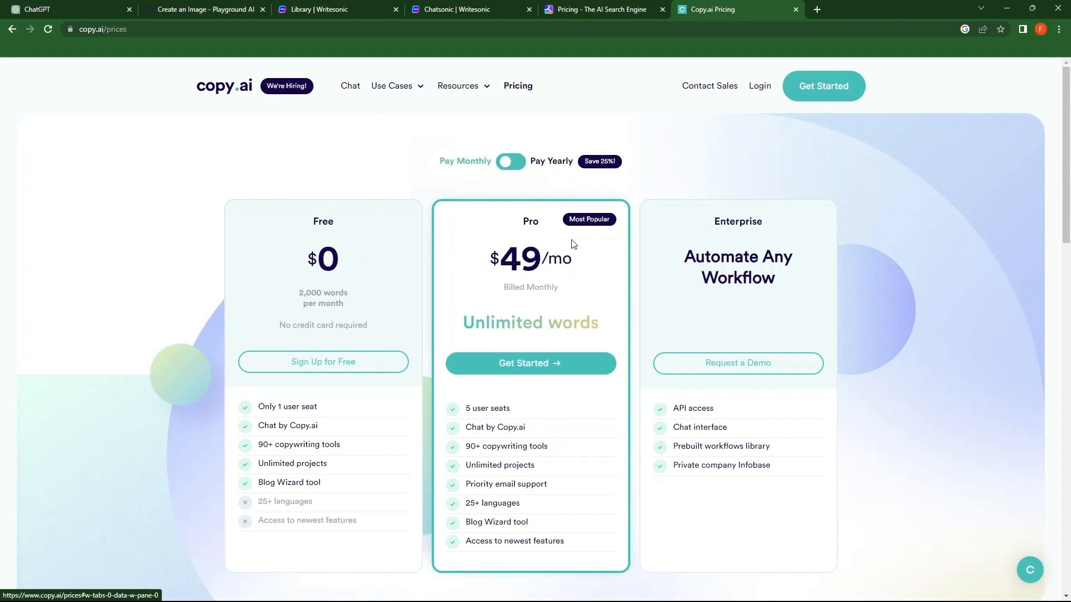
{"action": "mouse_move", "coordinate": [623, 286]}
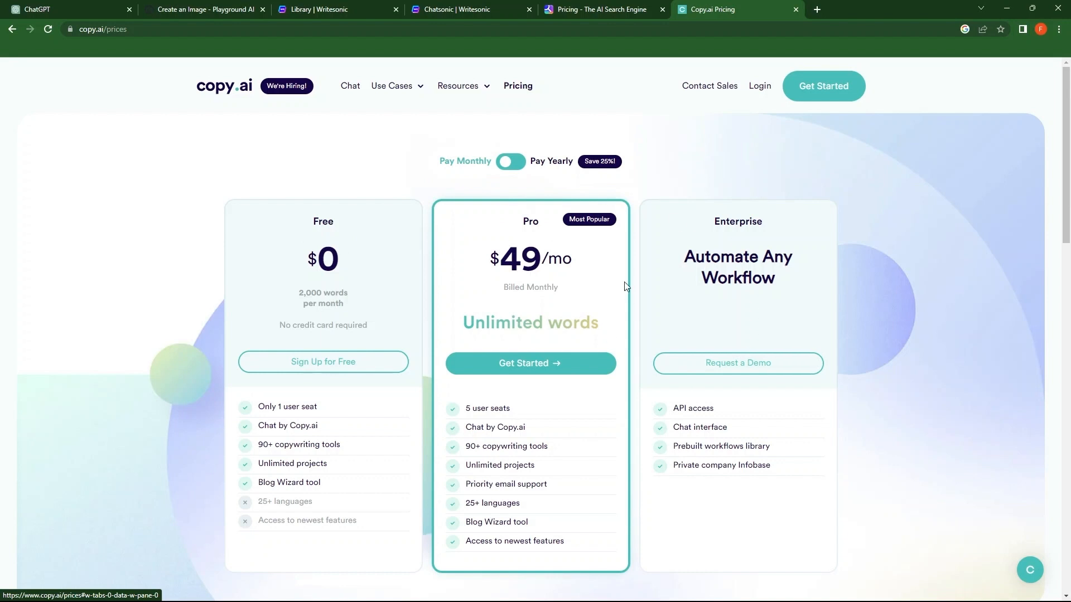
{"action": "mouse_move", "coordinate": [485, 252]}
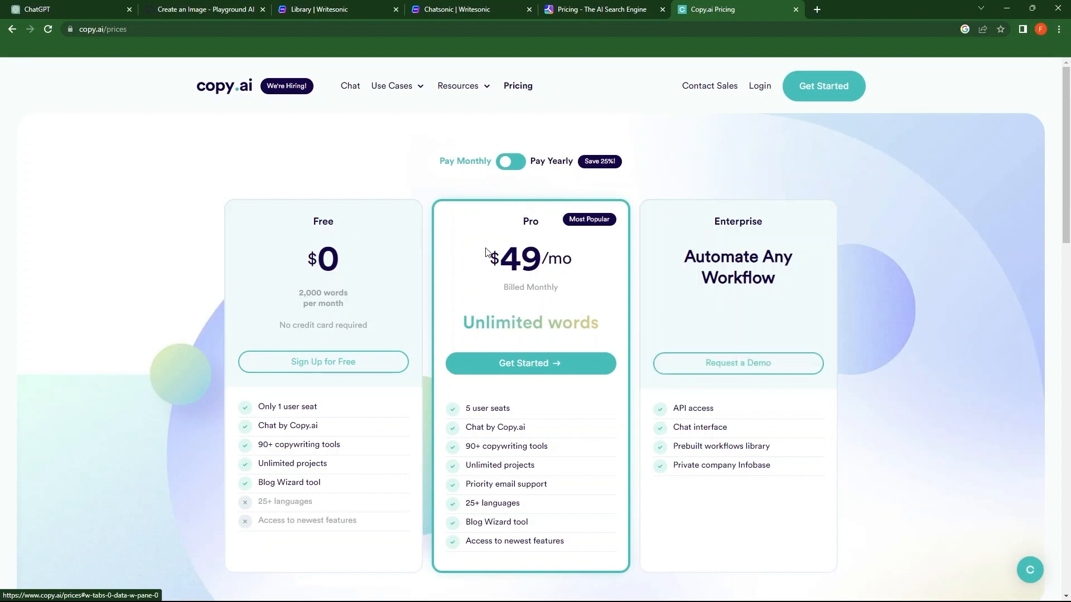
{"action": "mouse_move", "coordinate": [747, 302]}
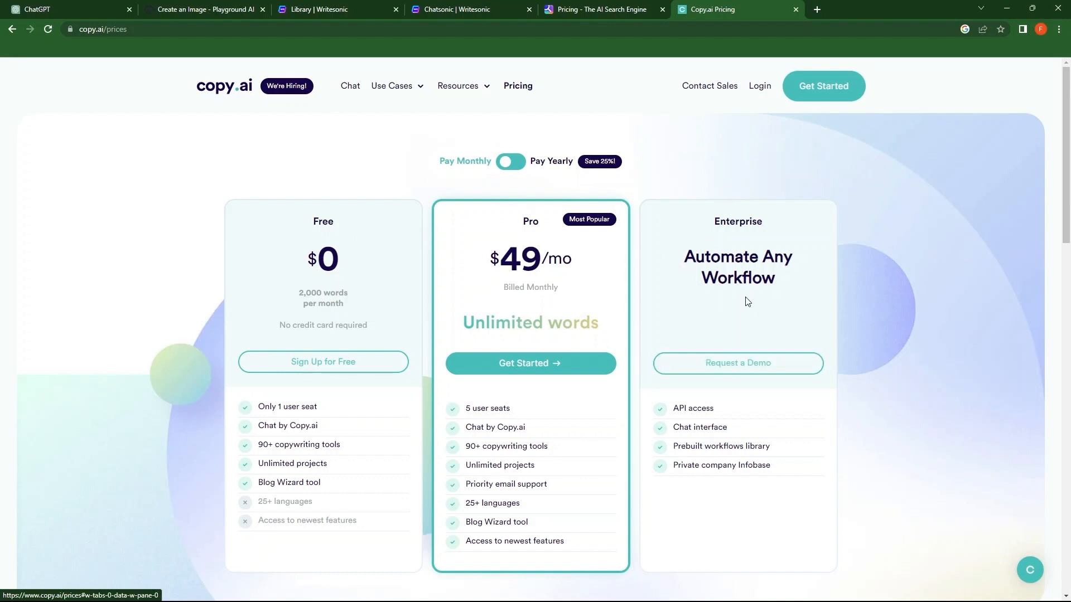
{"action": "mouse_move", "coordinate": [741, 216]}
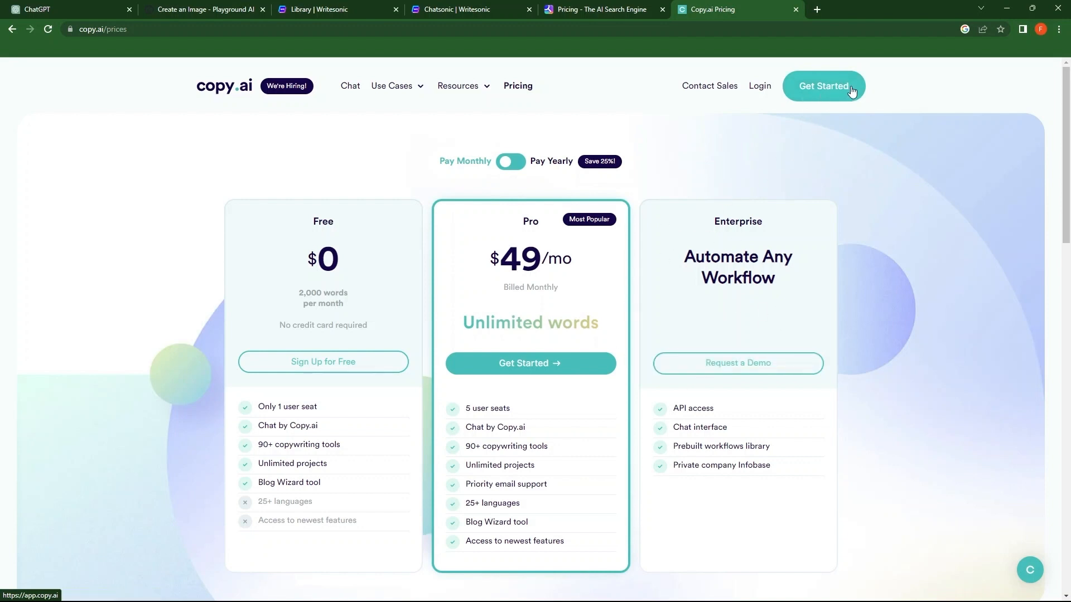
Step: Enter the Copy.ai app via Get Started, landing on the Chat welcome page of a new project
{"action": "left_click", "coordinate": [823, 86]}
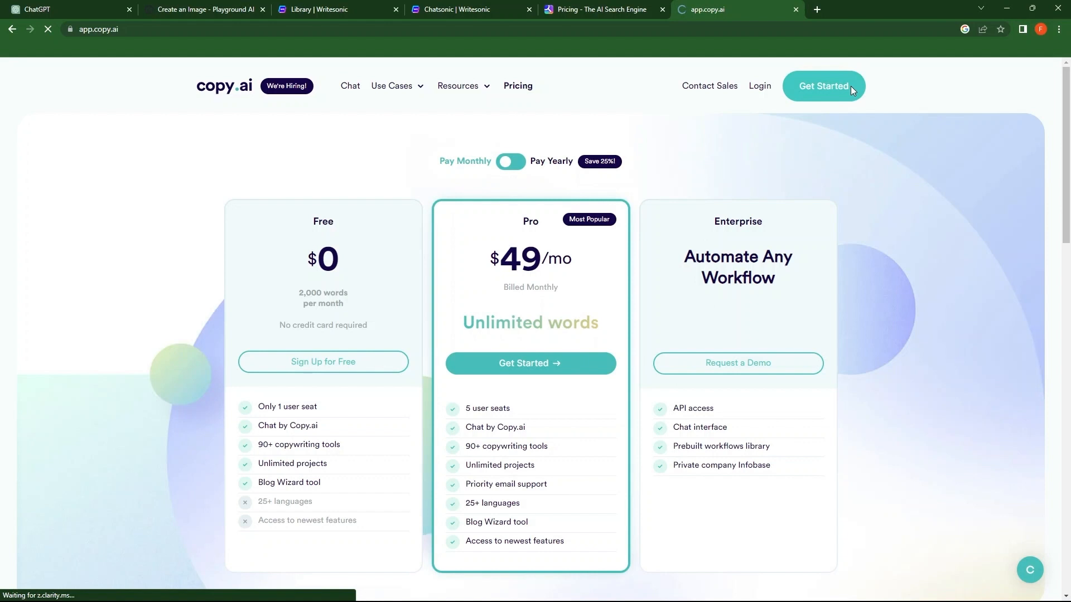
{"action": "left_click", "coordinate": [823, 86]}
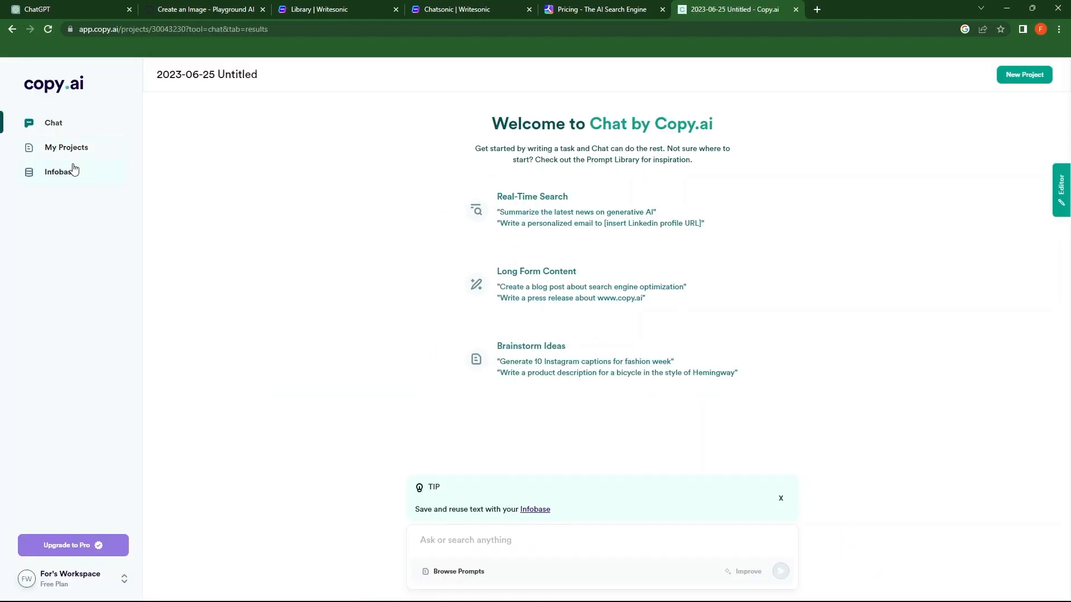
{"action": "mouse_move", "coordinate": [117, 195]}
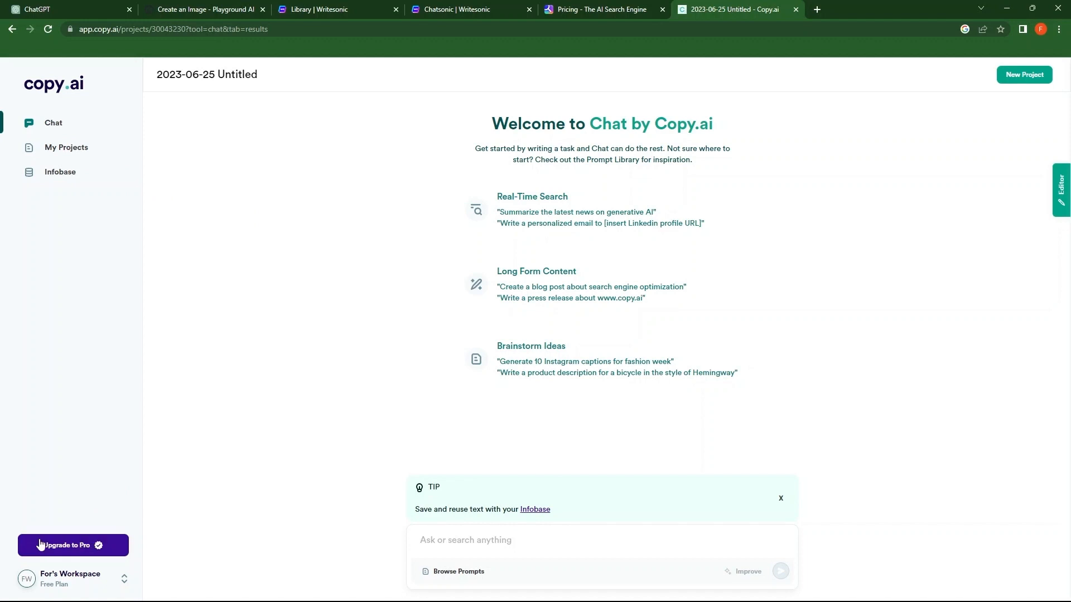
{"action": "left_click", "coordinate": [512, 541]}
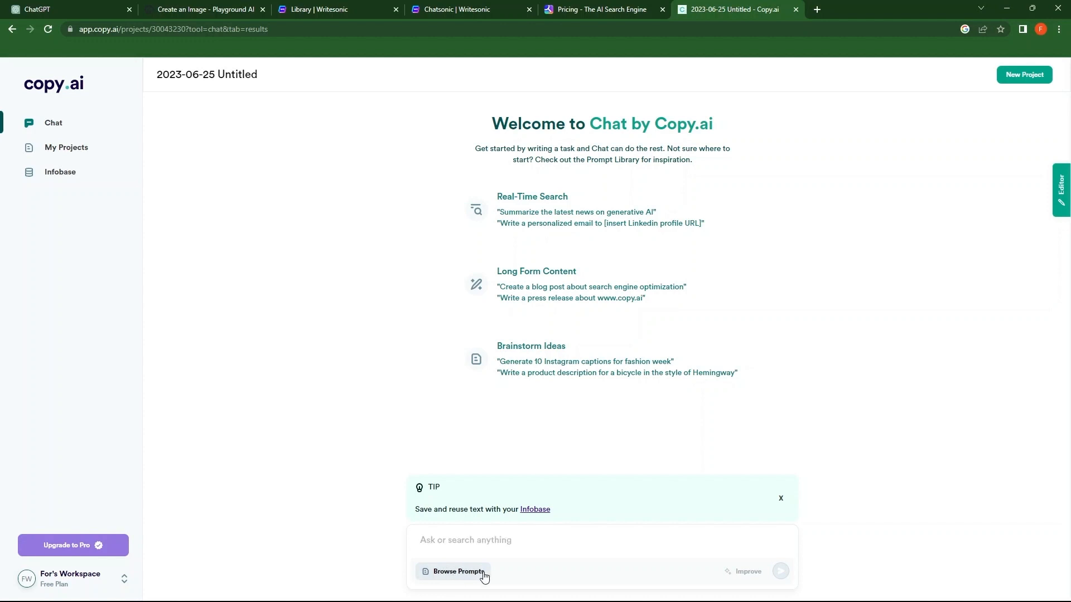
Step: From Browse Prompts, go through Sales and Content/SEO and use the Blog Post prompt template
{"action": "left_click", "coordinate": [455, 572]}
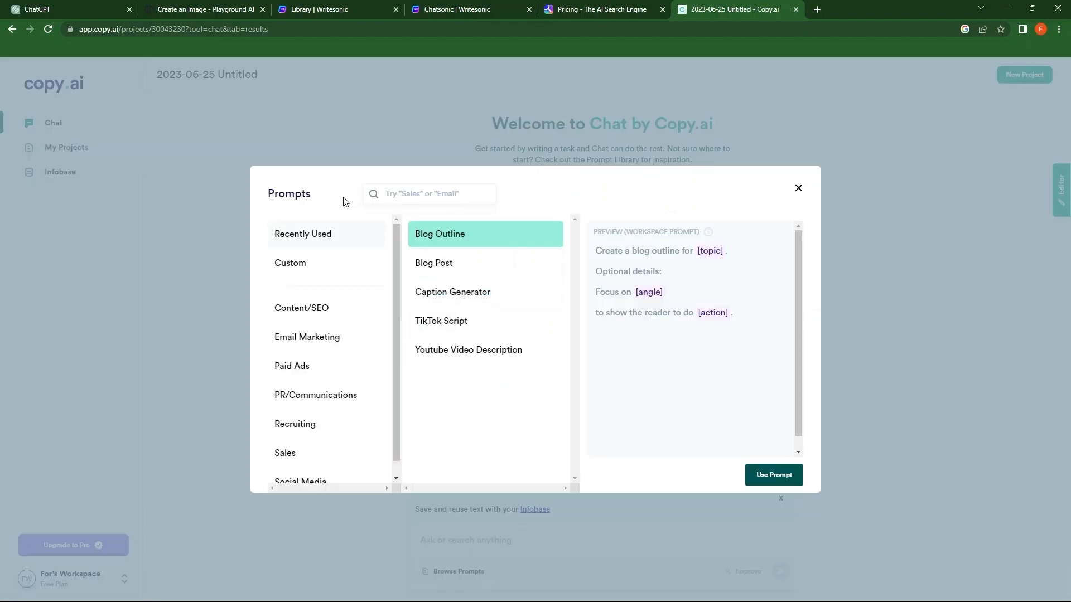
{"action": "mouse_move", "coordinate": [314, 365]}
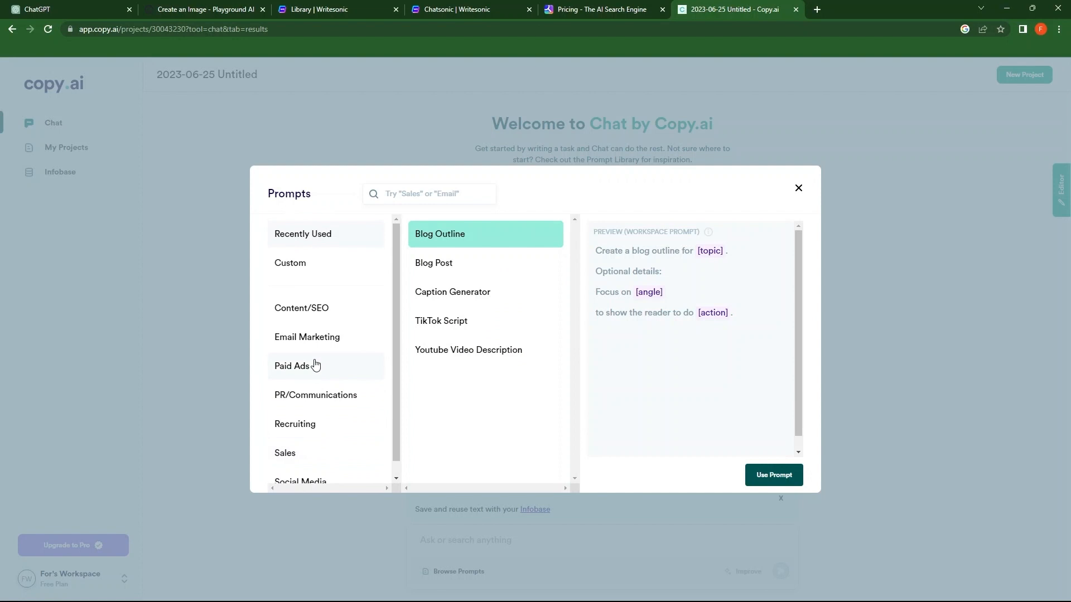
{"action": "left_click", "coordinate": [285, 453]}
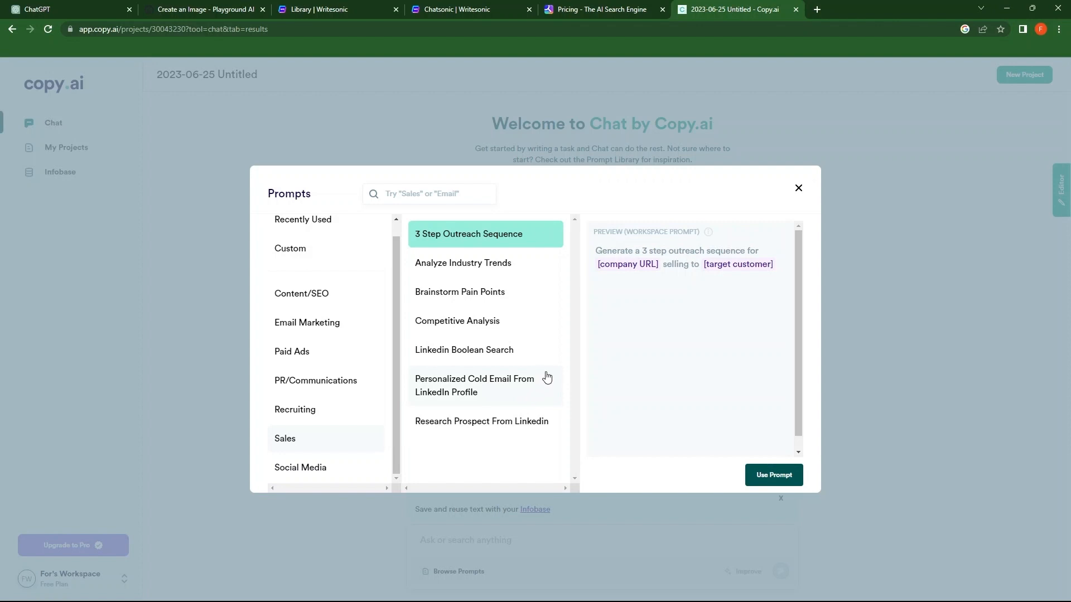
{"action": "mouse_move", "coordinate": [411, 406]}
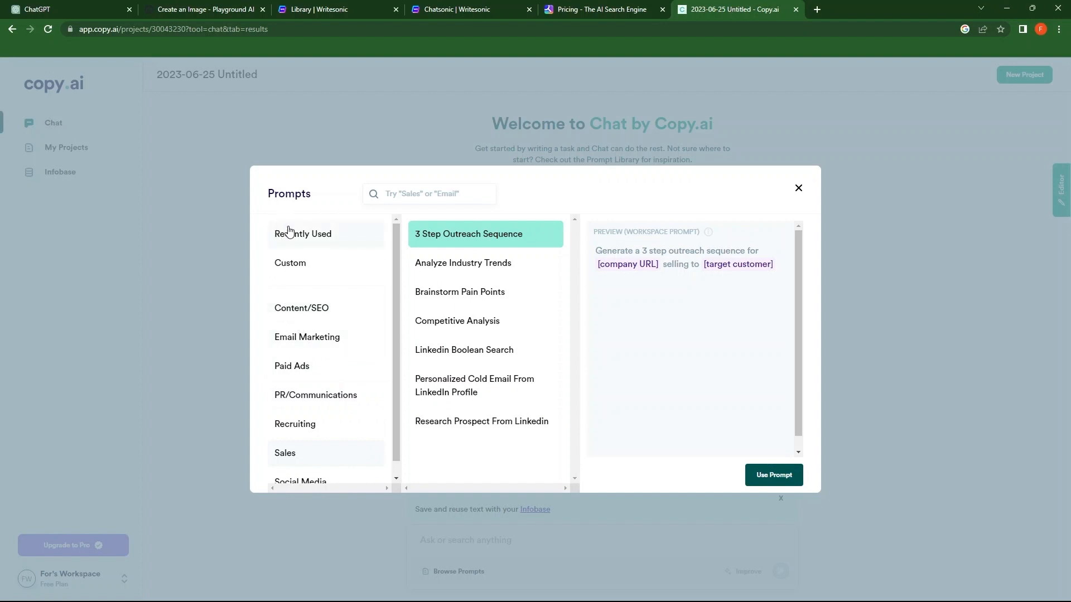
{"action": "left_click", "coordinate": [301, 307]}
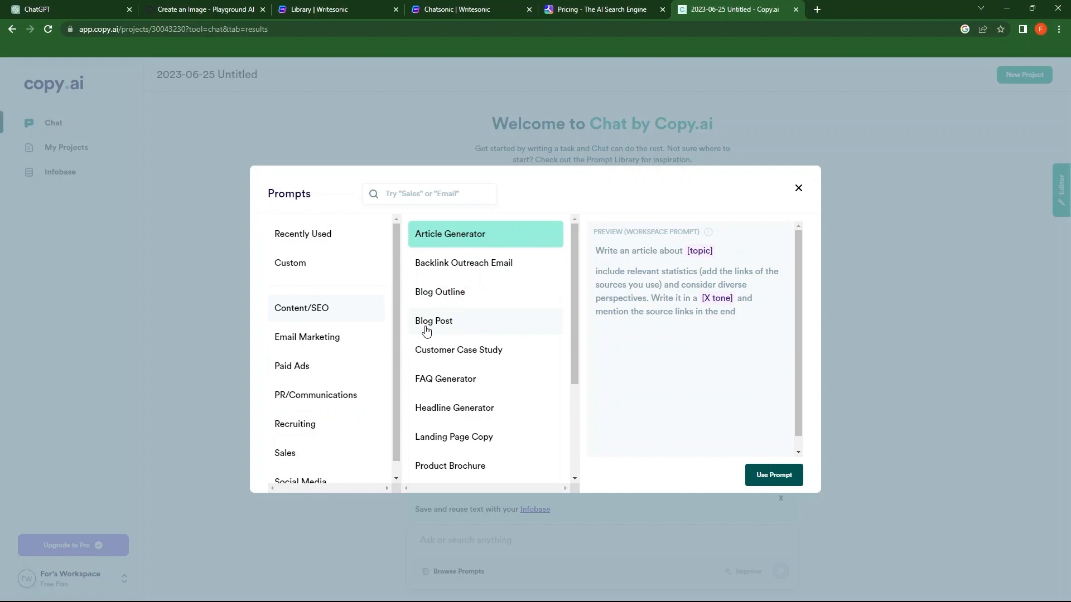
{"action": "left_click", "coordinate": [433, 321]}
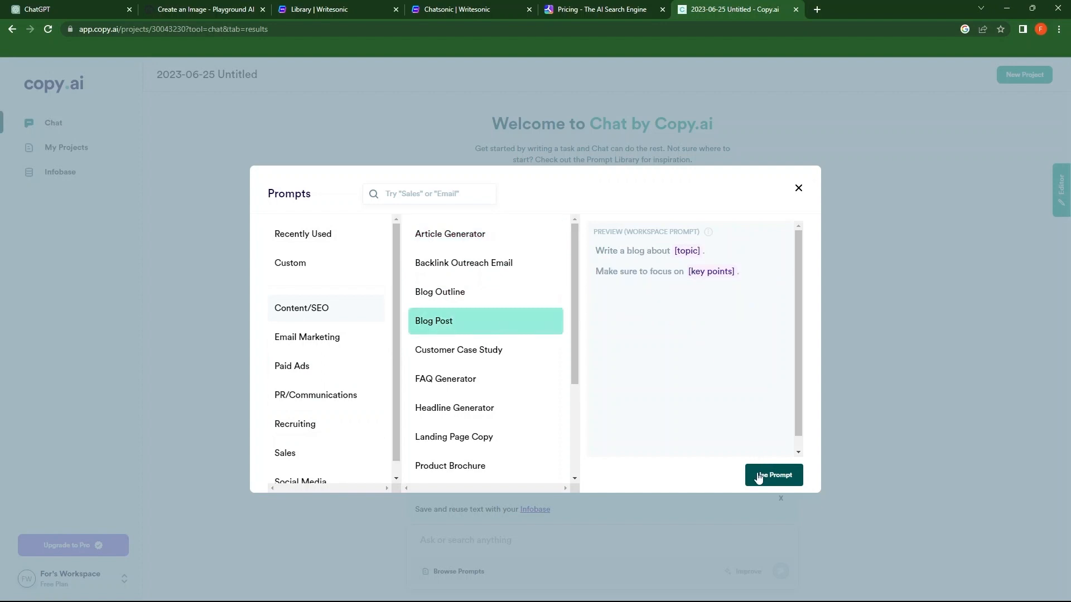
{"action": "left_click", "coordinate": [772, 475]}
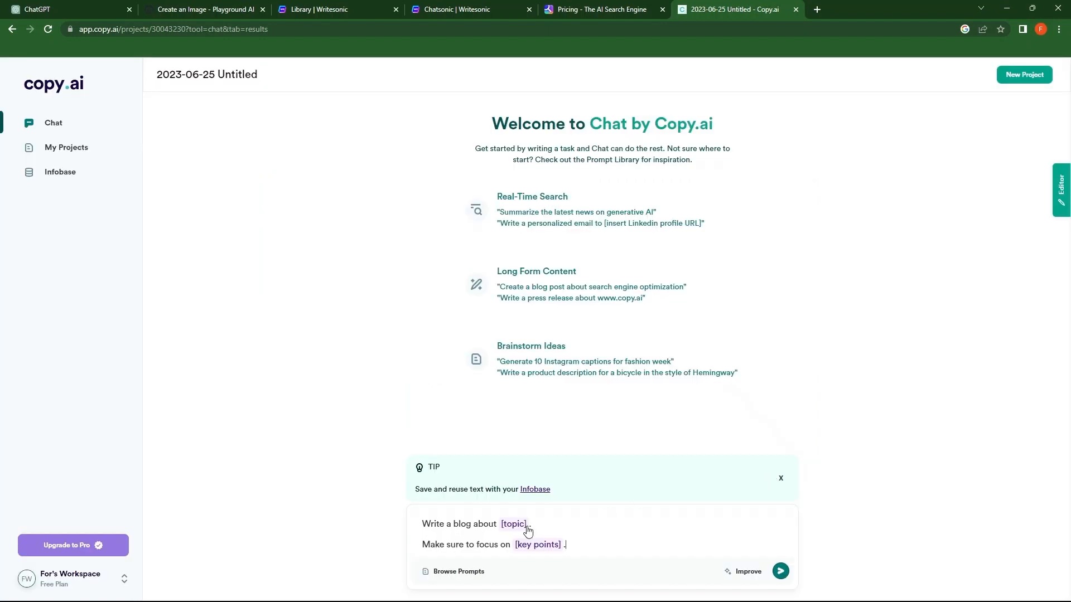
Step: Fill the template with the Persian cat training topic and send it to generate the blog post
{"action": "left_click", "coordinate": [513, 523]}
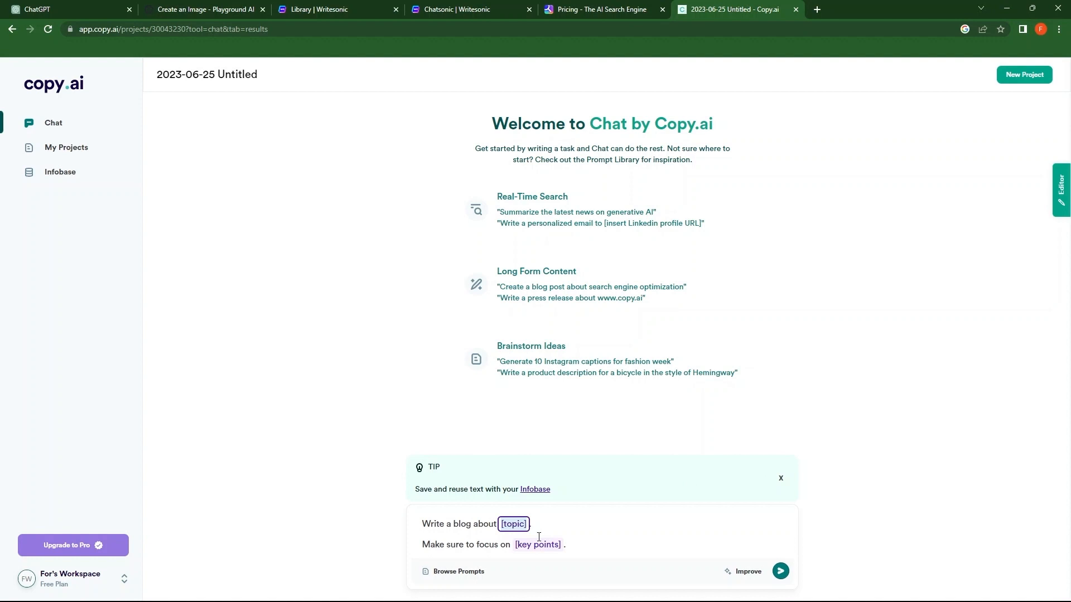
{"action": "type", "text": "How to train a persian cat"}
{"action": "left_click", "coordinate": [538, 544]}
{"action": "type", "text": "Training procedure"}
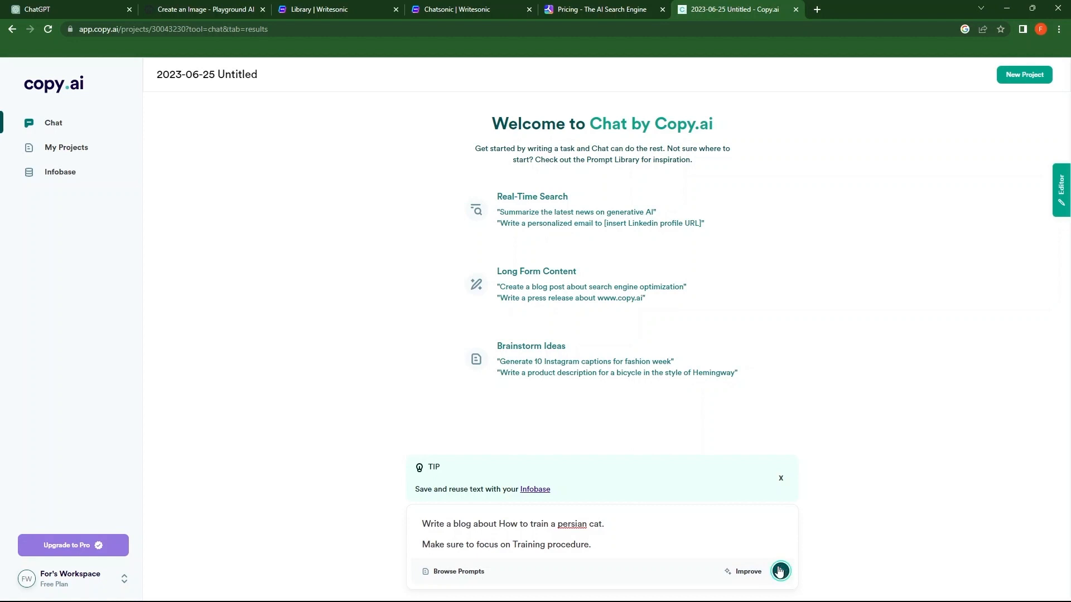
{"action": "left_click", "coordinate": [779, 571]}
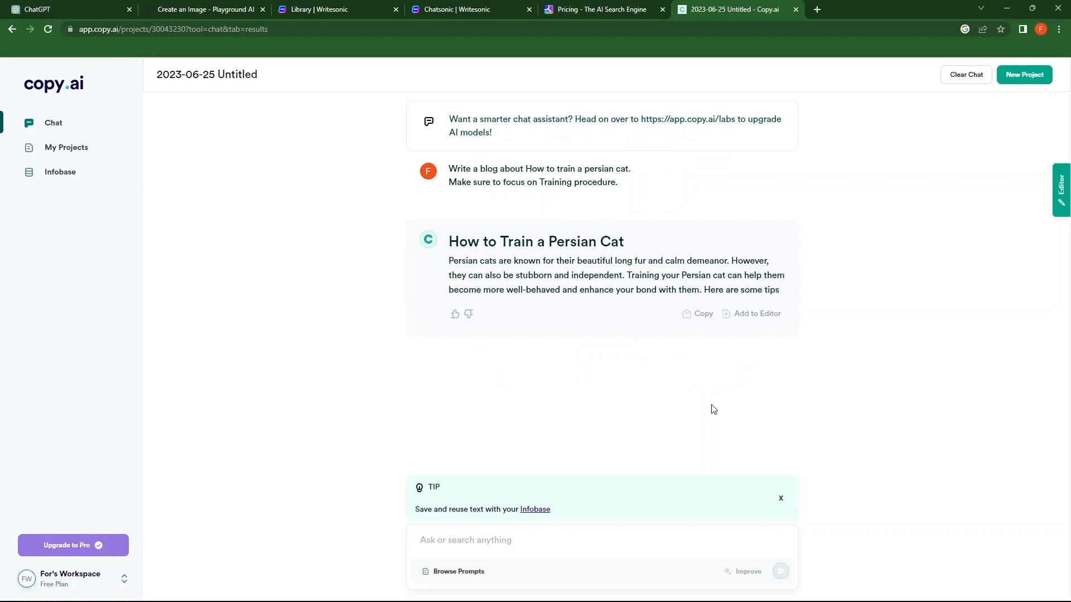
{"action": "scroll", "scroll_direction": "down", "scroll_amount": 3}
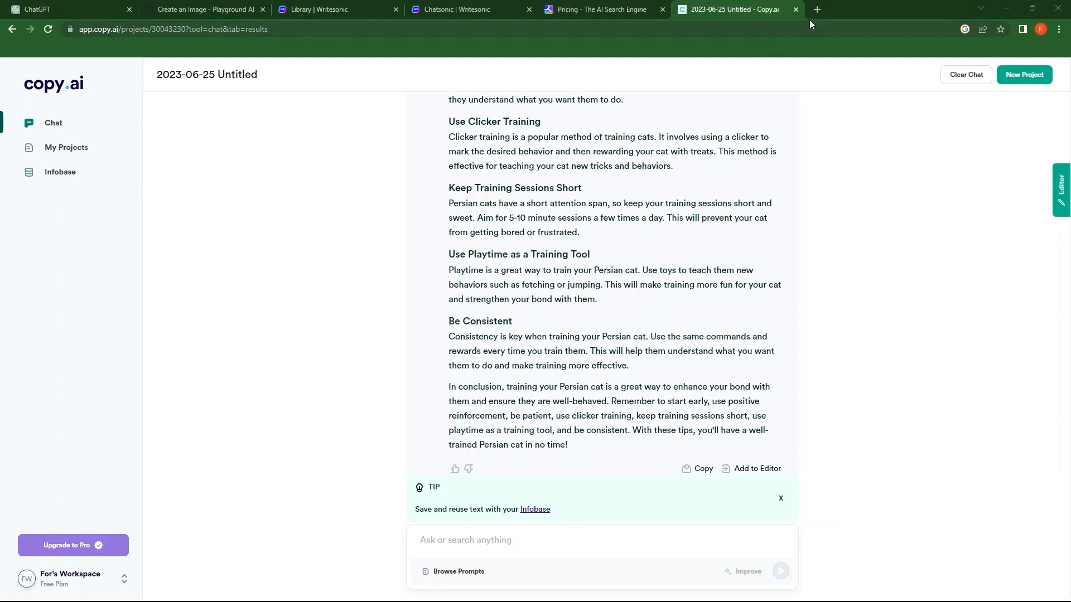
Step: Search 'deepl translate' from a new tab to reach the DeepL translator
{"action": "left_click", "coordinate": [816, 9]}
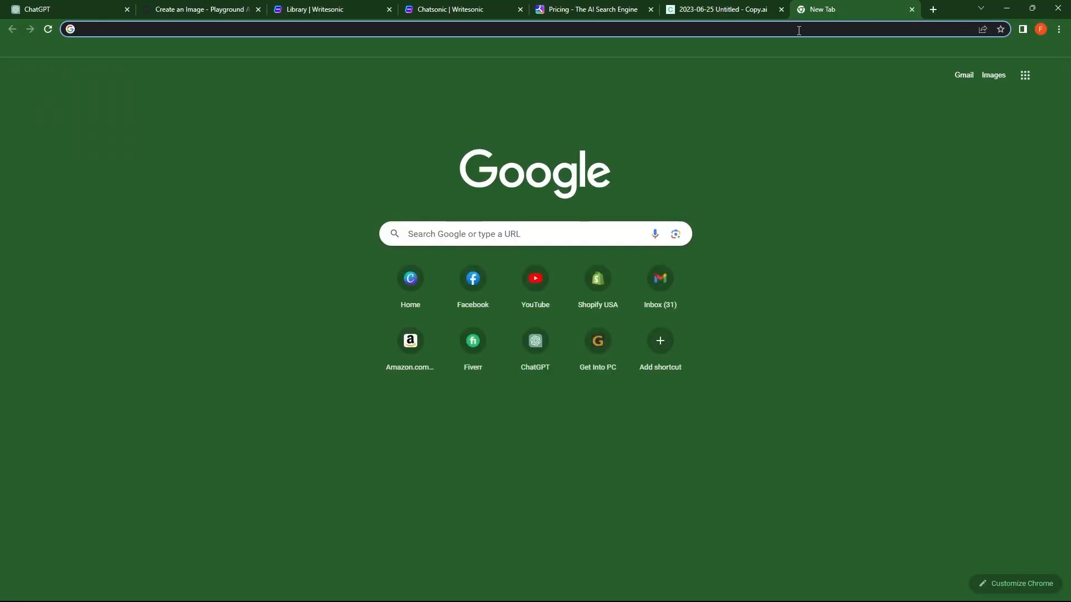
{"action": "type", "text": "deepl"}
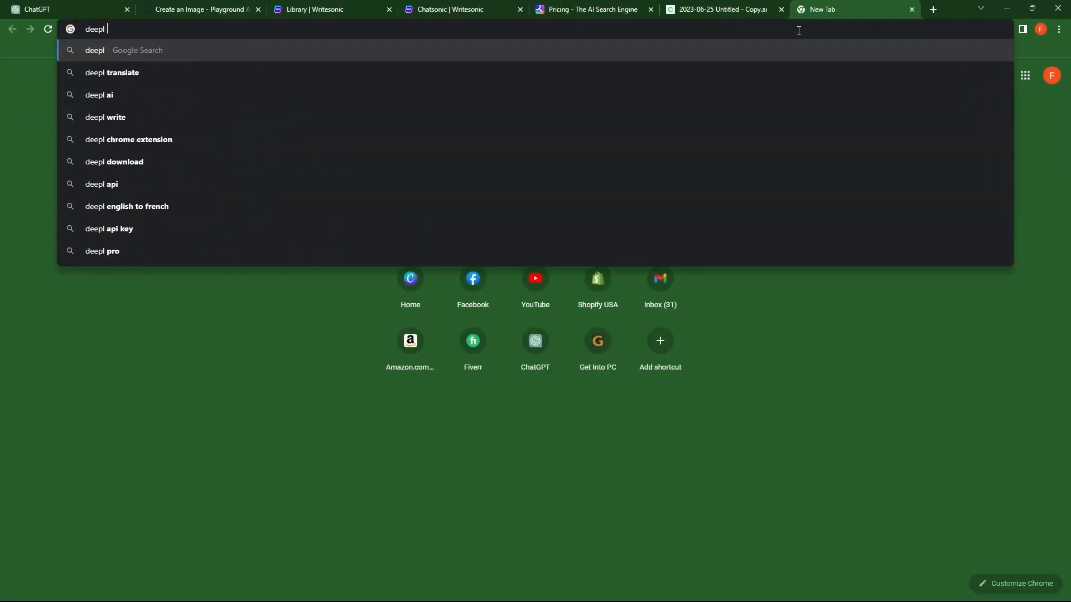
{"action": "type", "text": "translate"}
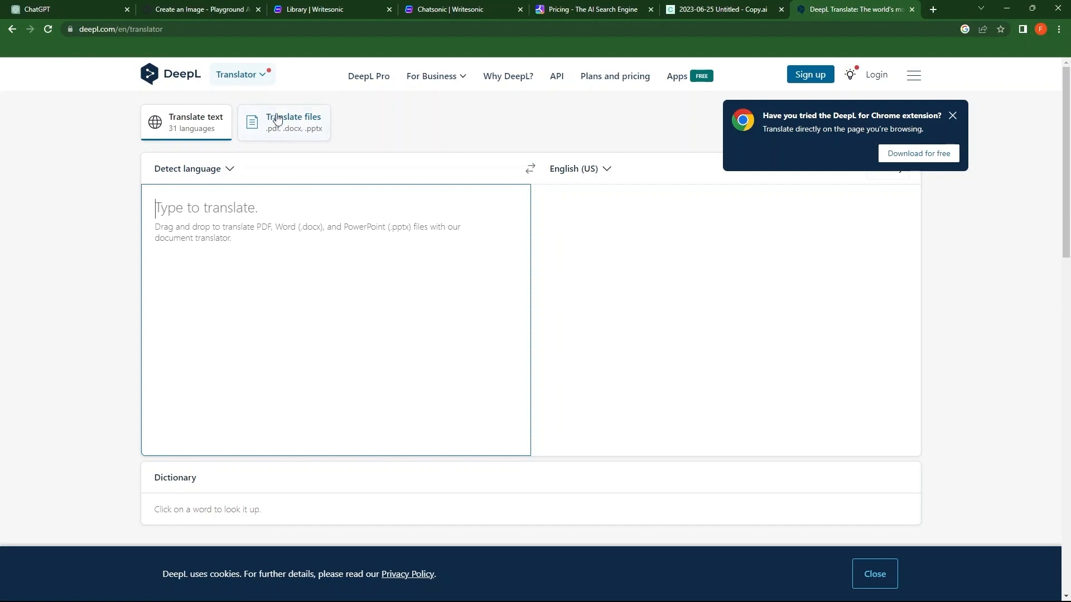
{"action": "mouse_move", "coordinate": [342, 46]}
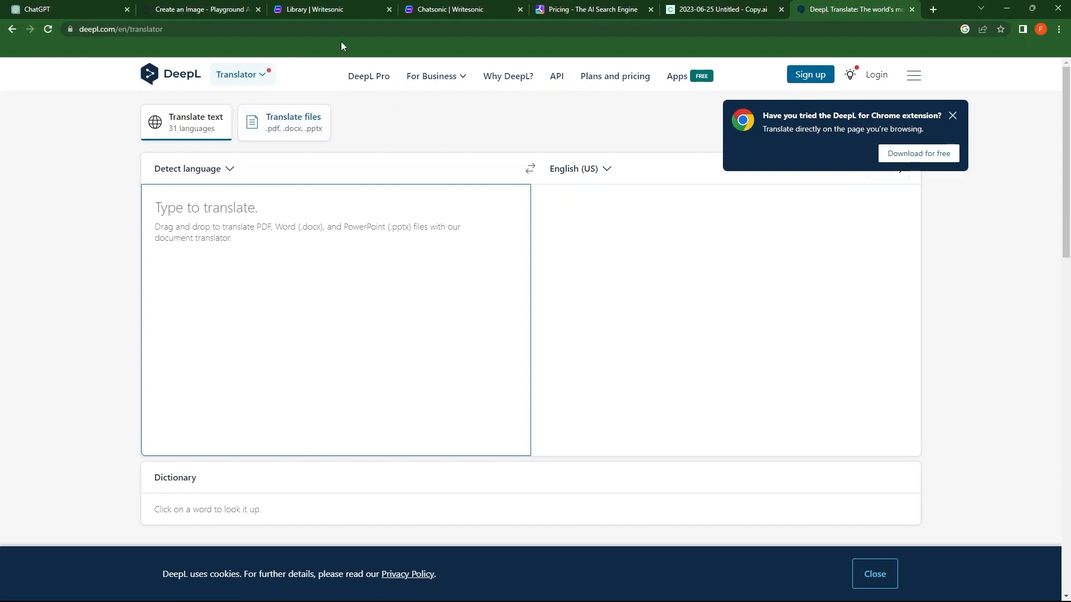
{"action": "mouse_move", "coordinate": [368, 76]}
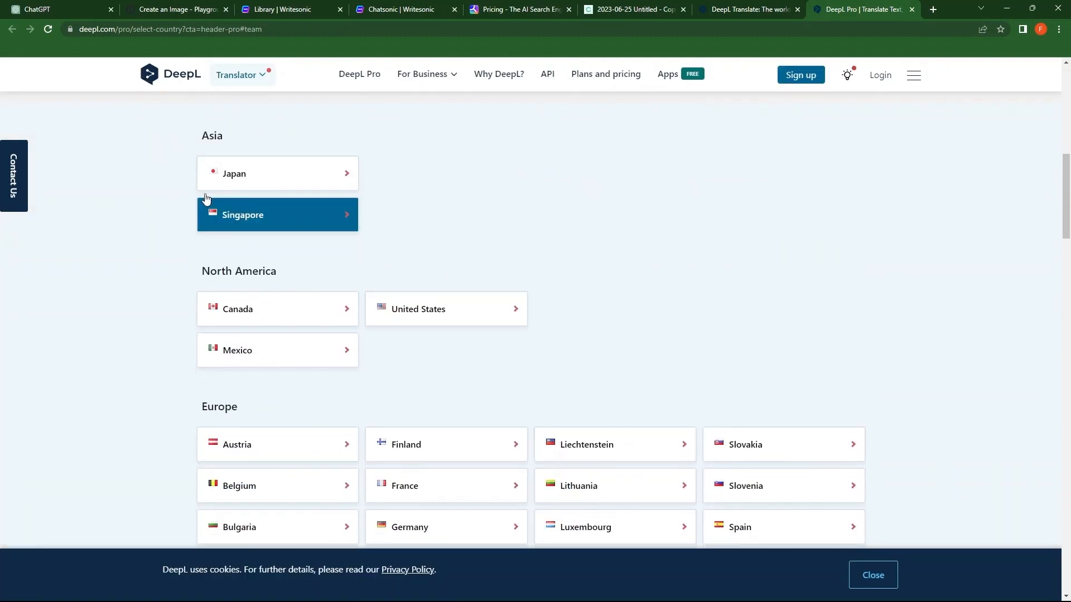
Step: On the DeepL Pro plans page, choose United States and highlight the free Translator price among the plans
{"action": "scroll", "scroll_direction": "down", "scroll_amount": 3}
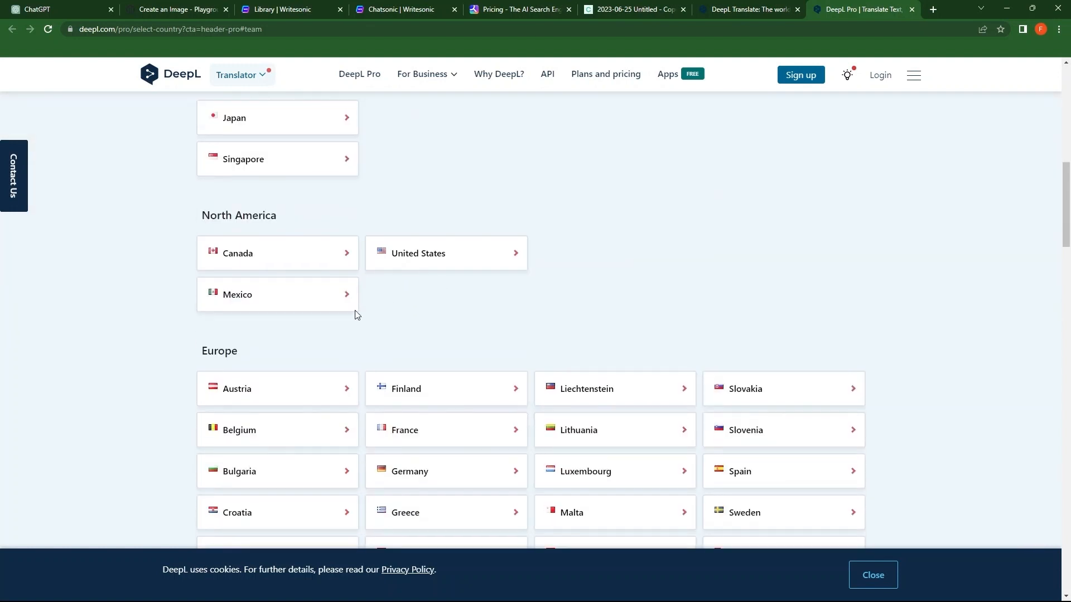
{"action": "left_click", "coordinate": [417, 252]}
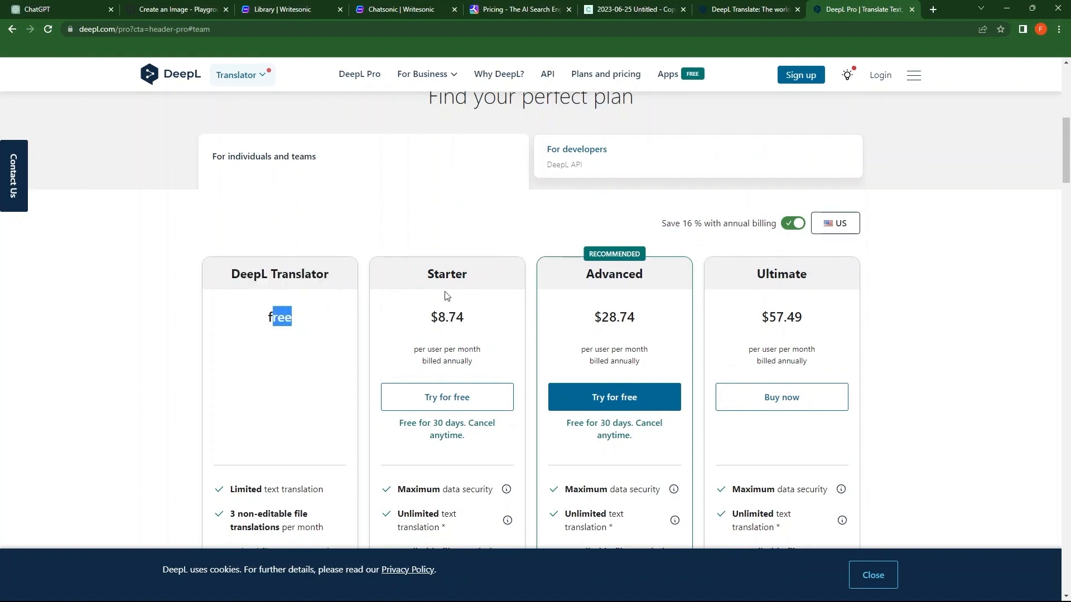
{"action": "double_click", "coordinate": [446, 274]}
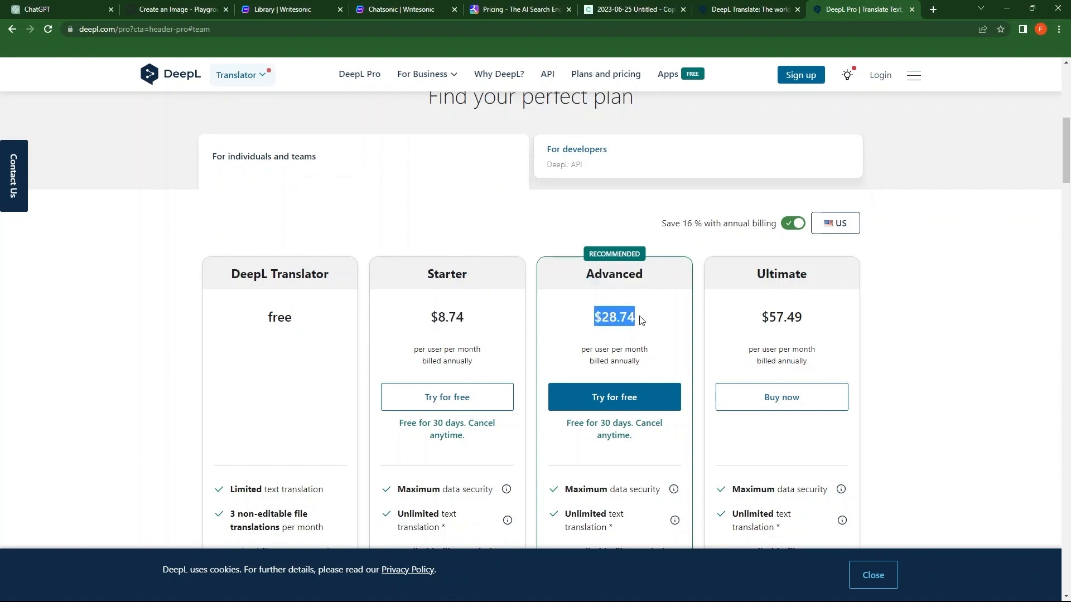
{"action": "mouse_move", "coordinate": [761, 269]}
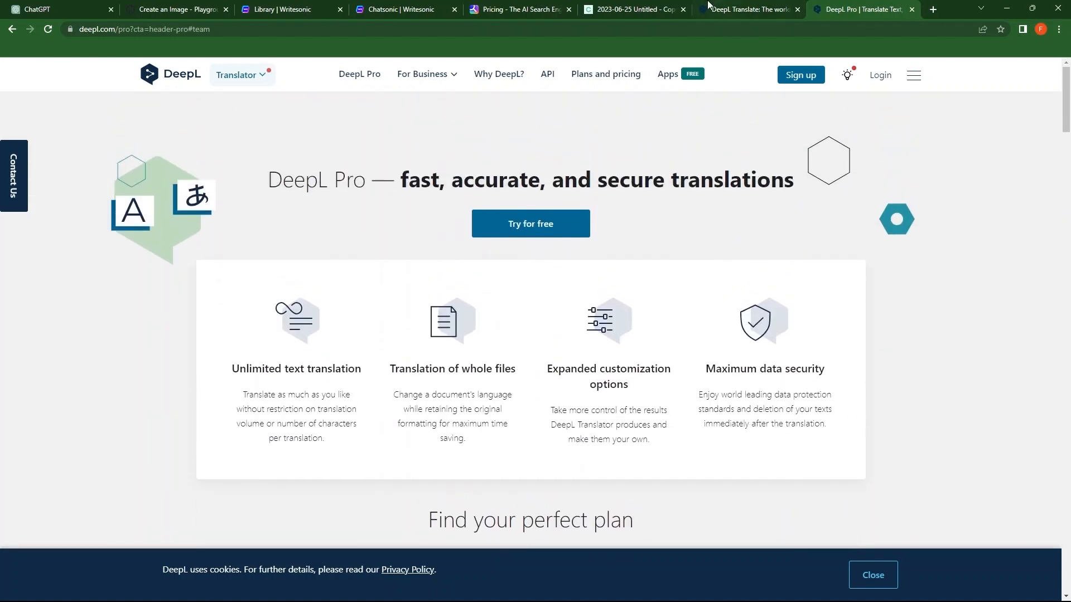
Step: Back in the DeepL translator, set the source language to English and the target to Indonesian
{"action": "left_click", "coordinate": [744, 9]}
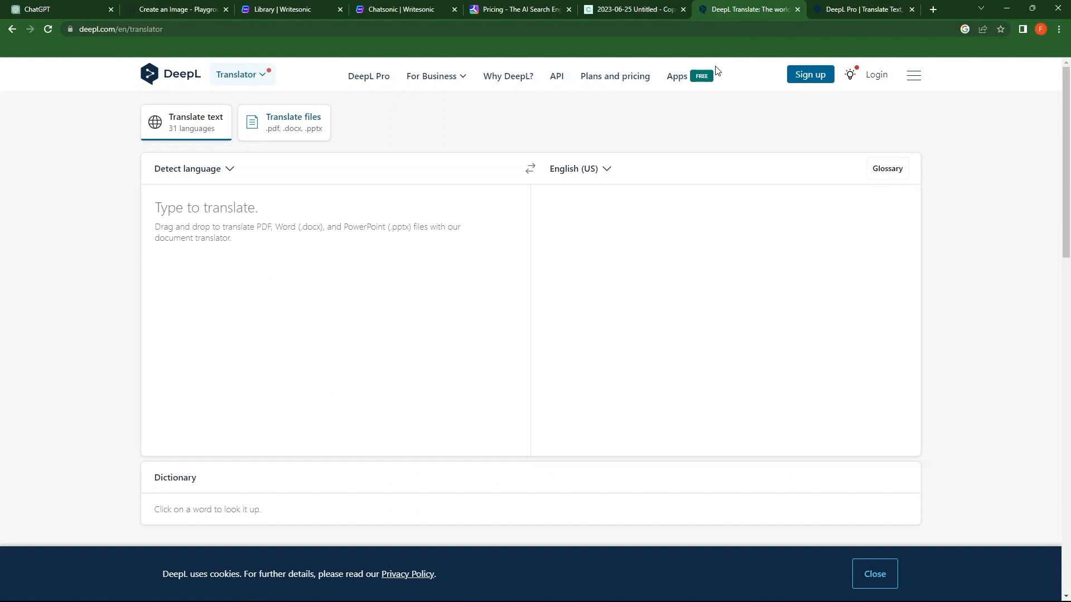
{"action": "mouse_move", "coordinate": [251, 158]}
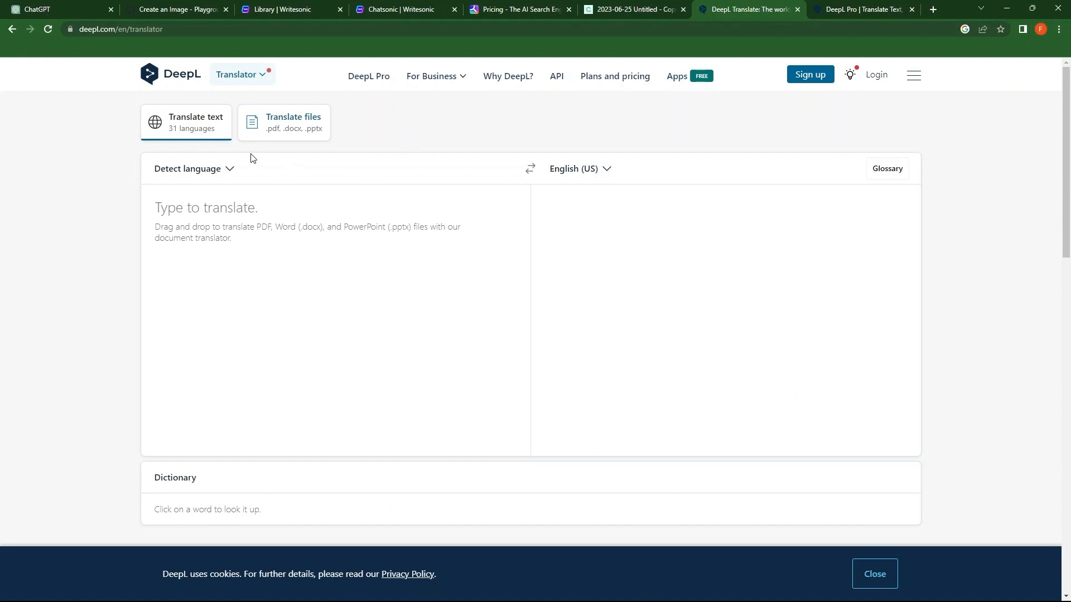
{"action": "mouse_move", "coordinate": [171, 195]}
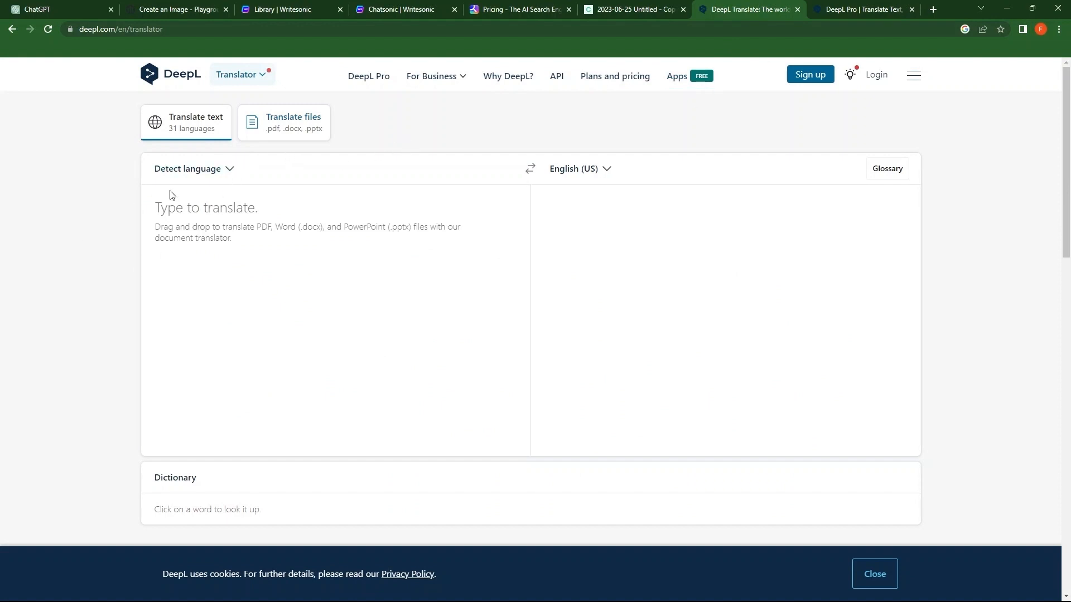
{"action": "left_click", "coordinate": [194, 168]}
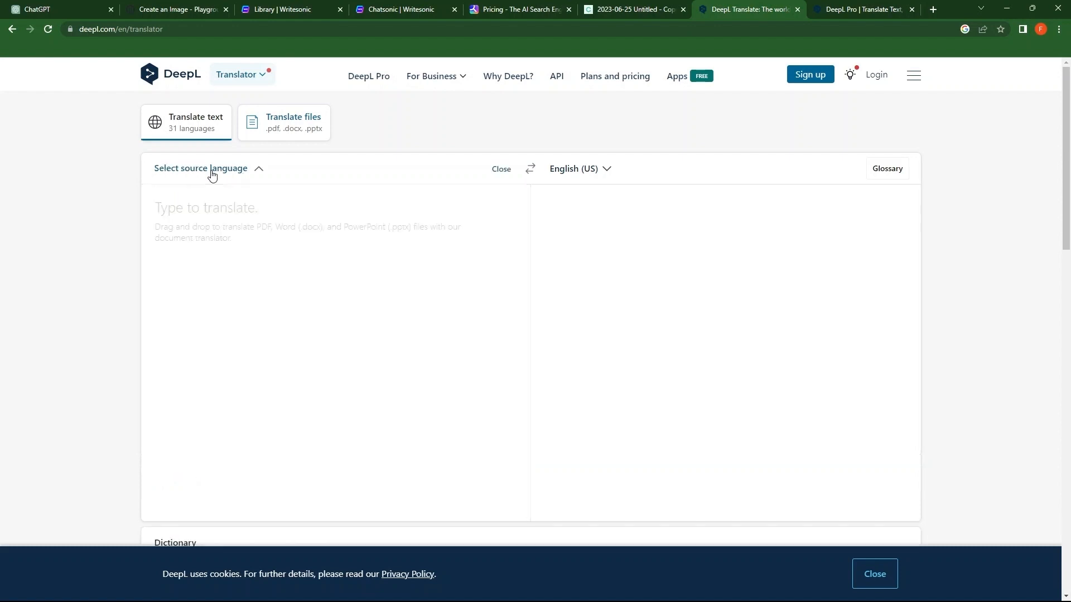
{"action": "left_click", "coordinate": [201, 169]}
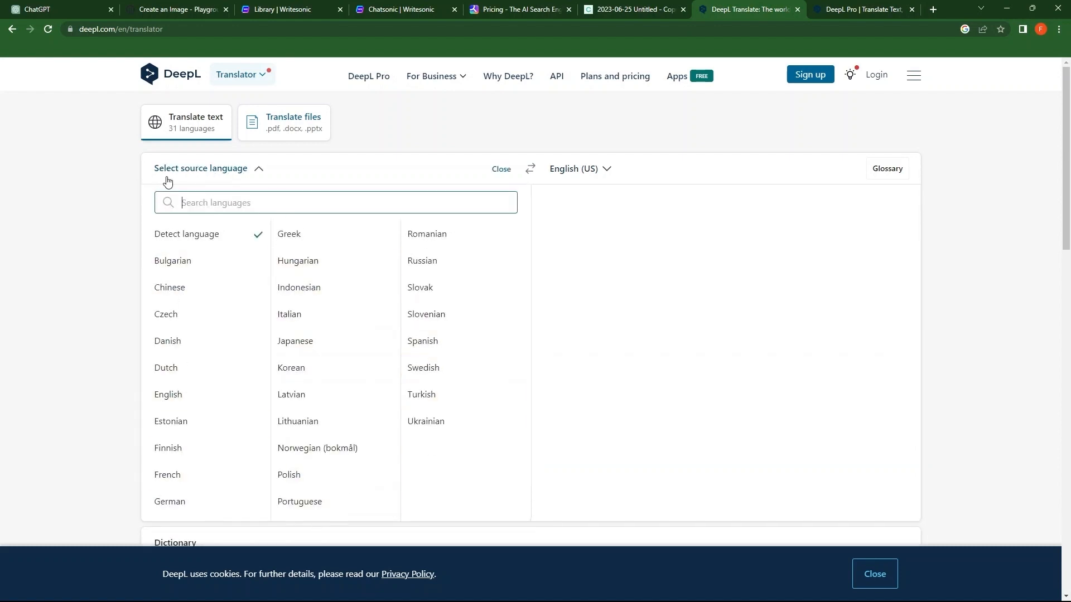
{"action": "mouse_move", "coordinate": [165, 313]}
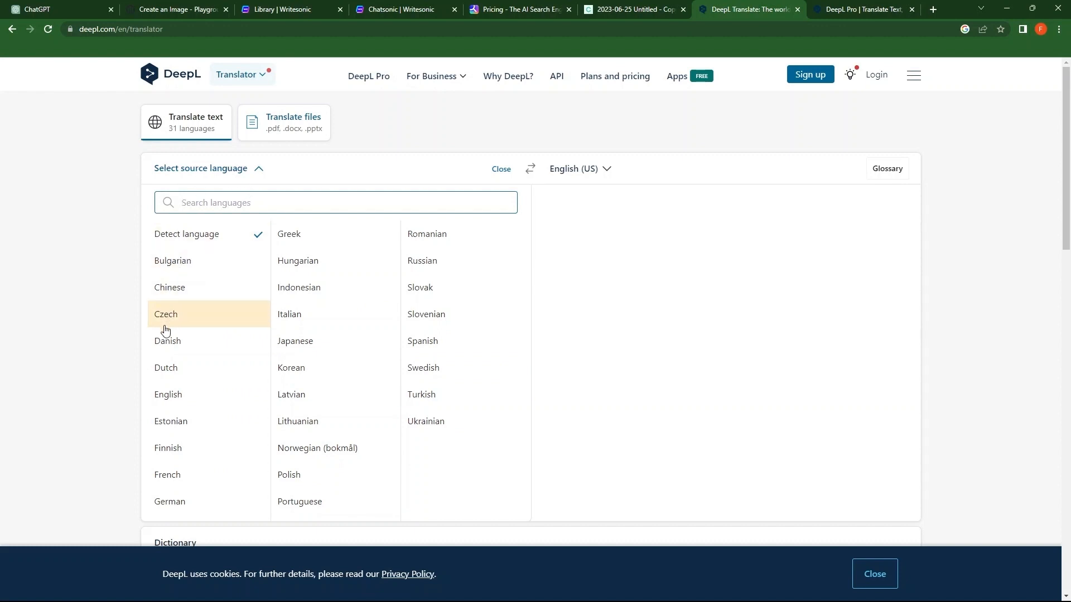
{"action": "left_click", "coordinate": [168, 394]}
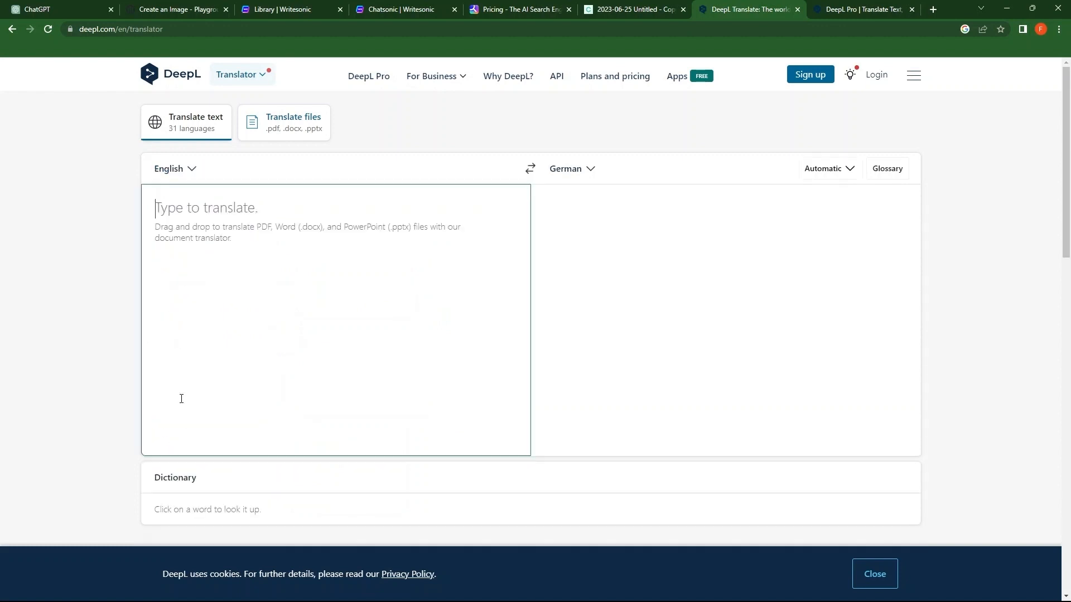
{"action": "mouse_move", "coordinate": [574, 169]}
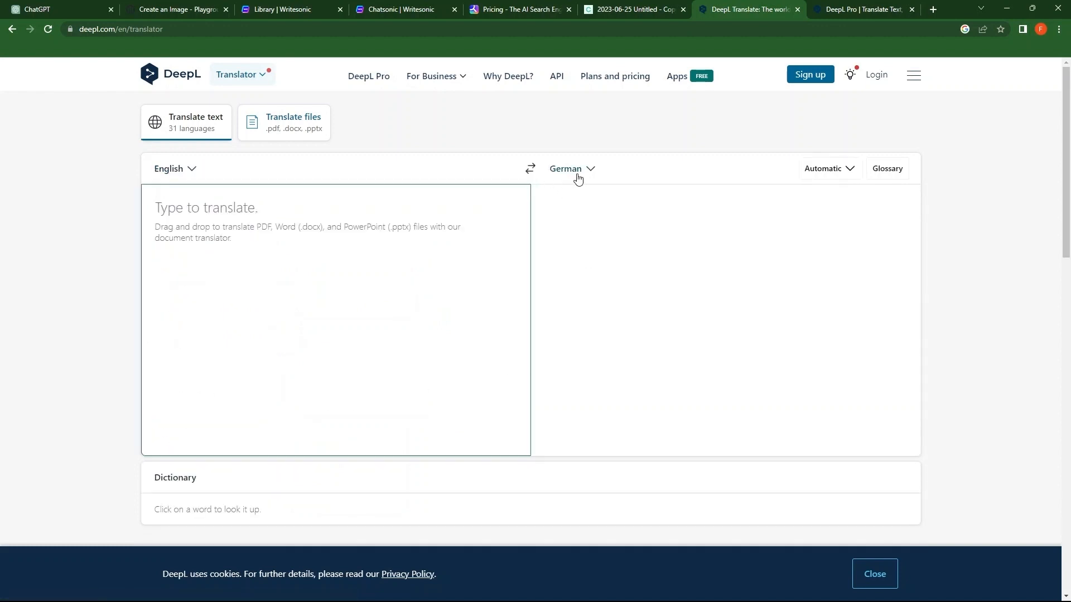
{"action": "left_click", "coordinate": [572, 168]}
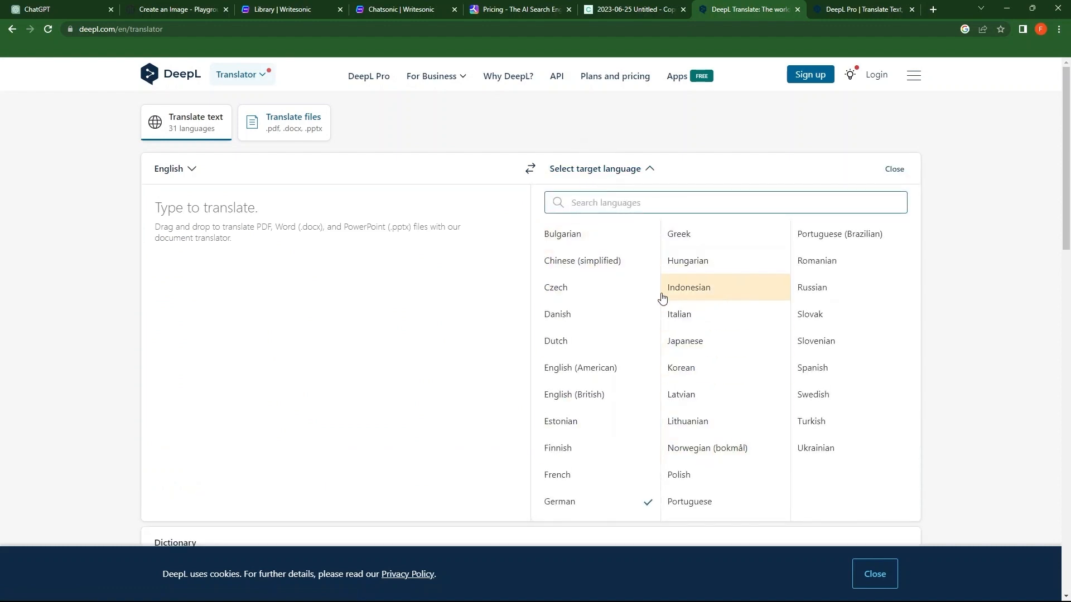
{"action": "left_click", "coordinate": [689, 287]}
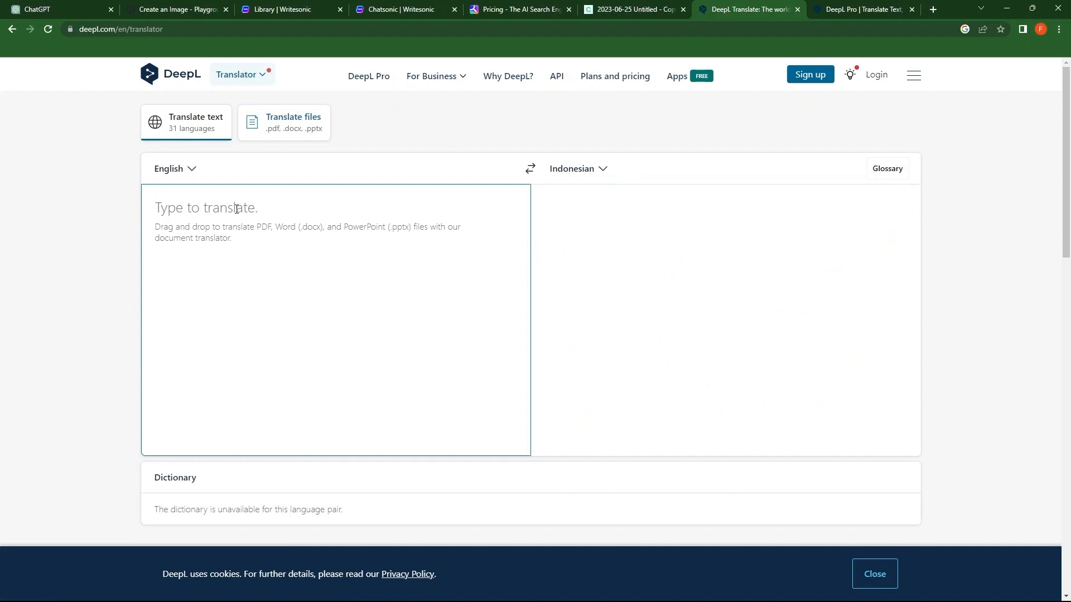
Step: Enter 'Write a blog on how to train your persian cat' and translate it into French
{"action": "type", "text": "Write a blog"}
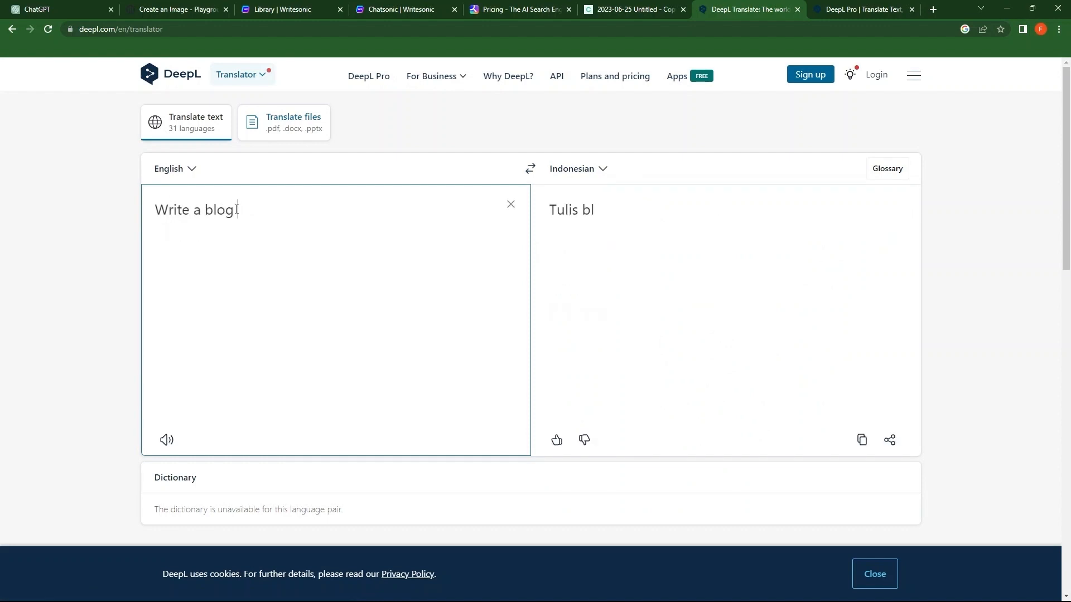
{"action": "type", "text": "on how to"}
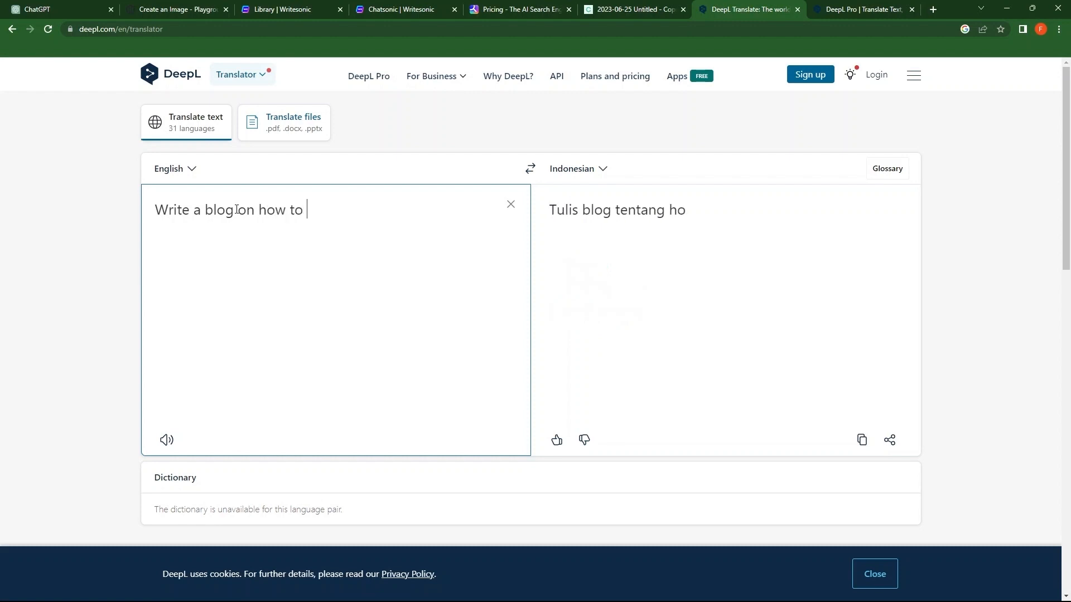
{"action": "type", "text": "train your persian cat"}
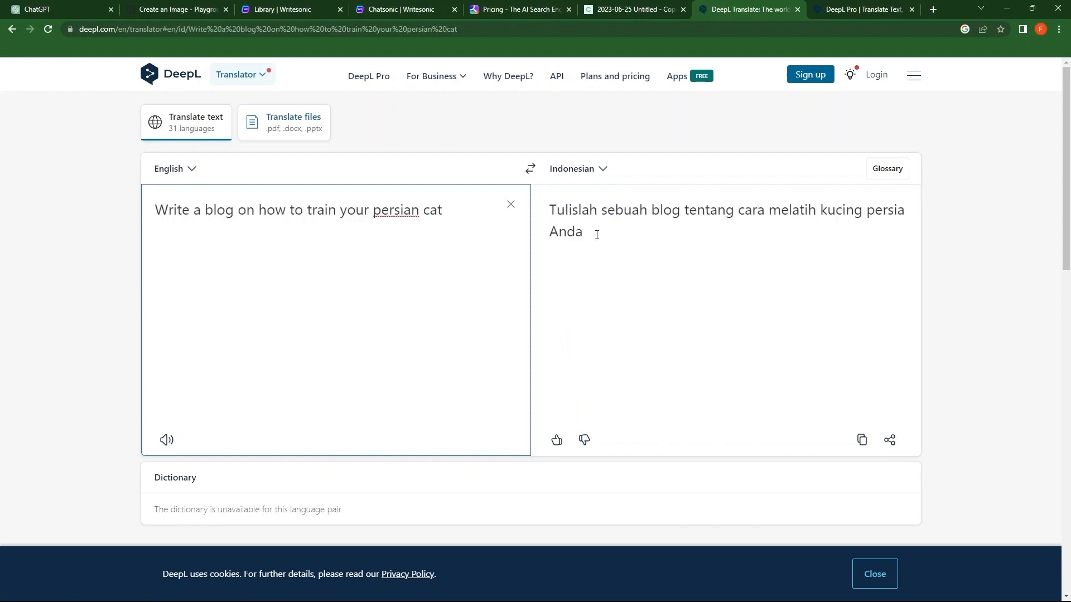
{"action": "left_click", "coordinate": [577, 168]}
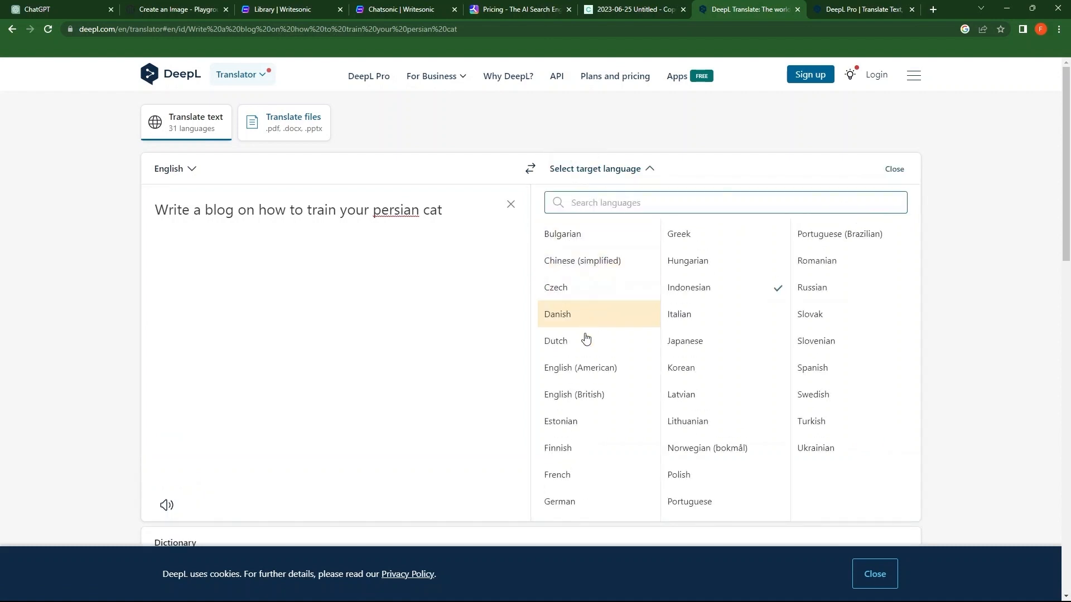
{"action": "left_click", "coordinate": [556, 475]}
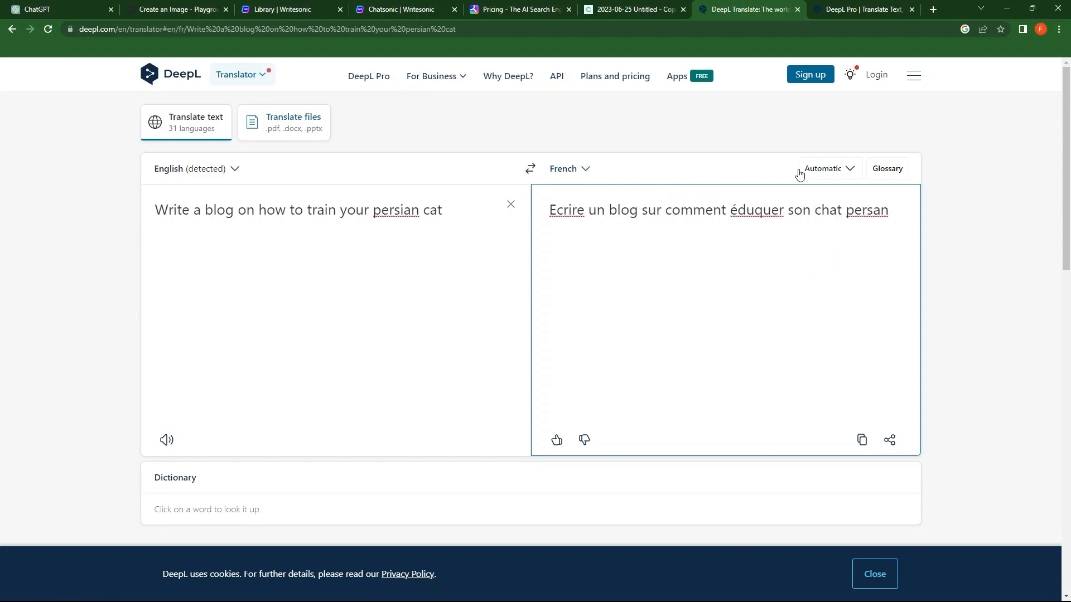
Step: Check the tone options, switch the target to Bulgarian, and peek at the Glossary
{"action": "left_click", "coordinate": [827, 168]}
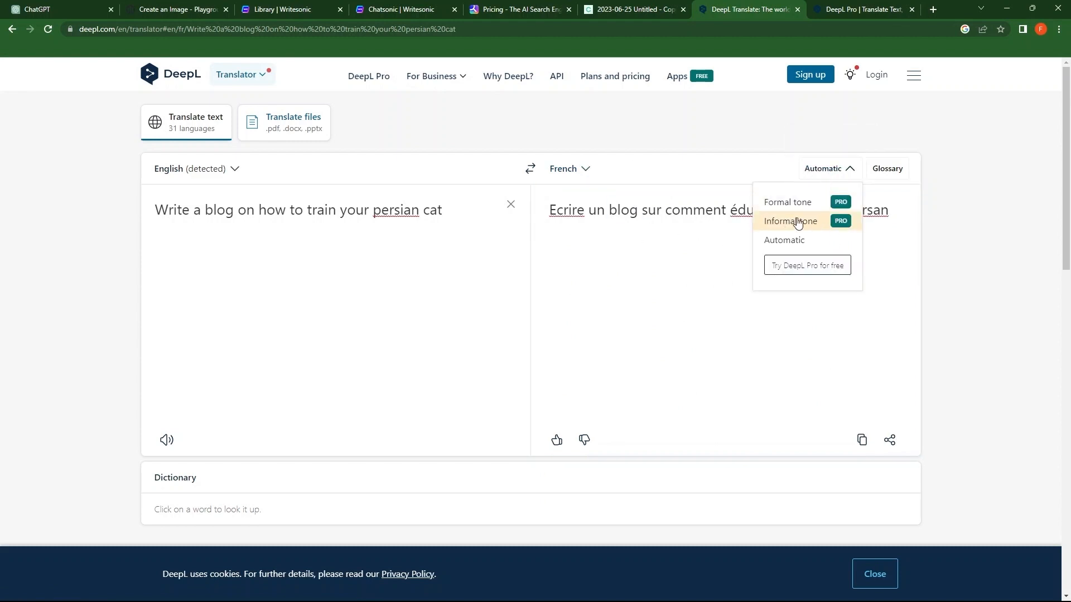
{"action": "left_click", "coordinate": [567, 169]}
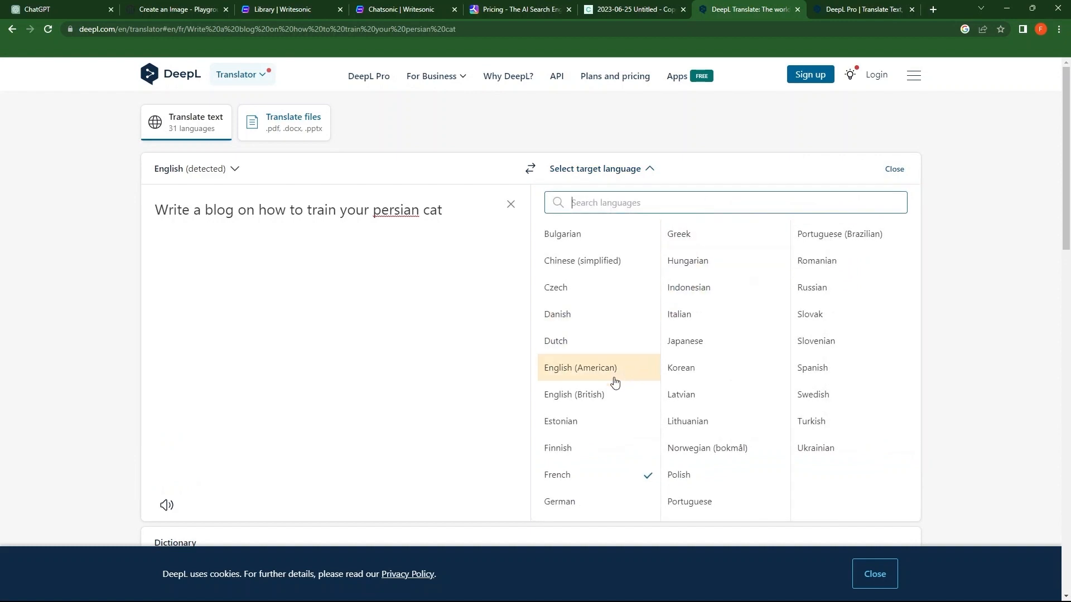
{"action": "mouse_move", "coordinate": [785, 252]}
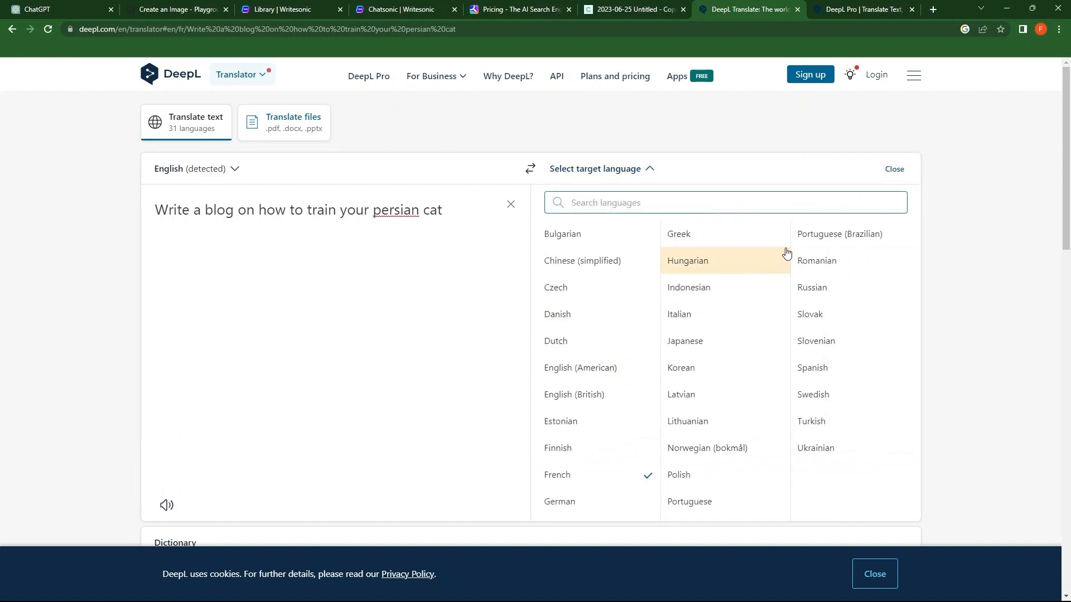
{"action": "left_click", "coordinate": [562, 233]}
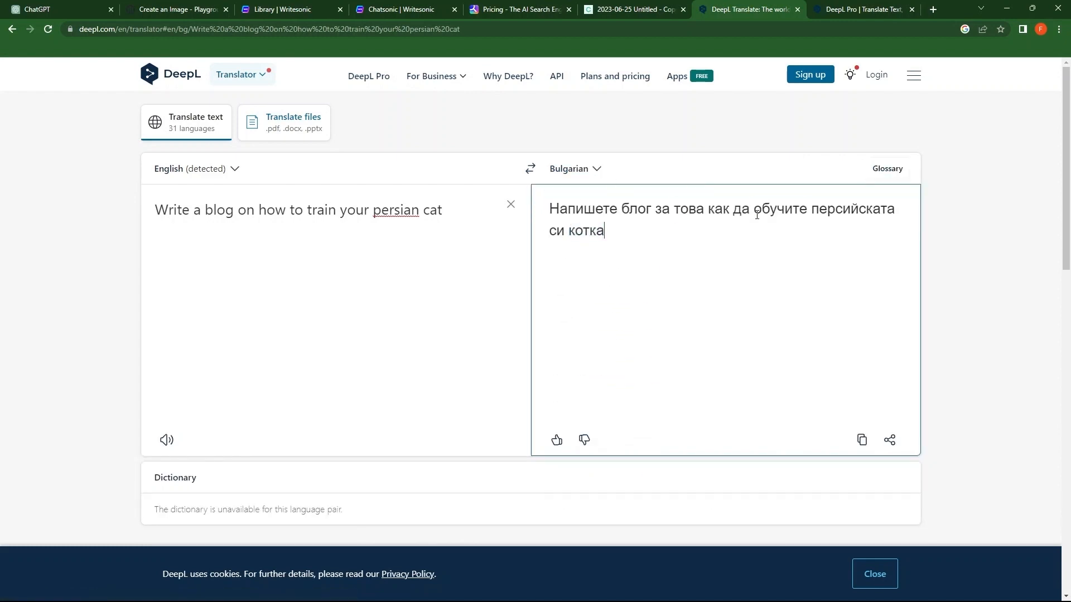
{"action": "mouse_move", "coordinate": [886, 169]}
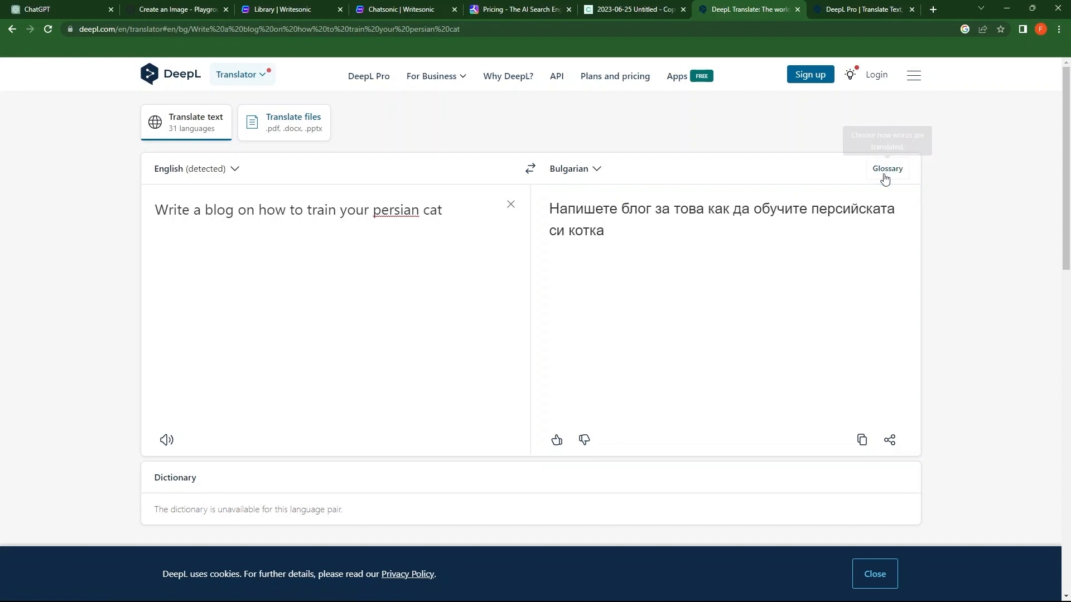
{"action": "left_click", "coordinate": [886, 169]}
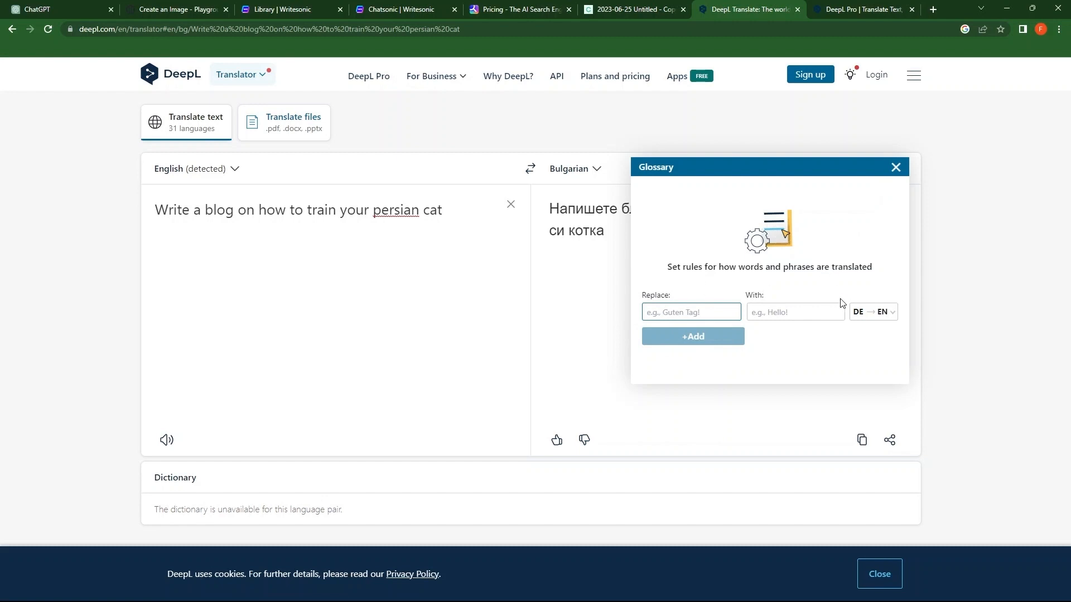
{"action": "left_click", "coordinate": [895, 168]}
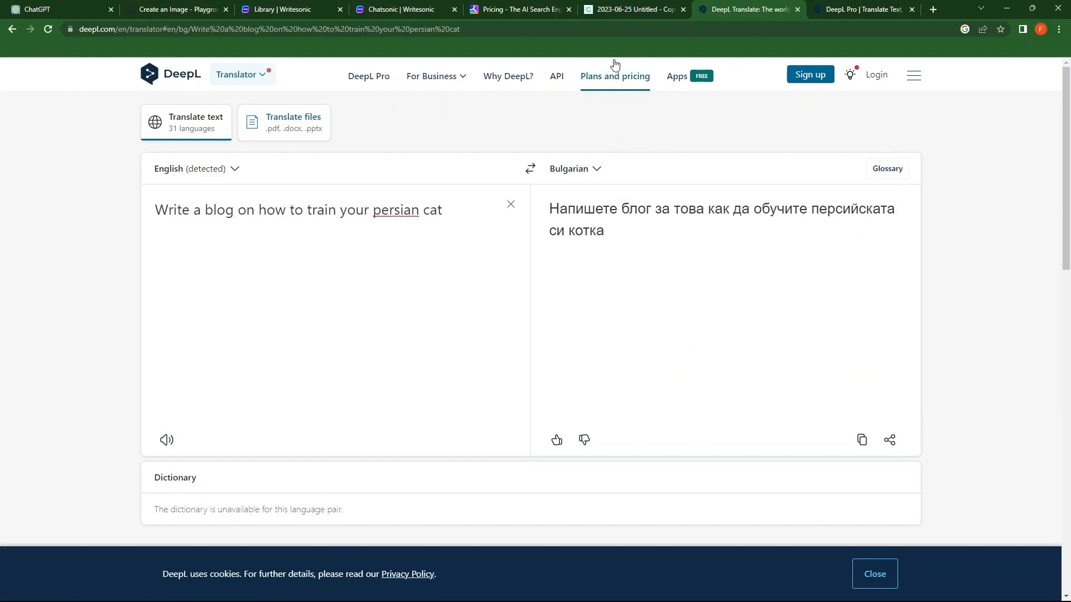
Step: Browse Plans and pricing, the API page, For Business, then the Apps page
{"action": "left_click", "coordinate": [614, 76]}
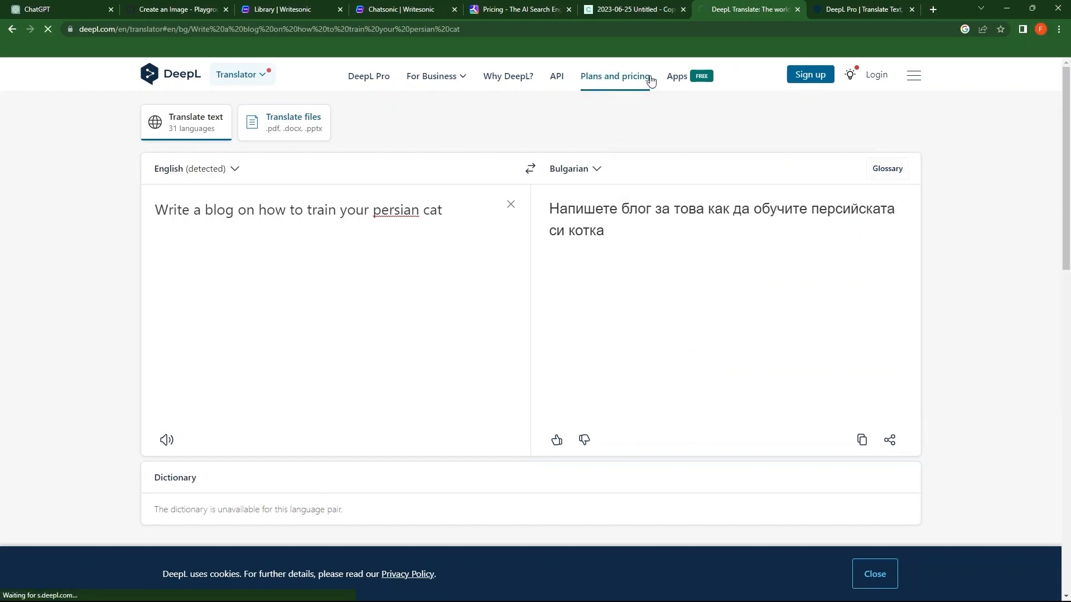
{"action": "left_click", "coordinate": [615, 76]}
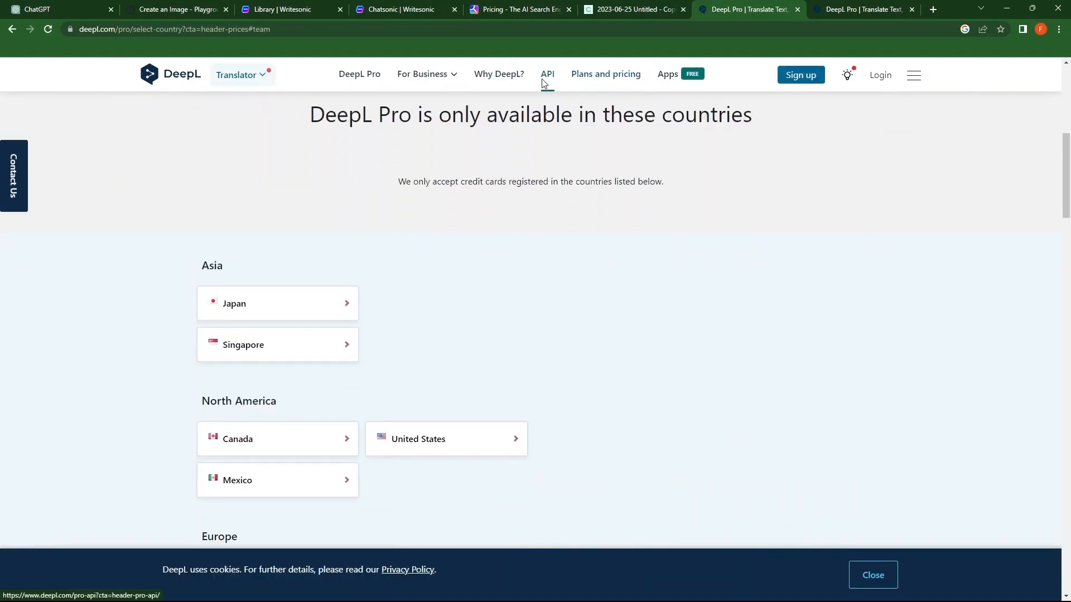
{"action": "left_click", "coordinate": [547, 74]}
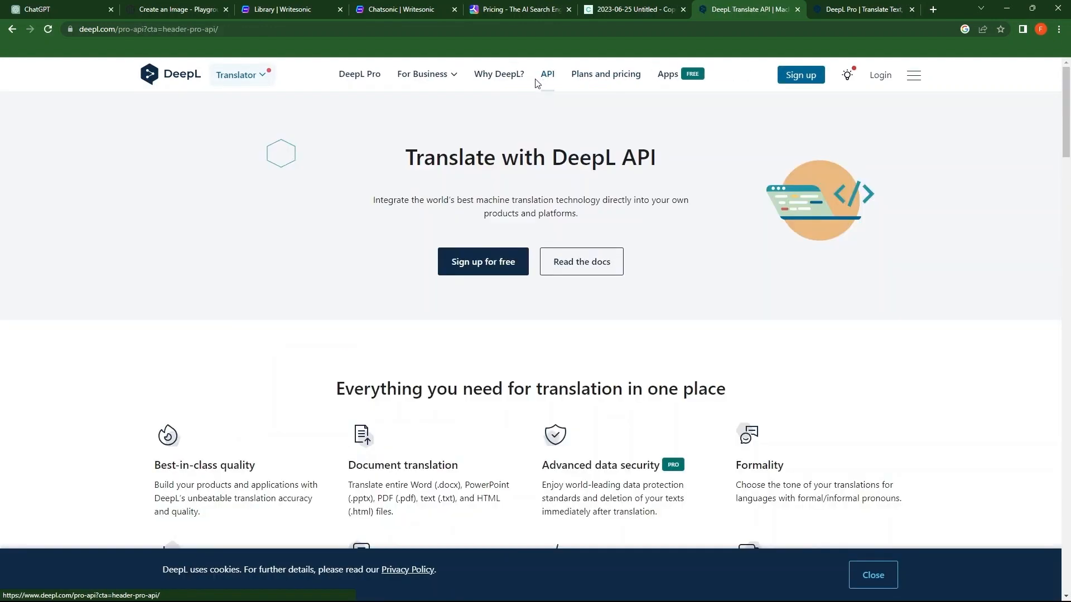
{"action": "mouse_move", "coordinate": [426, 73]}
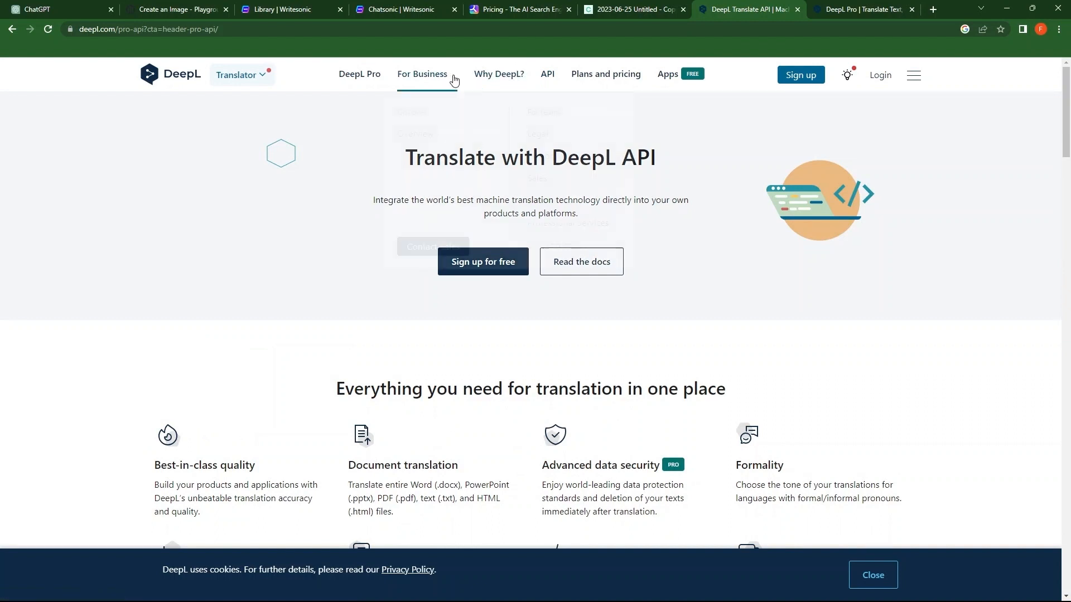
{"action": "left_click", "coordinate": [421, 75]}
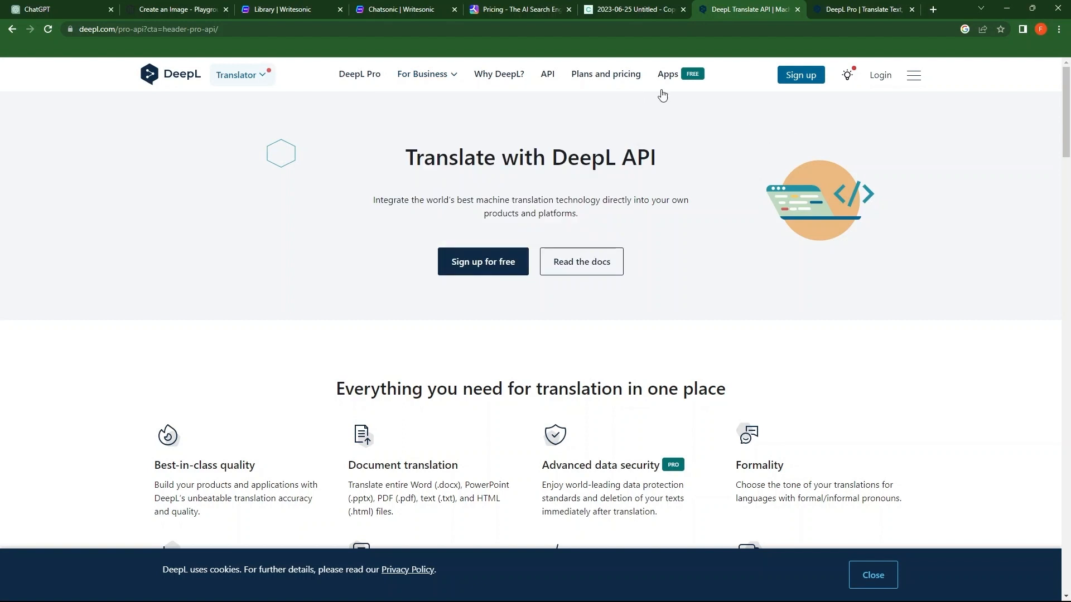
{"action": "left_click", "coordinate": [667, 73]}
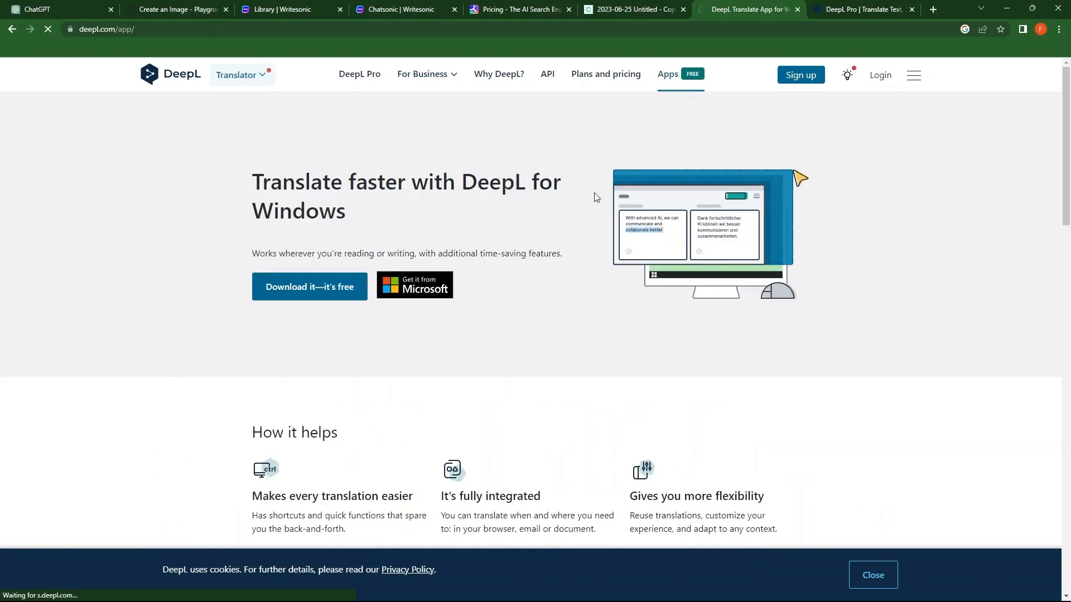